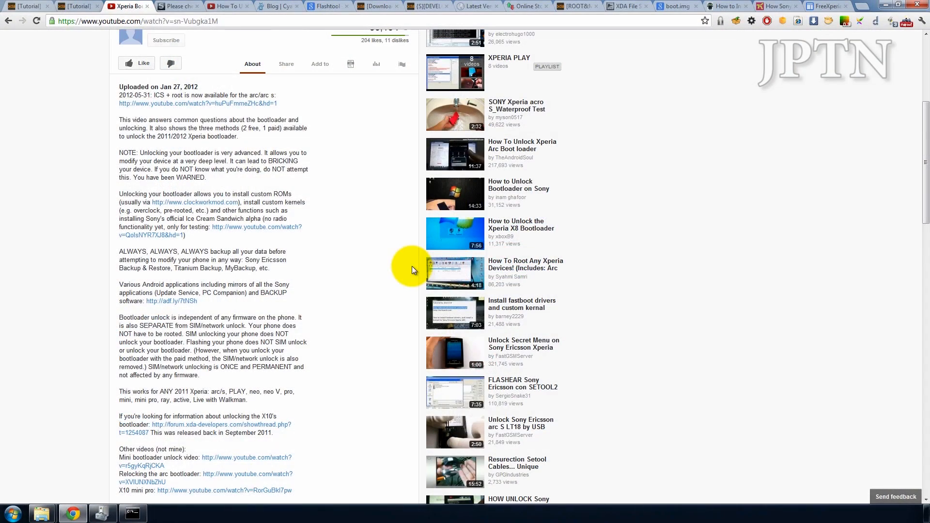
- Scroll down the Supported Device list of 2012 Xperia devices and their CM9/CM10 status
{"action": "scroll", "scroll_direction": "down", "scroll_amount": 3}
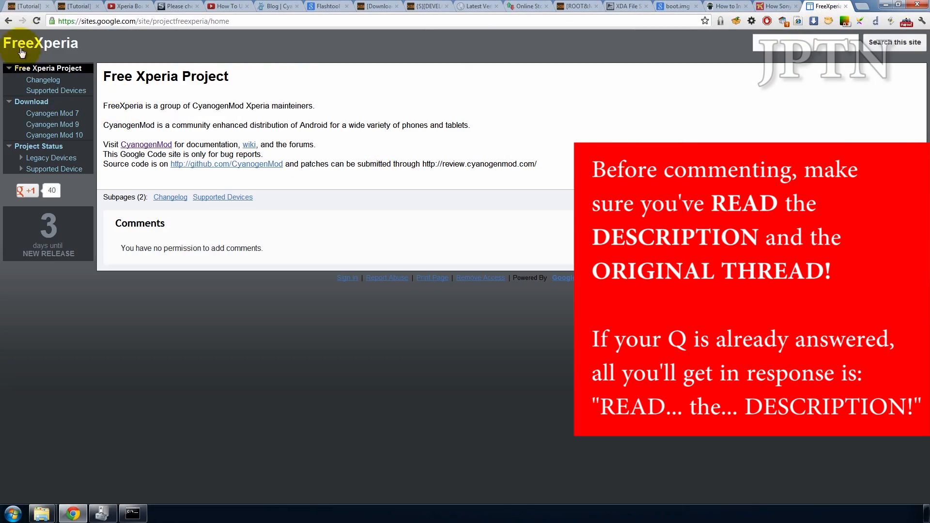
{"action": "mouse_move", "coordinate": [201, 168]}
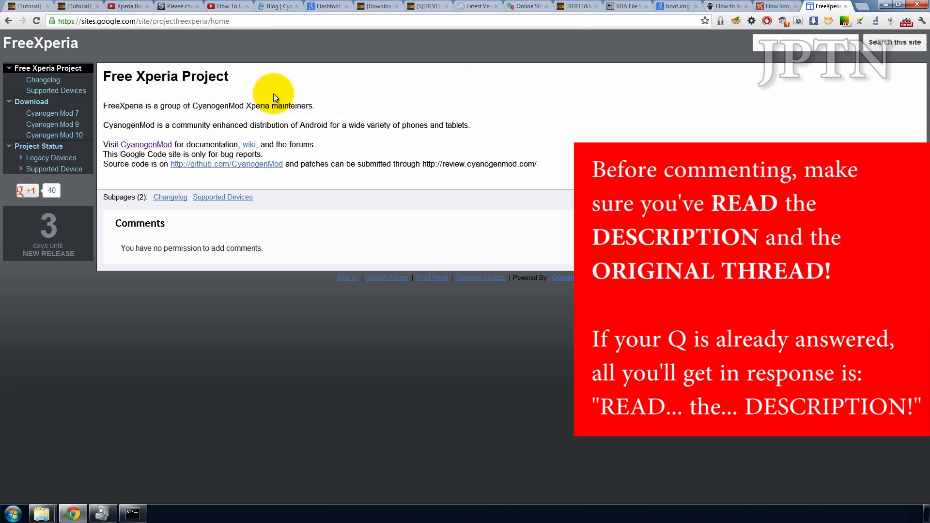
{"action": "mouse_move", "coordinate": [112, 145]}
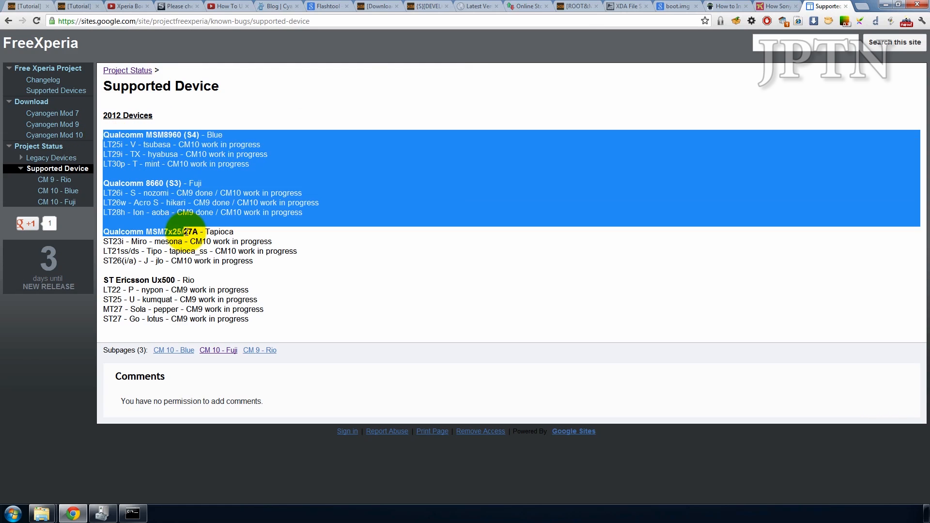
- Bring up the CM 10 - Fuji status page and scroll through its working/not-working feature list
{"action": "left_click", "coordinate": [313, 273]}
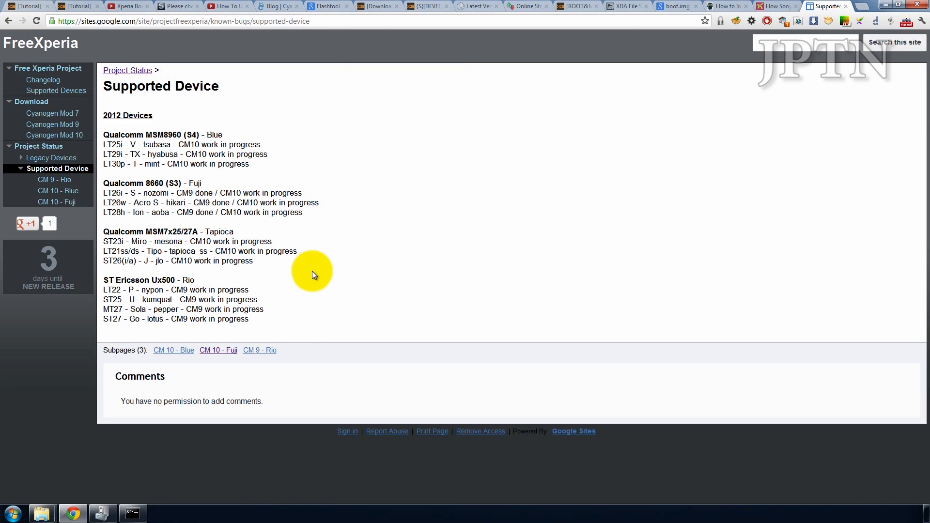
{"action": "left_click", "coordinate": [47, 201]}
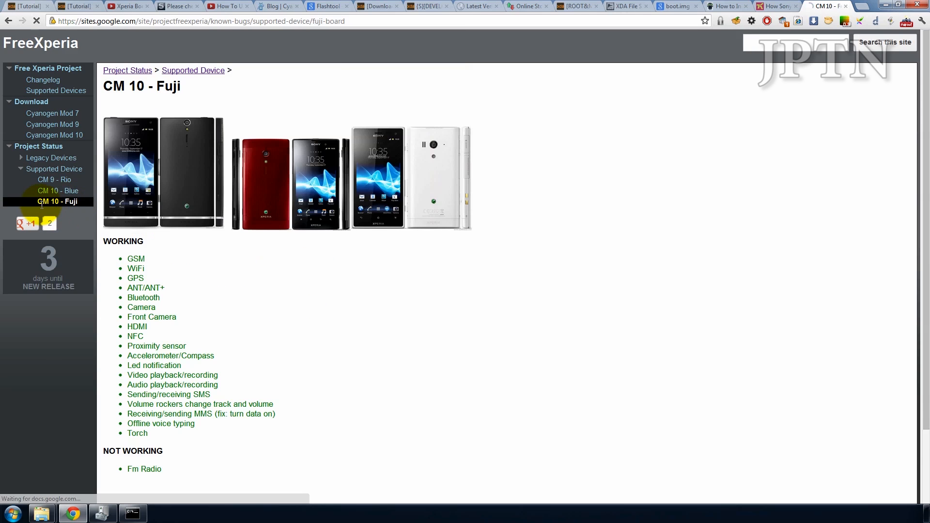
{"action": "scroll", "scroll_direction": "down", "scroll_amount": 3}
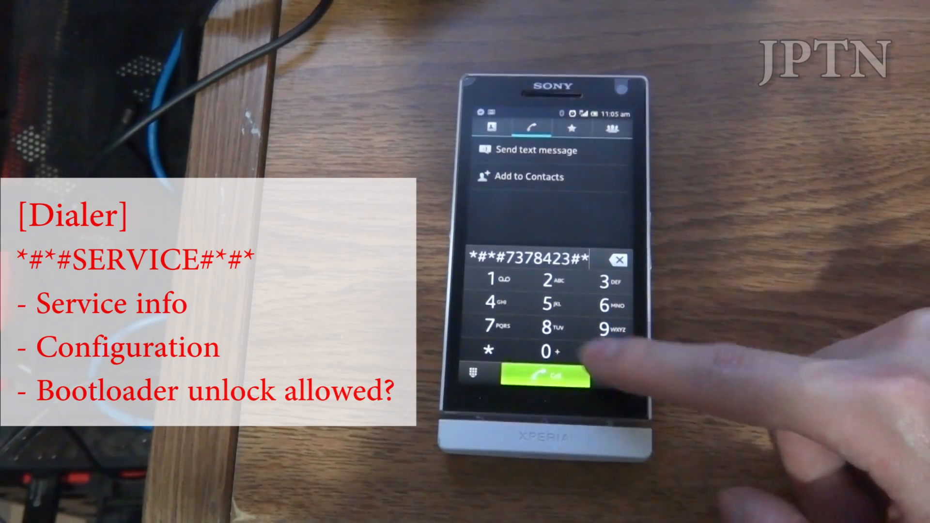
- Run the *#*#7378423#*#* service code and enter the Service info screen
{"action": "left_click", "coordinate": [540, 374]}
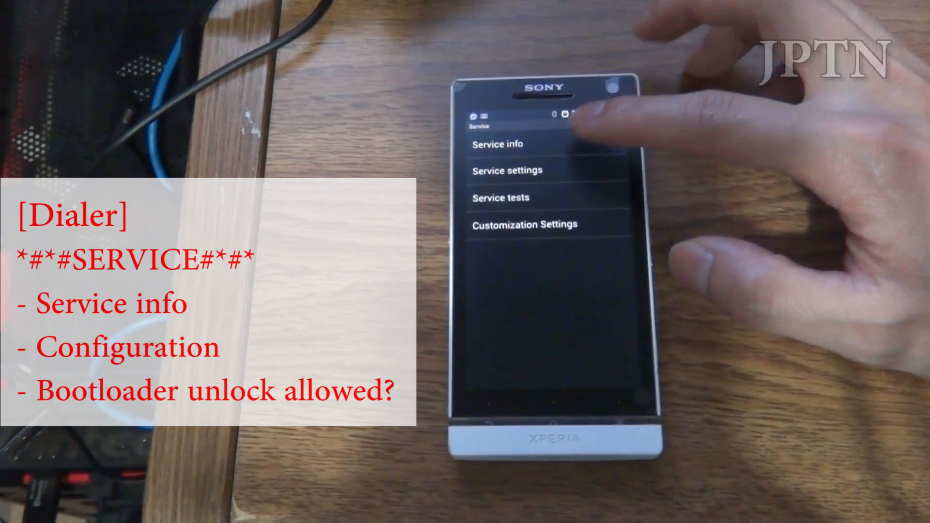
{"action": "left_click", "coordinate": [497, 143]}
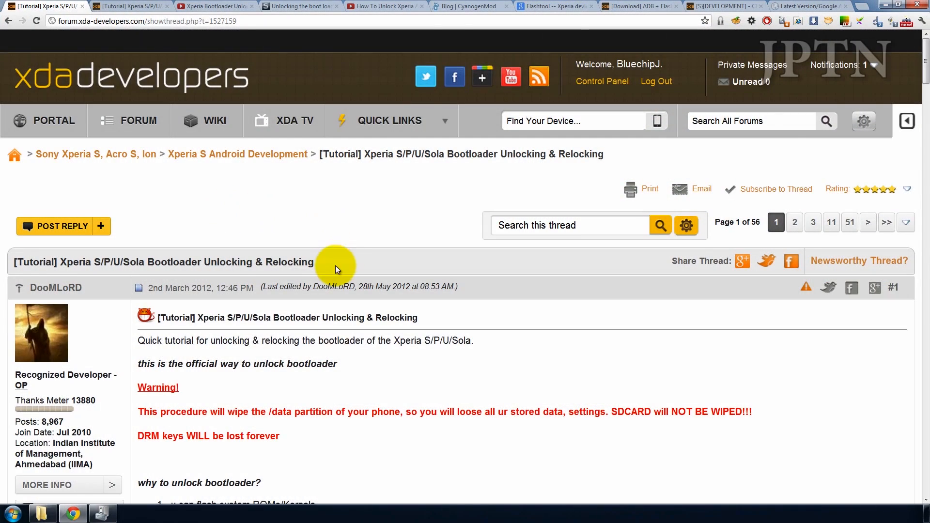
- Read the unlock steps, highlighting the IMEI instruction and the Sony unlock-site step
{"action": "scroll", "scroll_direction": "down", "scroll_amount": 3}
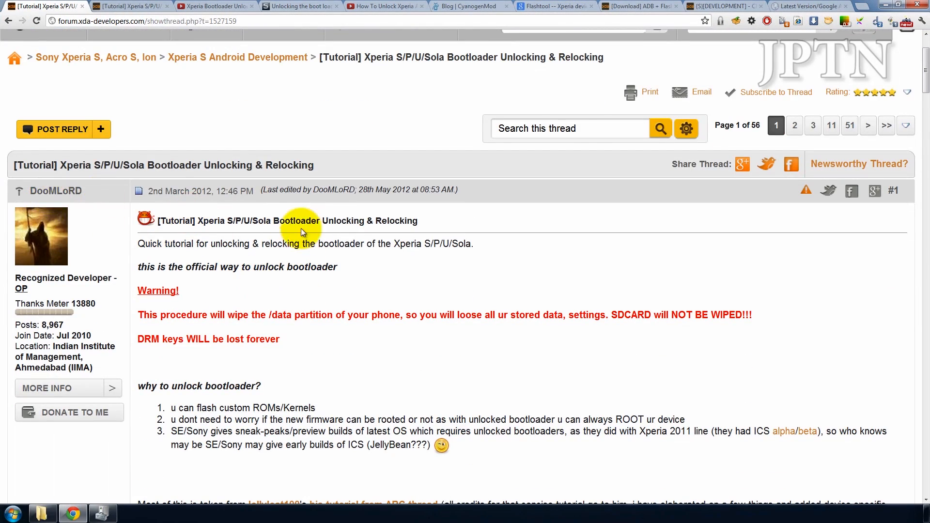
{"action": "scroll", "scroll_direction": "down", "scroll_amount": 3}
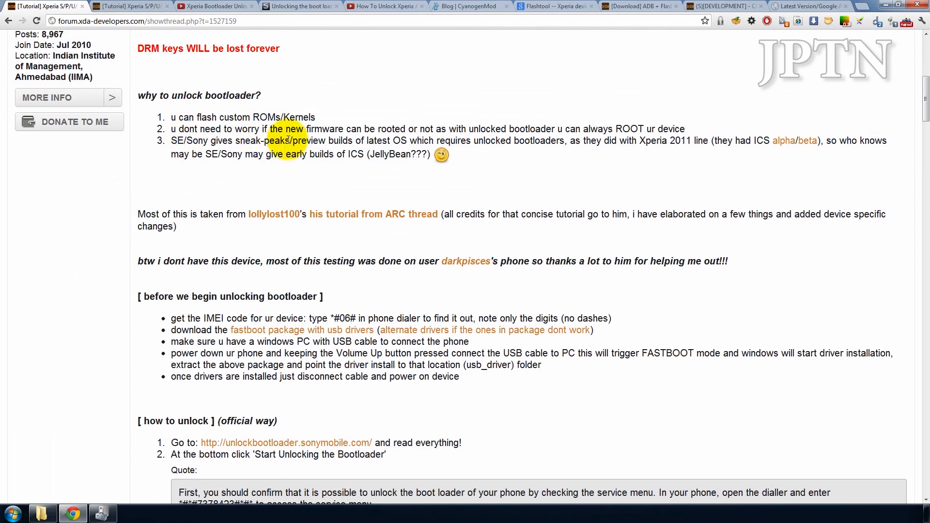
{"action": "left_click_drag", "start_coordinate": [172, 117], "coordinate": [305, 129]}
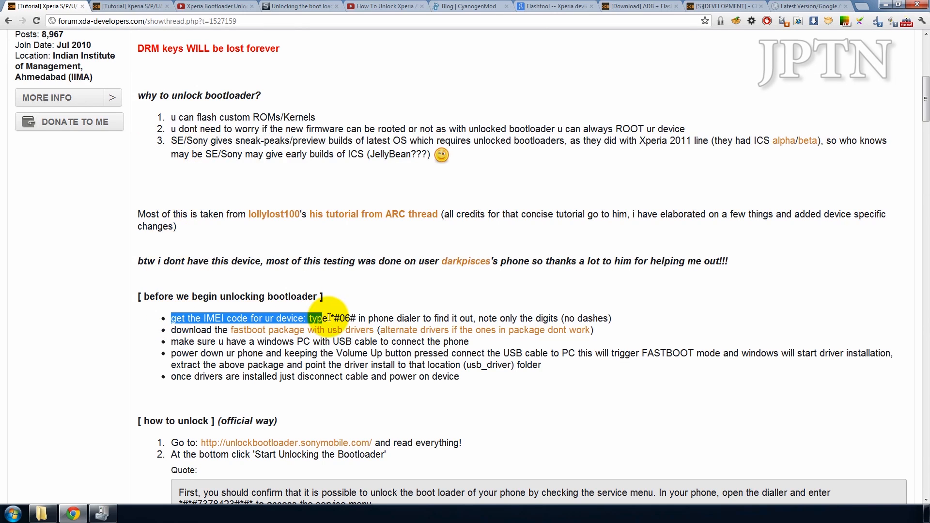
{"action": "left_click_drag", "start_coordinate": [319, 318], "coordinate": [470, 329]}
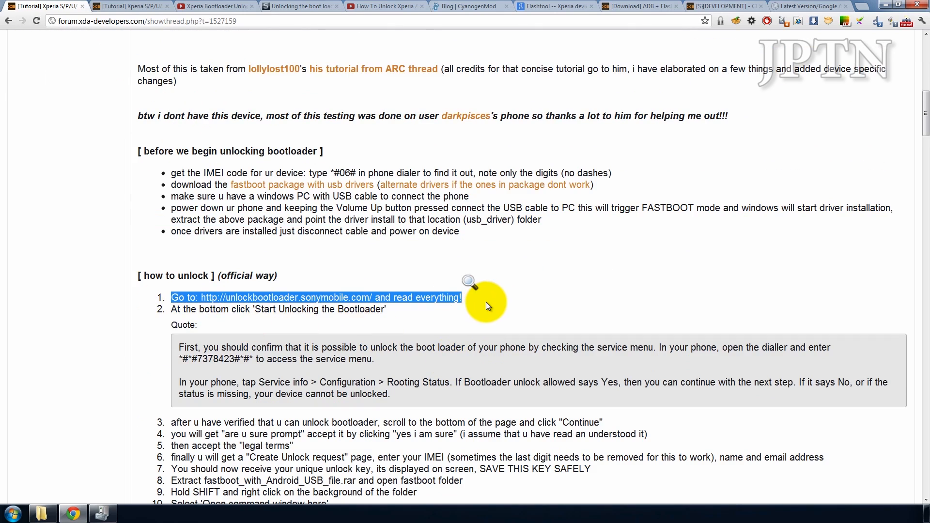
- Continue to the final fastboot unlock command, glancing at the Xperia Arc unlock video tab
{"action": "scroll", "scroll_direction": "down", "scroll_amount": 3}
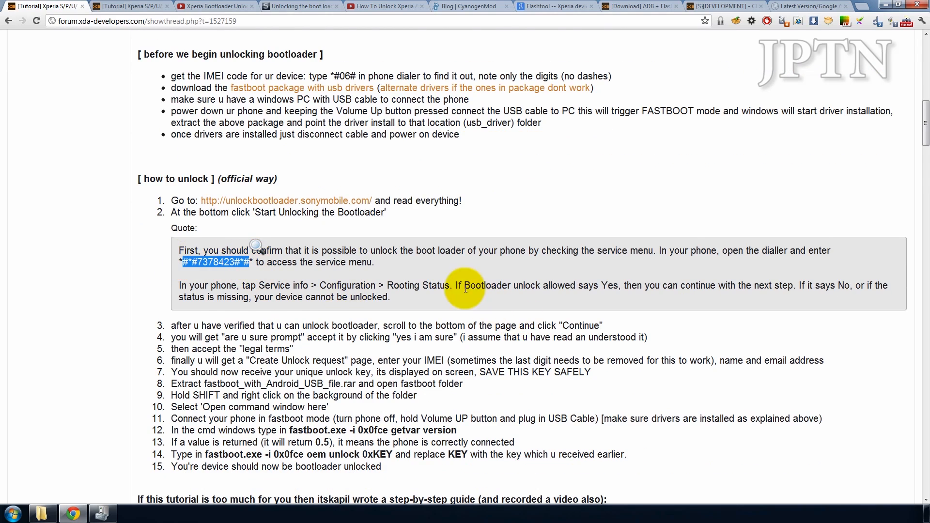
{"action": "scroll", "scroll_direction": "down", "scroll_amount": 3}
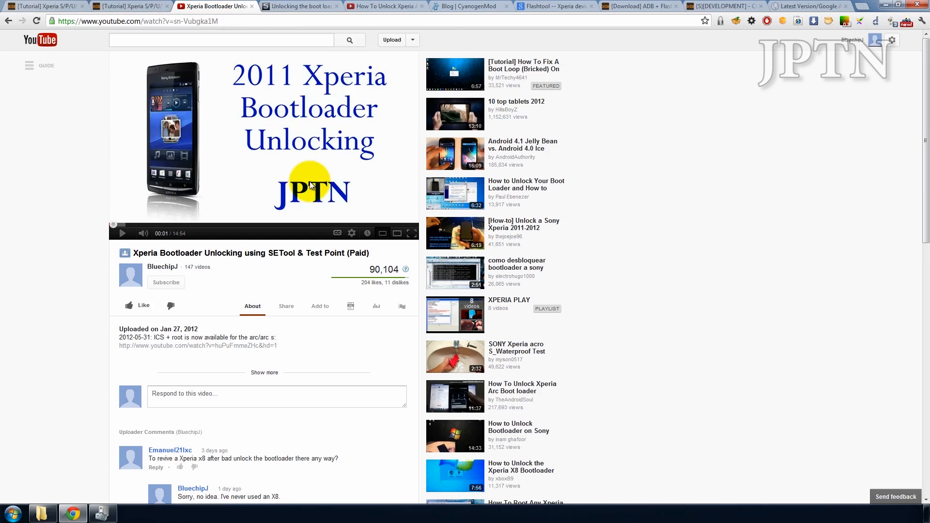
{"action": "left_click", "coordinate": [384, 6]}
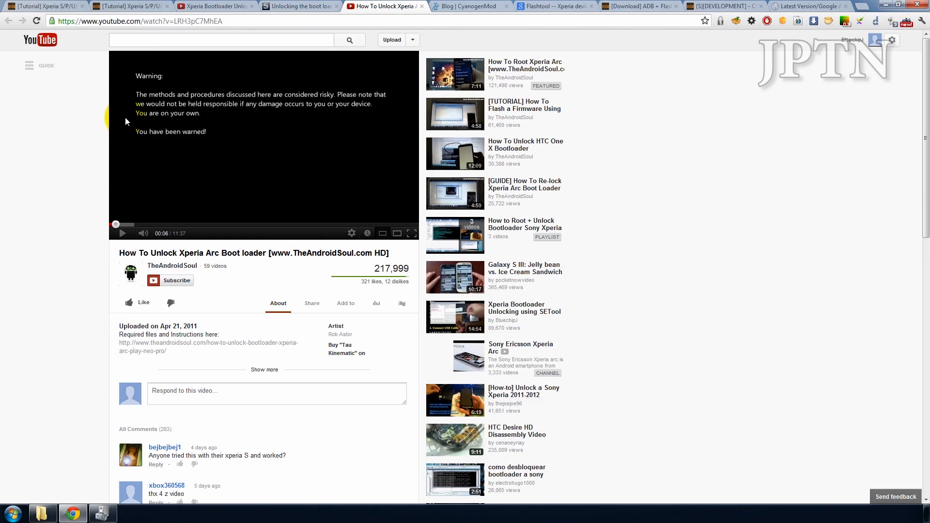
{"action": "left_click", "coordinate": [131, 6]}
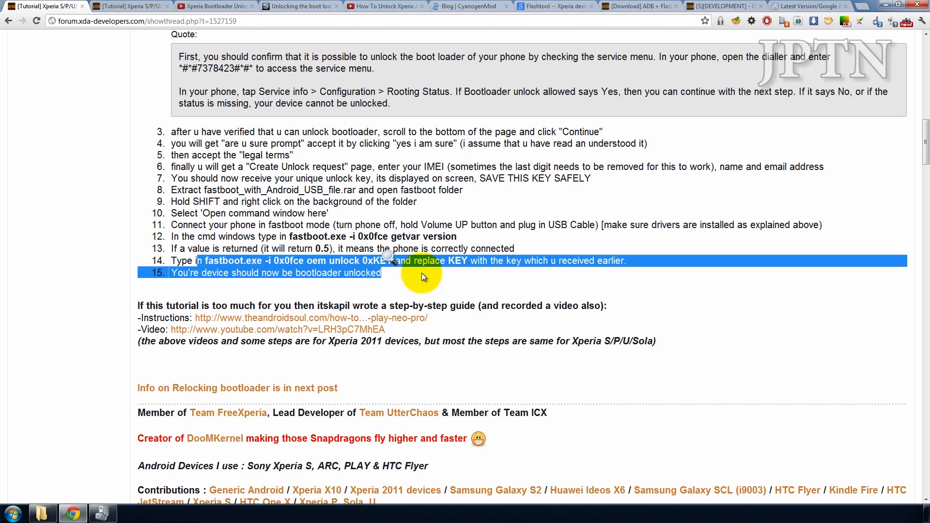
- Review the relocking post #2 and the later replies on the thread page
{"action": "scroll", "scroll_direction": "down", "scroll_amount": 3}
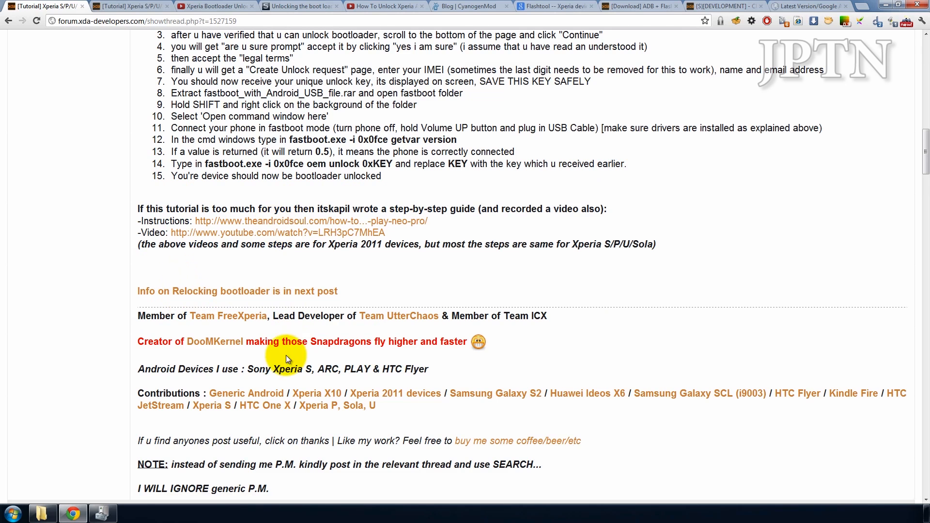
{"action": "scroll", "scroll_direction": "down", "scroll_amount": 3}
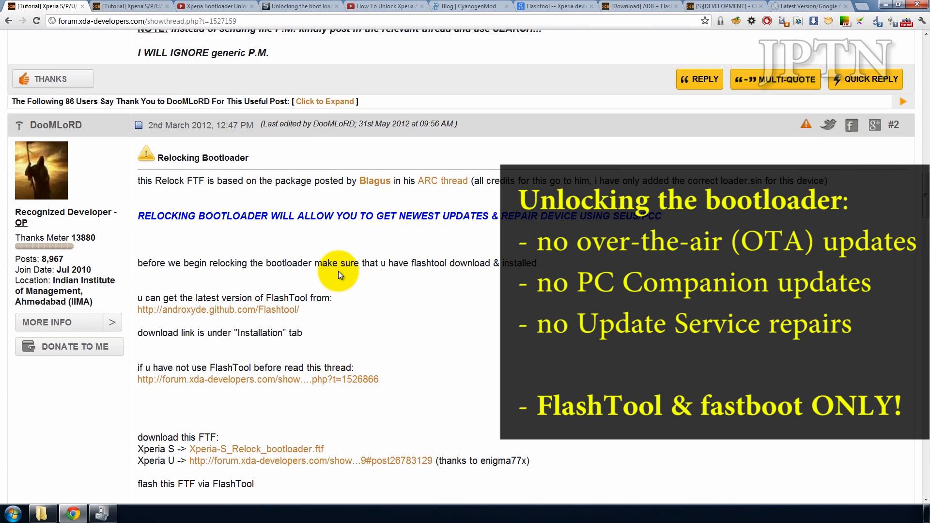
{"action": "scroll", "scroll_direction": "down", "scroll_amount": 3}
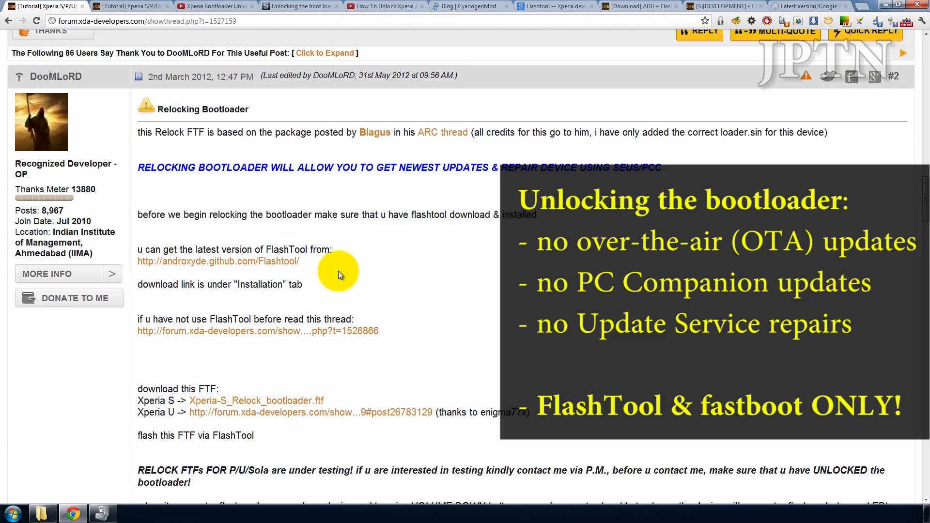
{"action": "scroll", "scroll_direction": "down", "scroll_amount": 3}
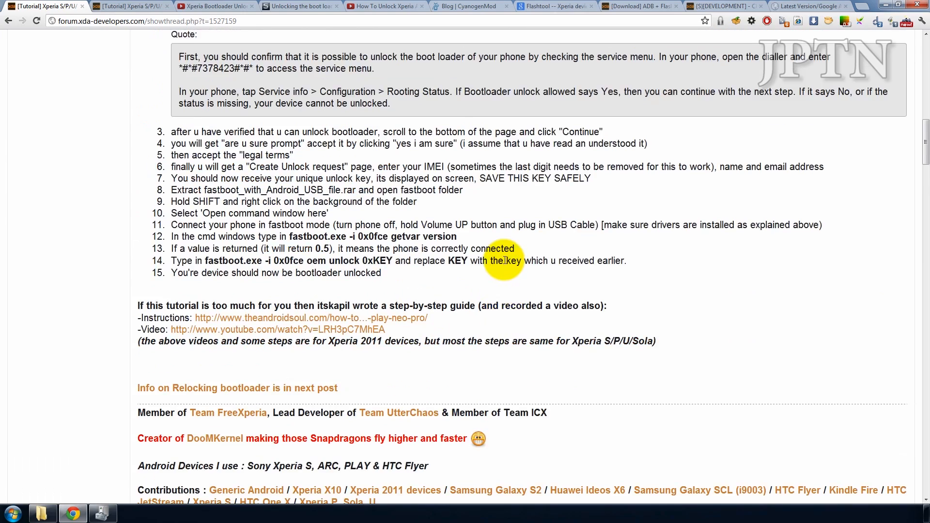
{"action": "scroll", "scroll_direction": "up", "scroll_amount": 3}
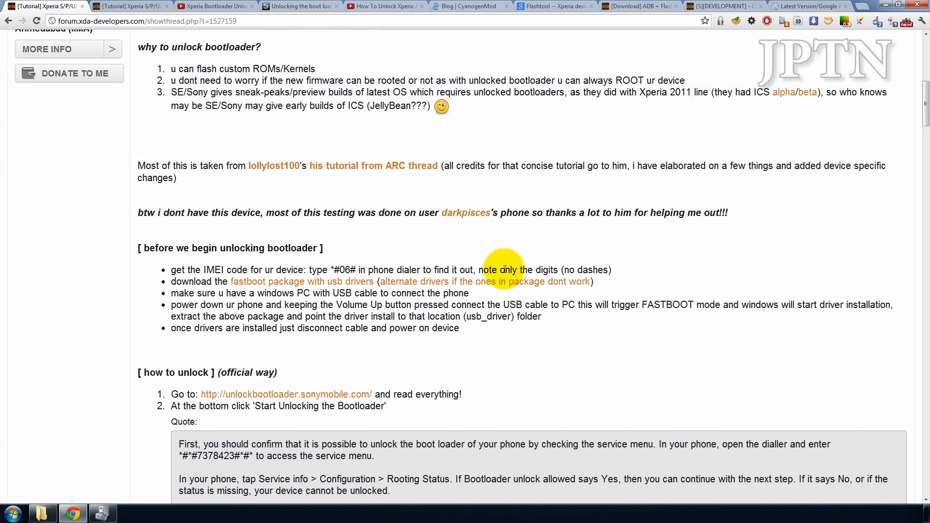
- Check the Xperia unlocking video tab, return to thread page 42, then go to Sony's unlock site
{"action": "left_click", "coordinate": [210, 6]}
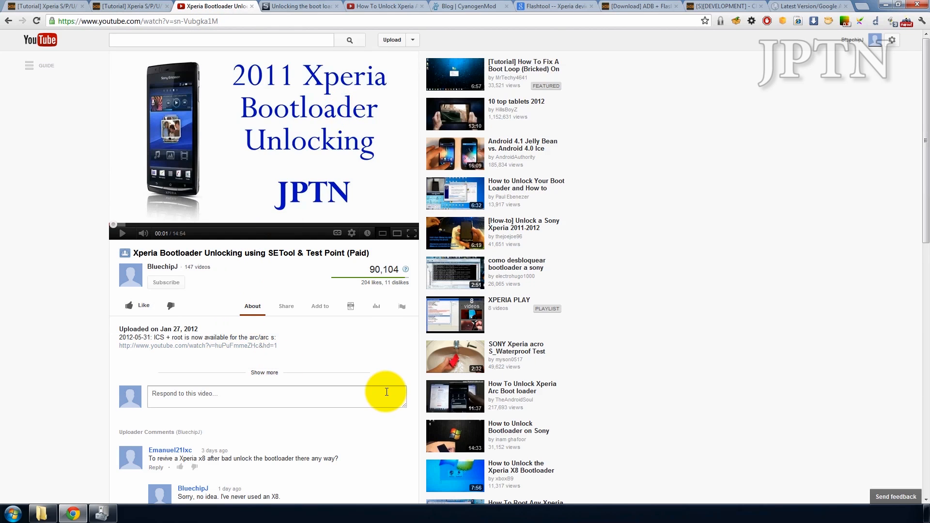
{"action": "mouse_move", "coordinate": [310, 127]}
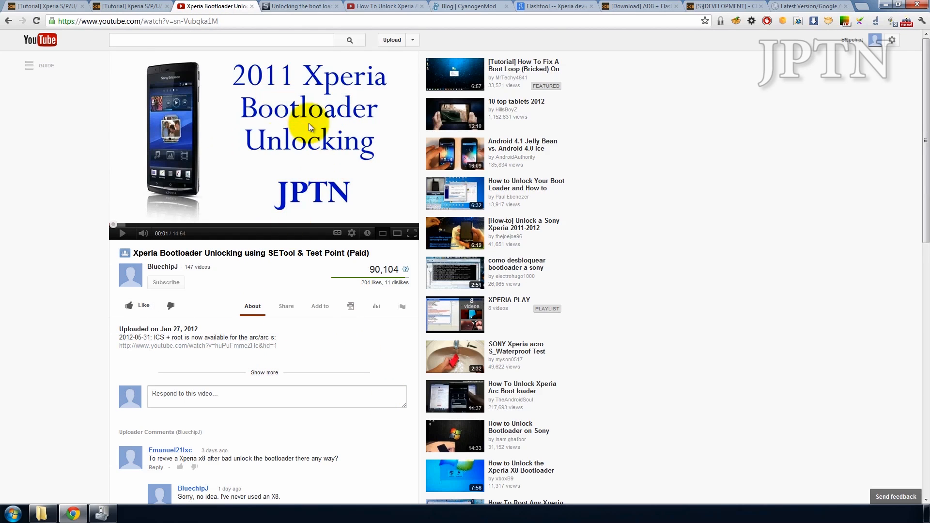
{"action": "mouse_move", "coordinate": [130, 5]}
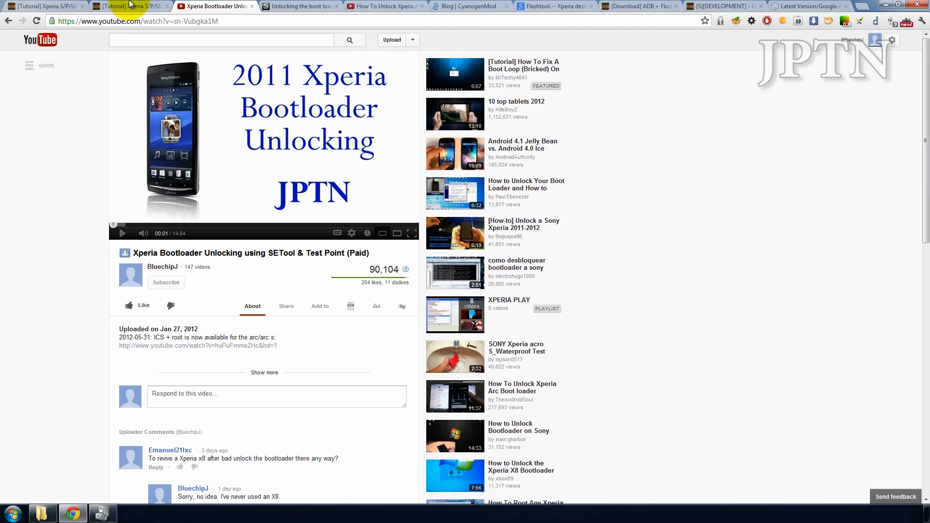
{"action": "left_click", "coordinate": [131, 6]}
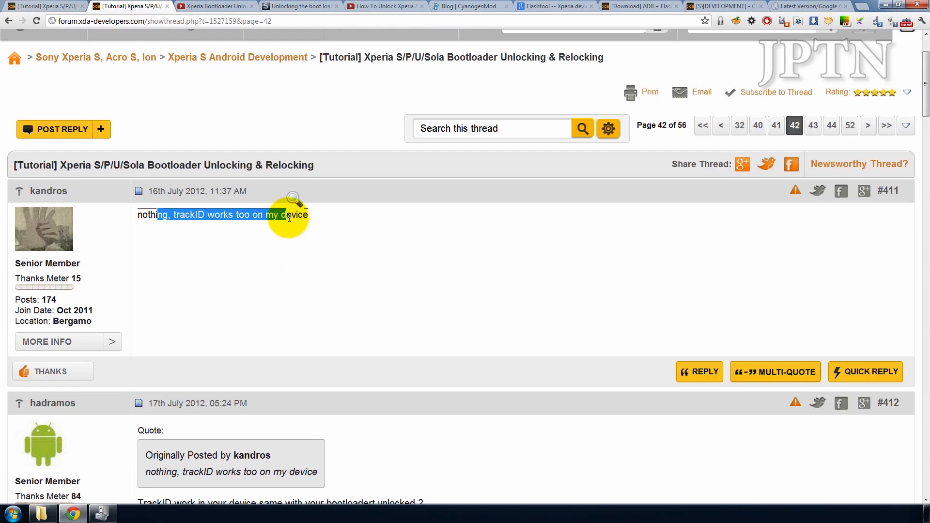
{"action": "left_click", "coordinate": [273, 292]}
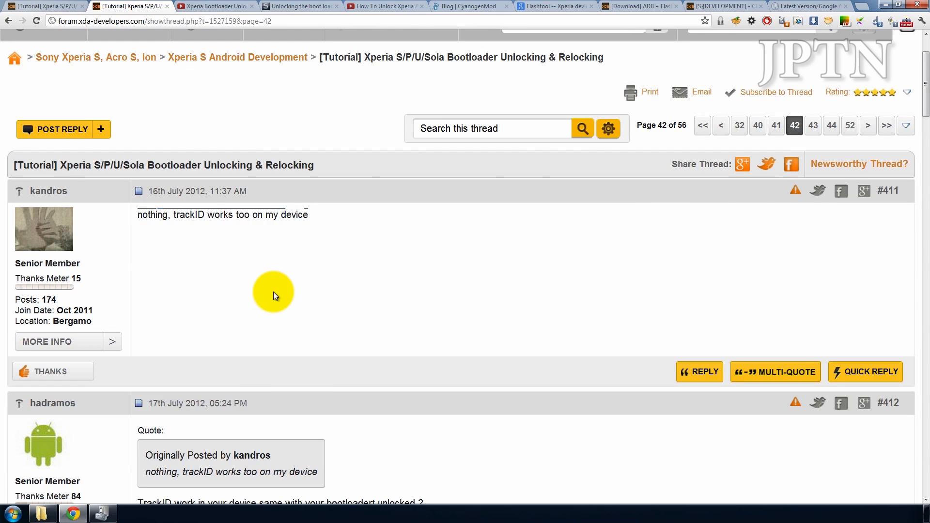
{"action": "left_click", "coordinate": [300, 6]}
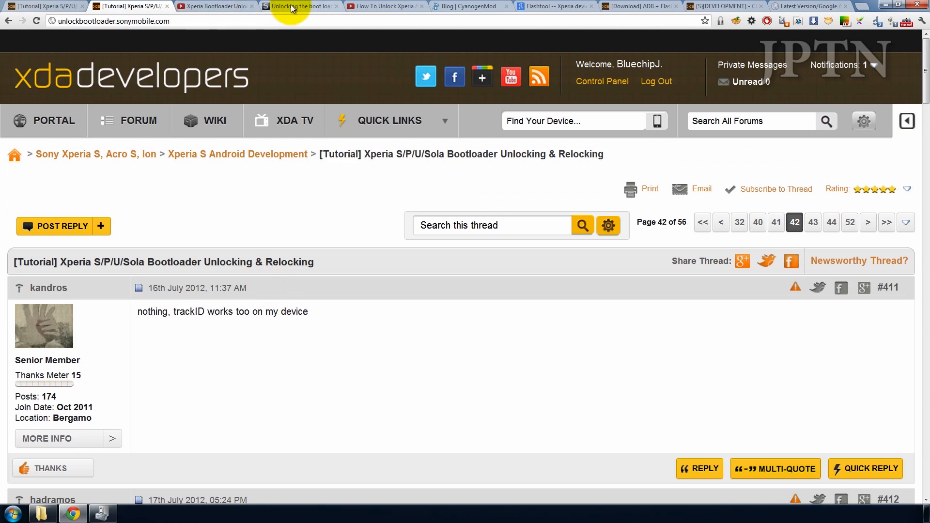
- Read Sony Developer World's official Unlocking the boot loader page
{"action": "left_click", "coordinate": [299, 6]}
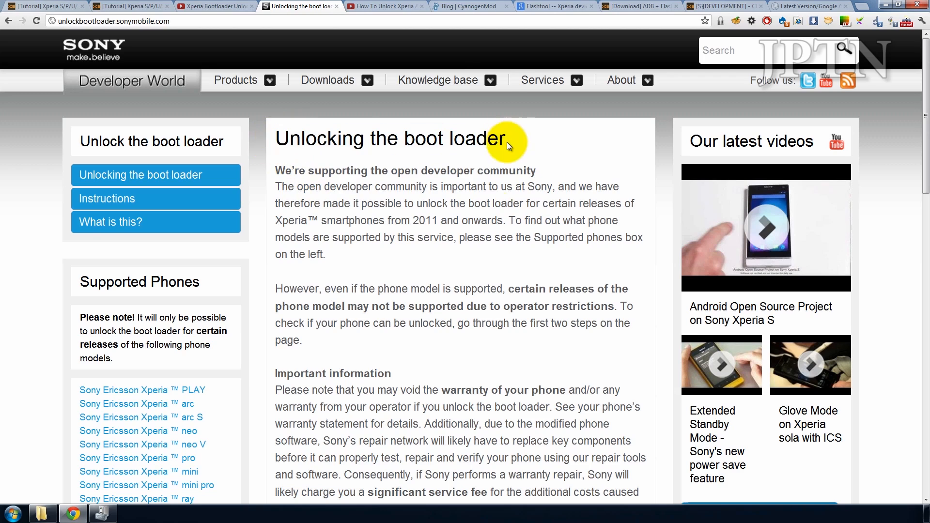
{"action": "scroll", "scroll_direction": "down", "scroll_amount": 3}
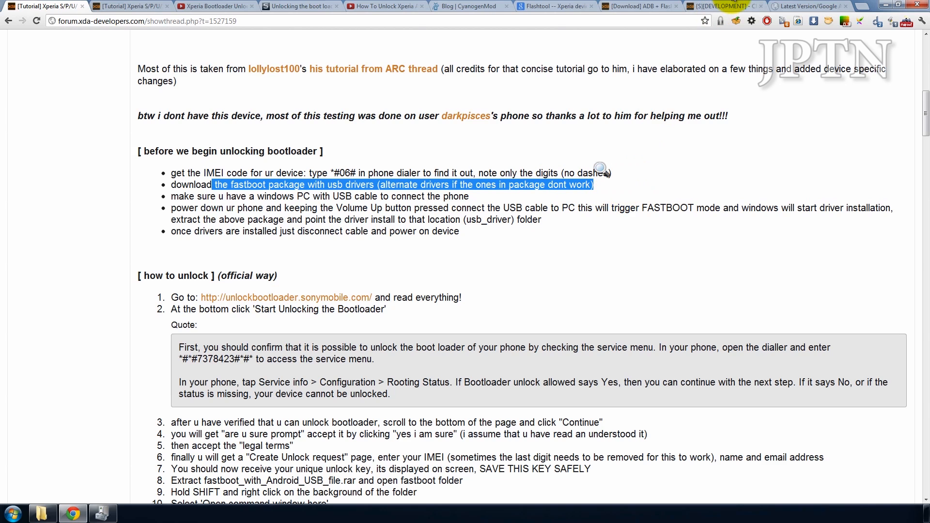
- Locate the Flashtool-drivers installer in D:\Flashtool\drivers, close the window, and show the ADB drivers thread
{"action": "left_click", "coordinate": [555, 5]}
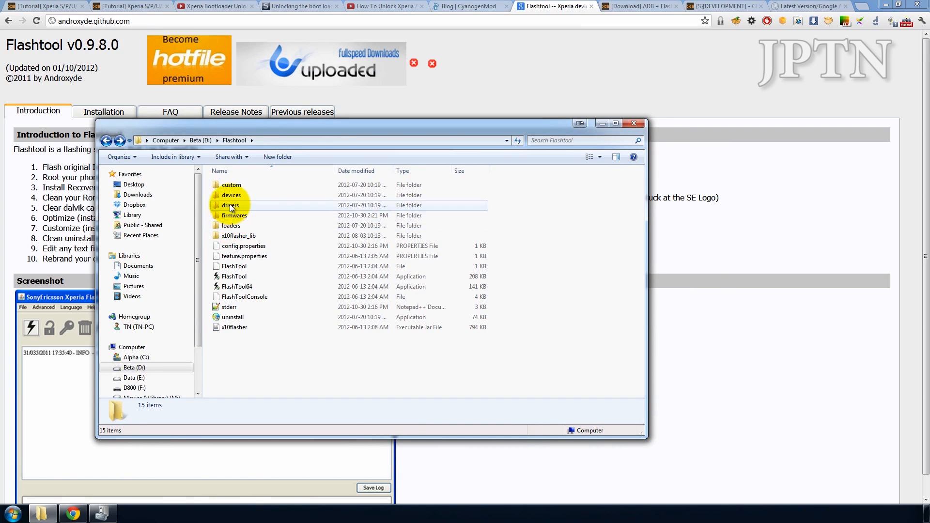
{"action": "double_click", "coordinate": [230, 206]}
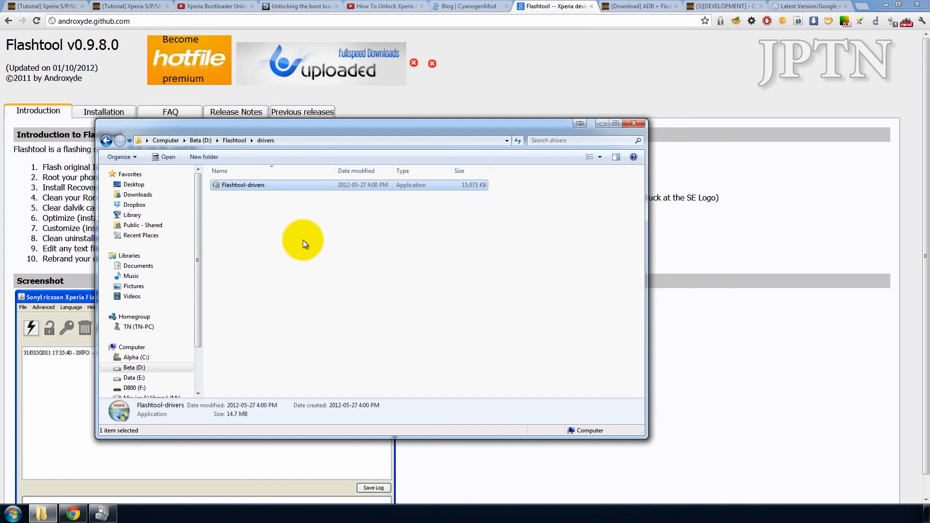
{"action": "left_click", "coordinate": [106, 141]}
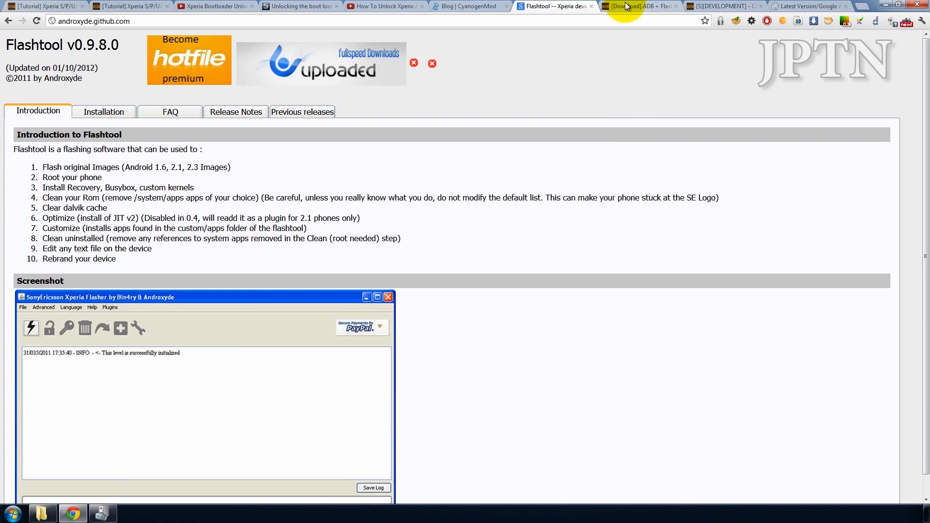
{"action": "left_click", "coordinate": [637, 5]}
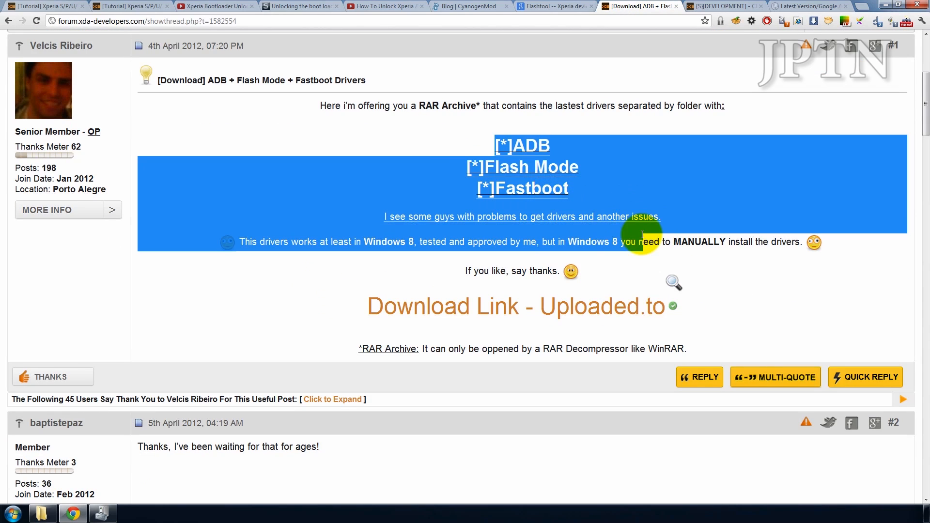
- Bring up the [S][DEVELOPMENT] CM10 FreeXperia thread and highlight its title
{"action": "left_click", "coordinate": [612, 101]}
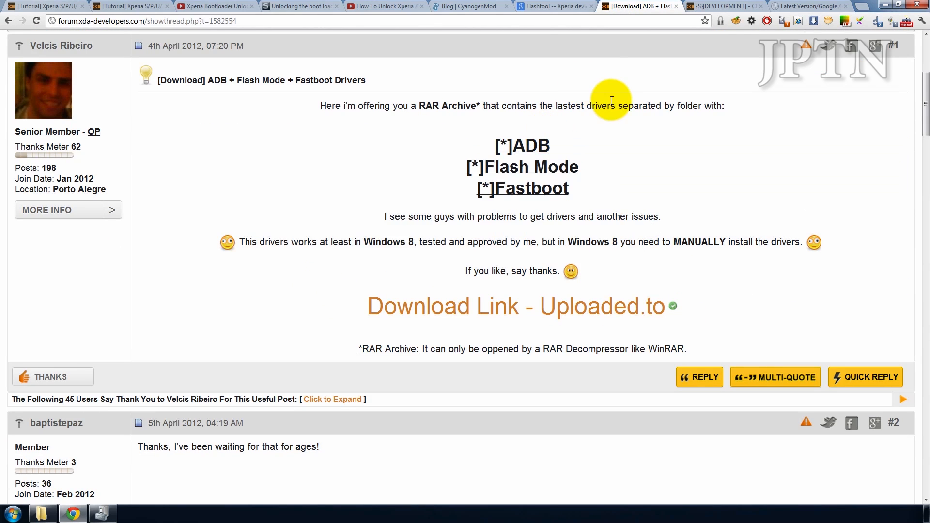
{"action": "left_click", "coordinate": [718, 6]}
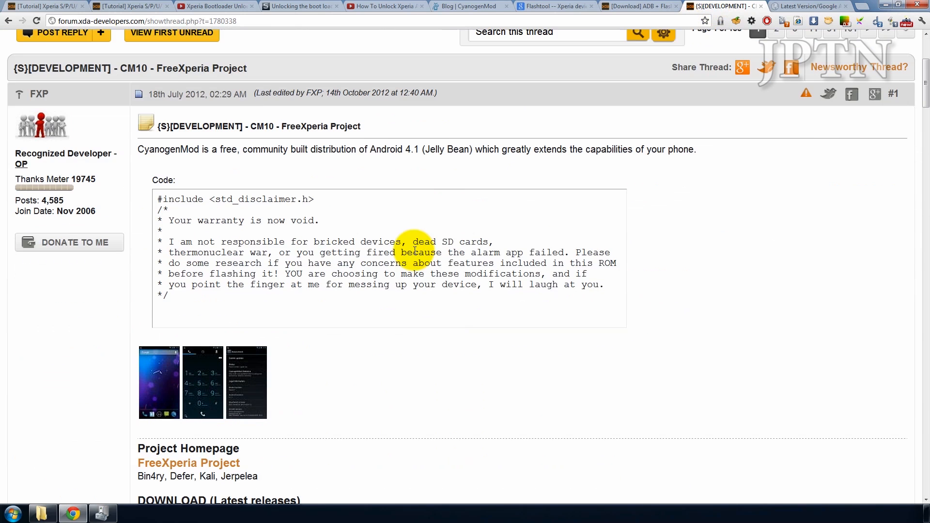
{"action": "left_click_drag", "start_coordinate": [416, 249], "coordinate": [374, 126]}
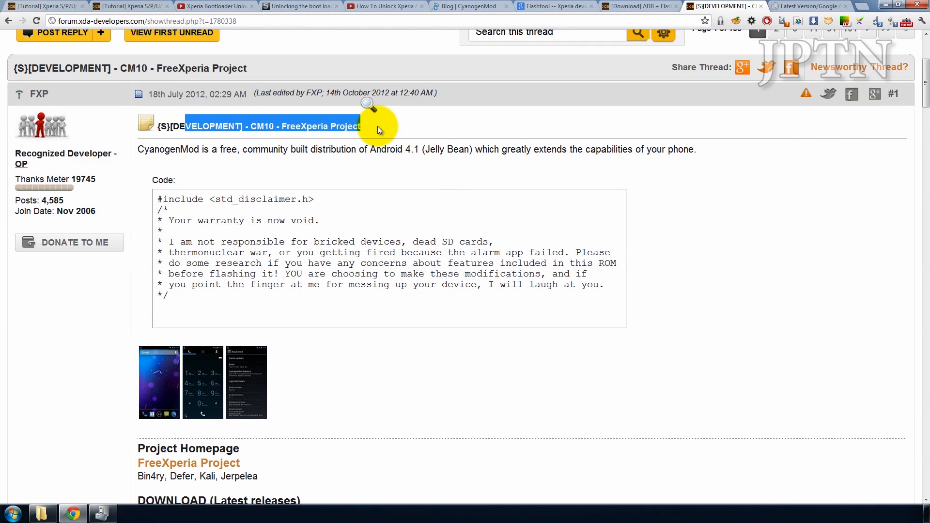
- Follow the Cyanogen Mod 10 link under DOWNLOAD (Latest releases)
{"action": "scroll", "scroll_direction": "down", "scroll_amount": 3}
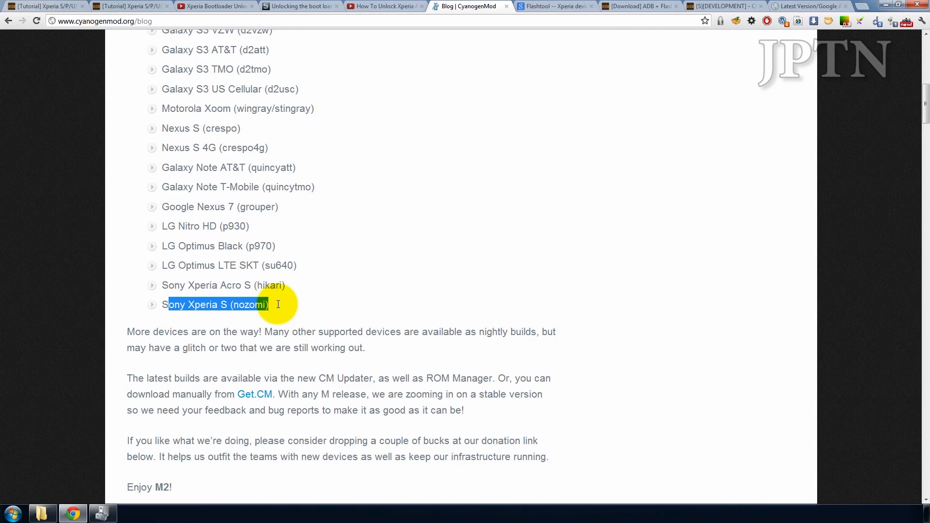
{"action": "left_click", "coordinate": [718, 6]}
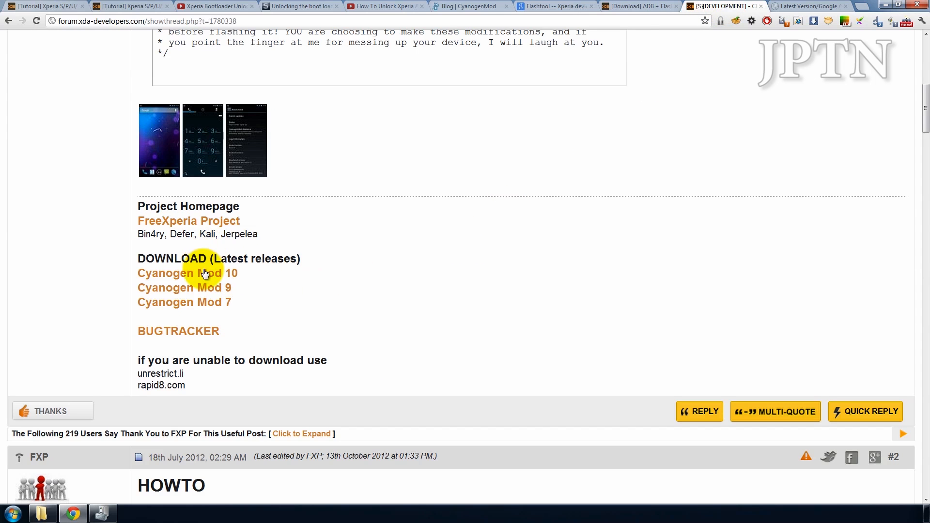
{"action": "left_click", "coordinate": [187, 273]}
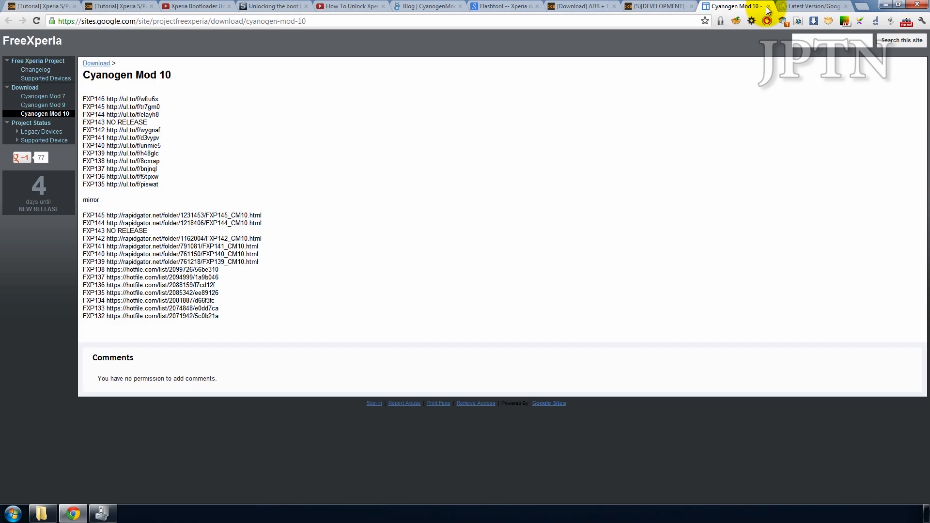
- Close the Cyanogen Mod 10 build list and view the CyanogenMod 10 Google Apps download row
{"action": "left_click", "coordinate": [718, 6]}
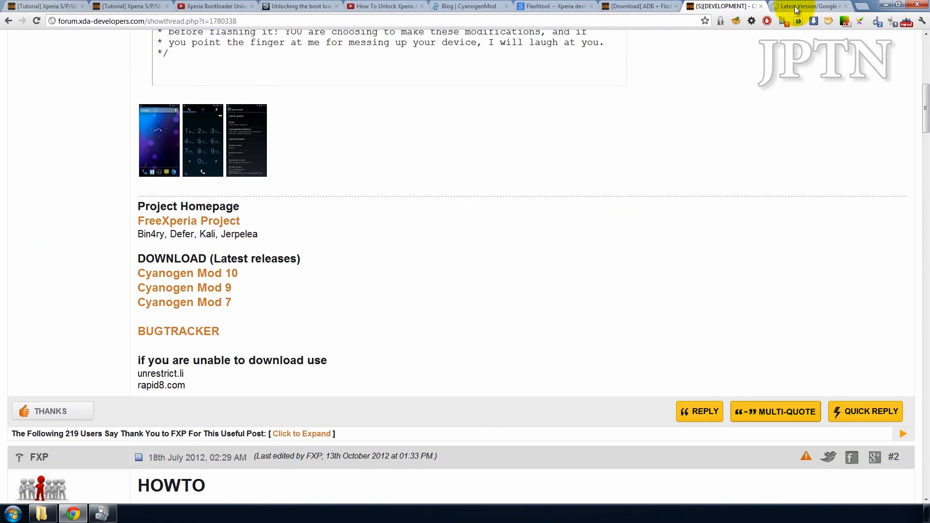
{"action": "left_click", "coordinate": [807, 6]}
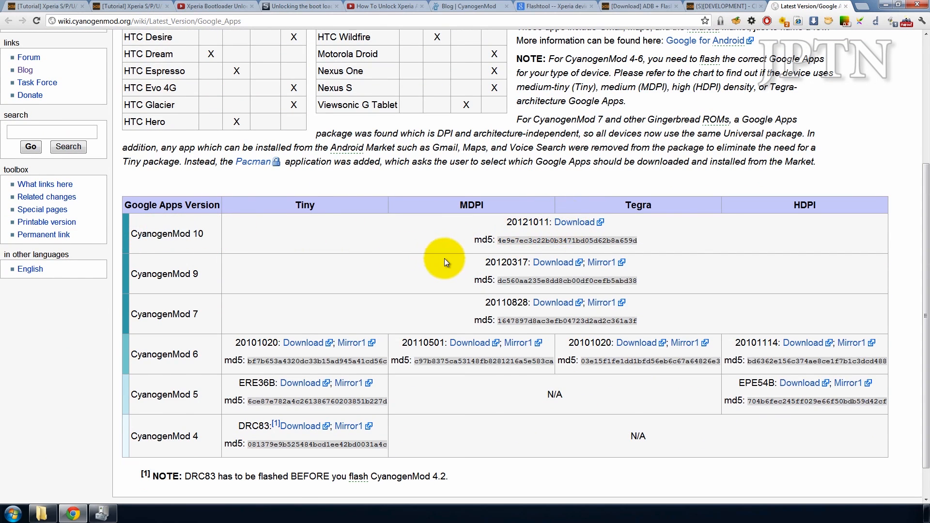
{"action": "left_click", "coordinate": [385, 6]}
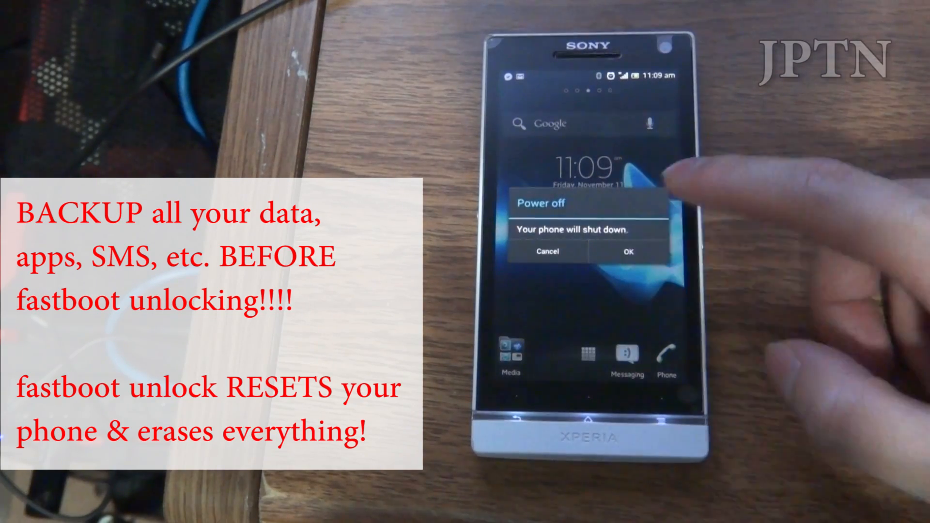
- Confirm Power off on the Xperia S to shut it down before fastboot unlocking
{"action": "left_click", "coordinate": [627, 251]}
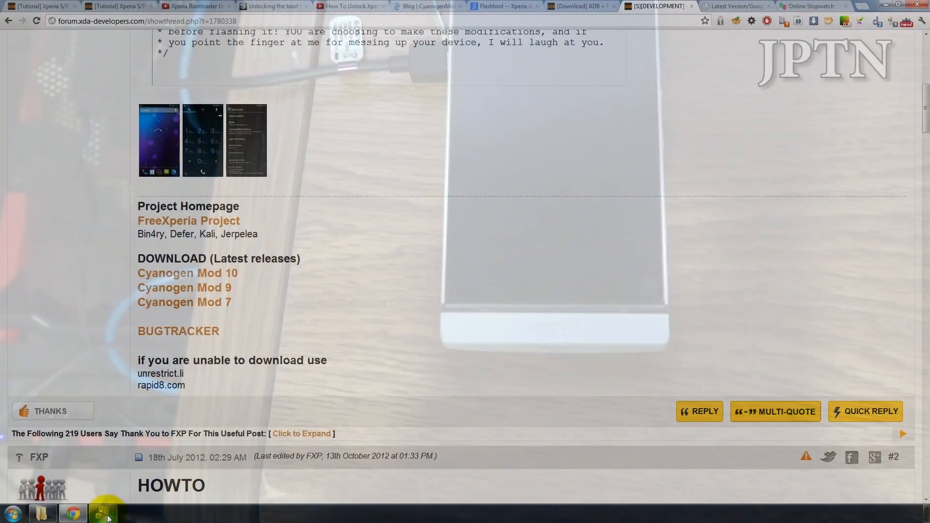
- Check Device Manager lists the phone as Android ADB Interface under Android Phone
{"action": "left_click", "coordinate": [102, 512]}
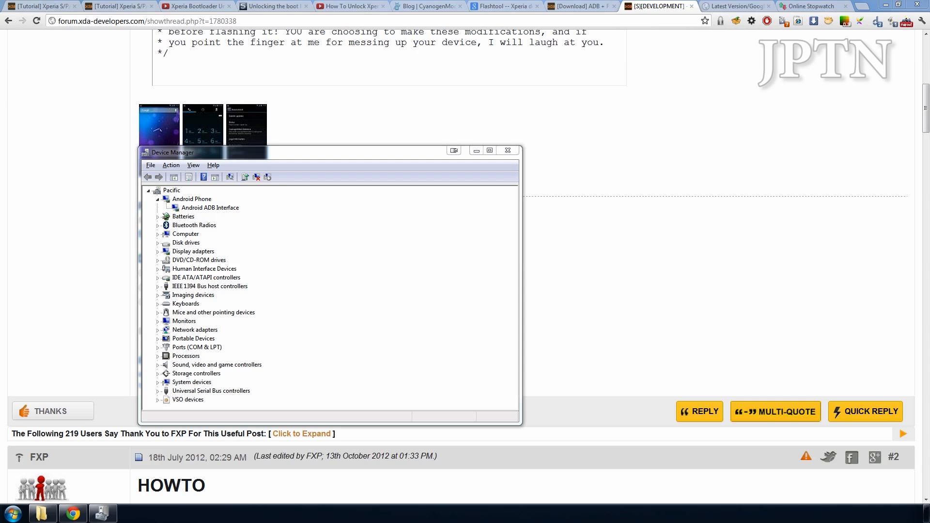
{"action": "left_click", "coordinate": [12, 513]}
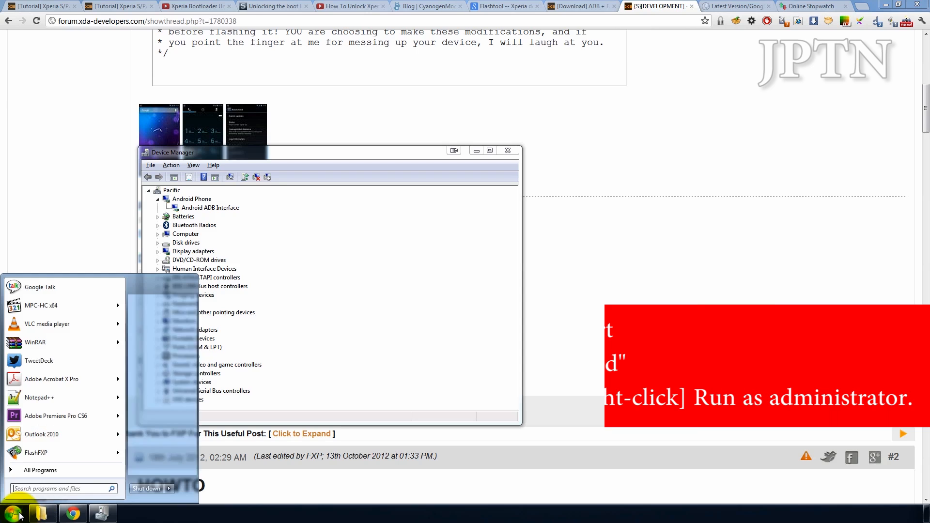
- Launch cmd as administrator and bring it in front of Device Manager
{"action": "type", "text": "cmd"}
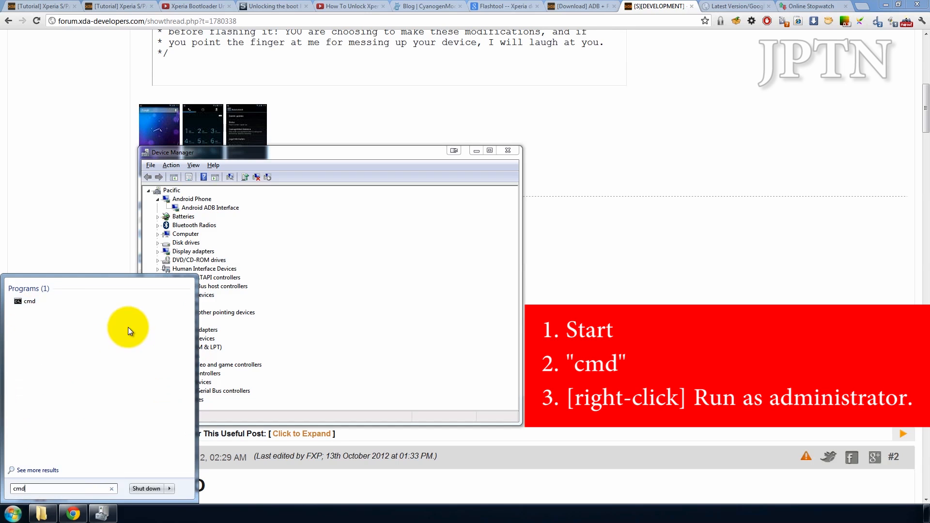
{"action": "right_click", "coordinate": [28, 300]}
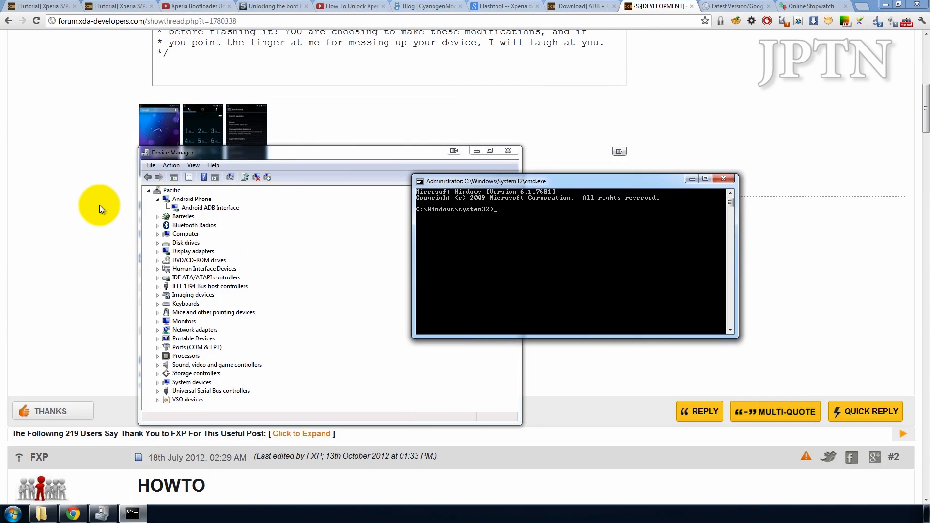
{"action": "left_click_drag", "start_coordinate": [575, 180], "coordinate": [511, 224]}
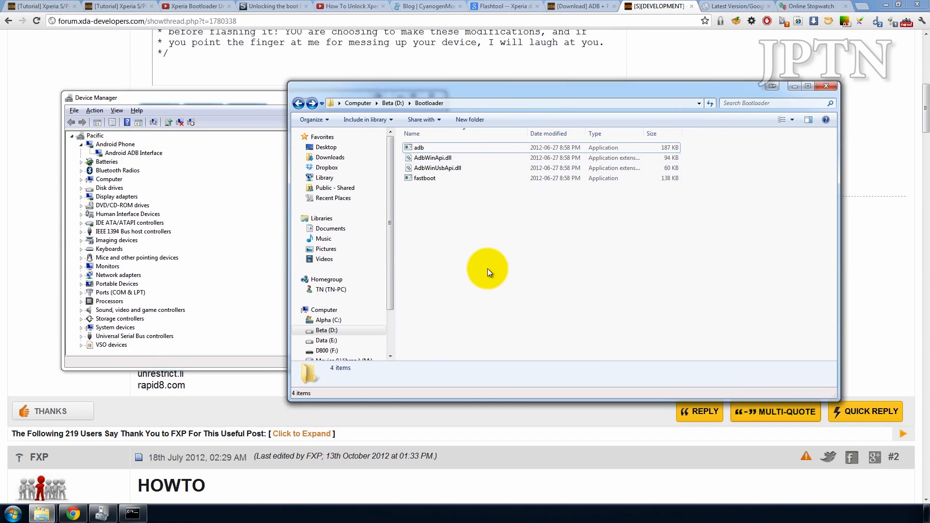
{"action": "left_click", "coordinate": [132, 511]}
{"action": "type", "text": "d"}
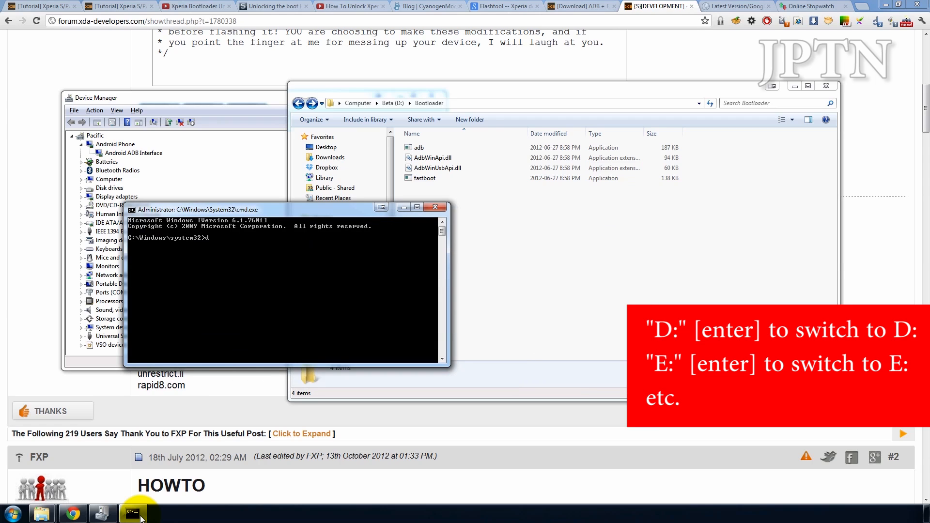
- Switch to drive D: and change directory to D:\Bootloader containing adb.exe and fastboot.exe
{"action": "type", "text": "e:"}
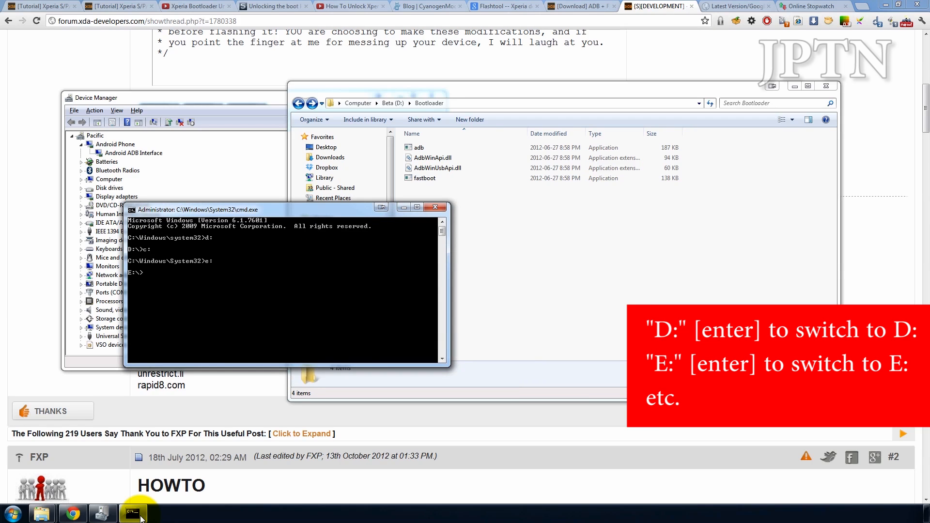
{"action": "type", "text": "d:"}
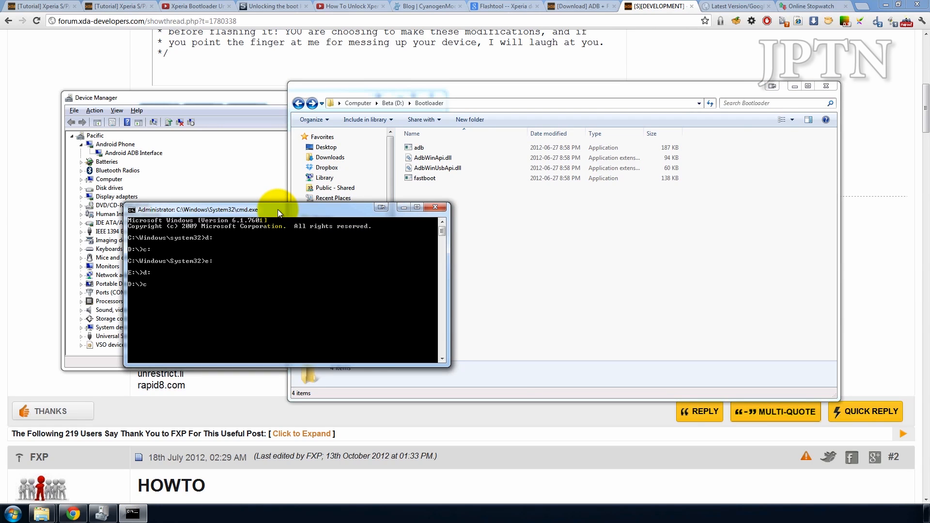
{"action": "type", "text": "cd D:\\Bootloader"}
{"action": "type", "text": "dir"}
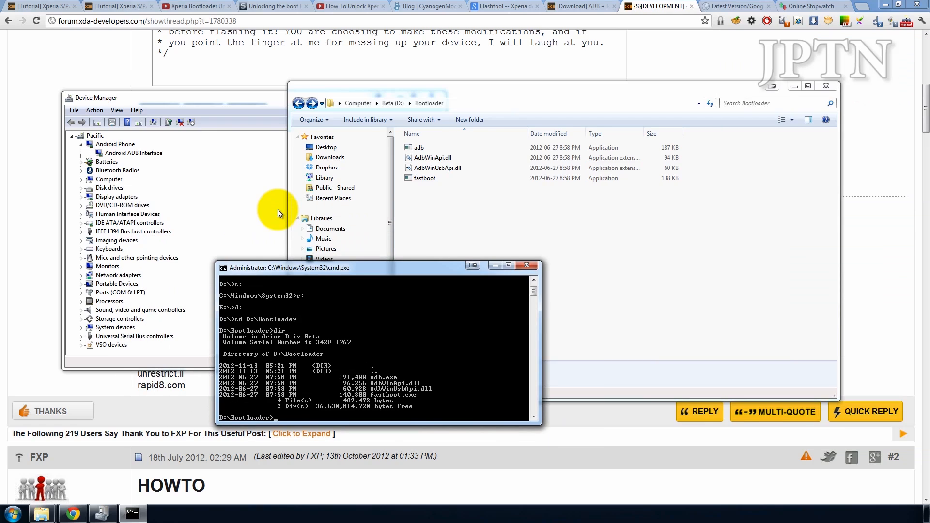
- Review the XDA tutorial's fastboot getvar version and oem unlock steps 11–15
{"action": "left_click", "coordinate": [38, 6]}
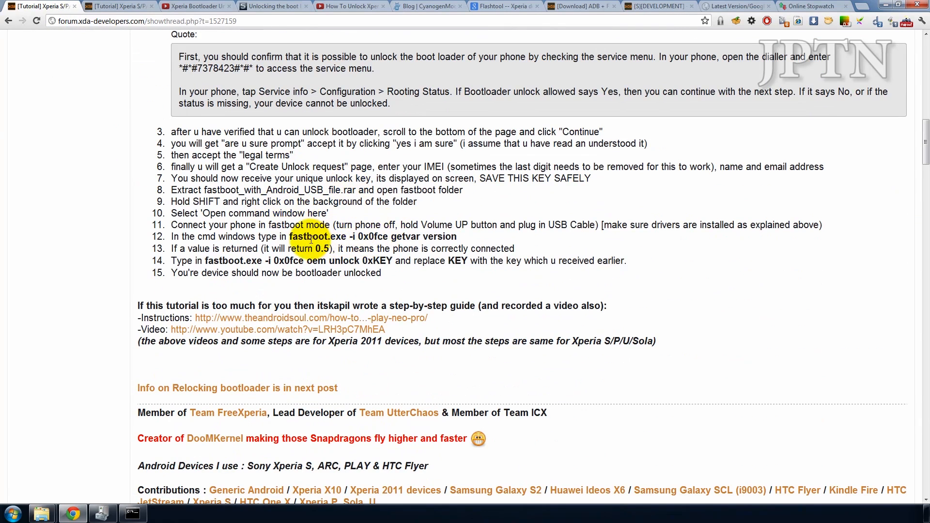
{"action": "left_click_drag", "start_coordinate": [288, 237], "coordinate": [456, 236]}
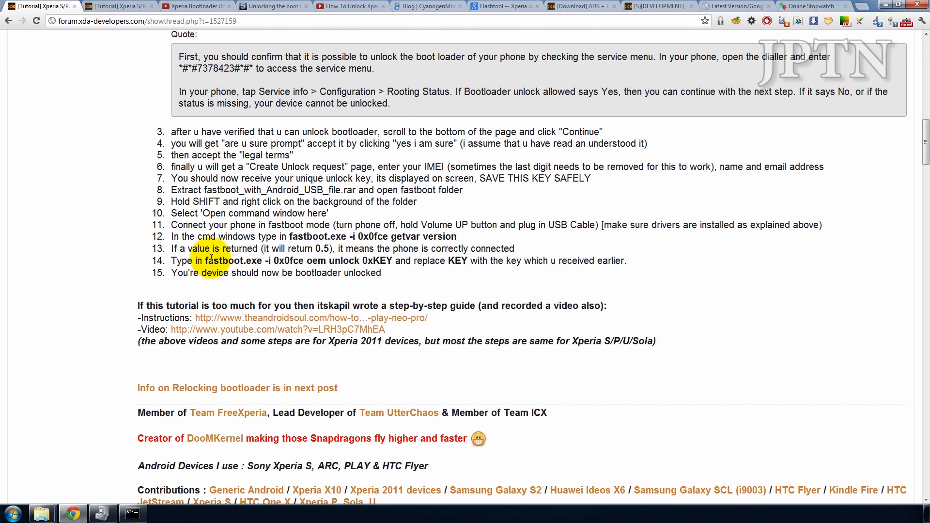
{"action": "left_click_drag", "start_coordinate": [221, 261], "coordinate": [371, 261]}
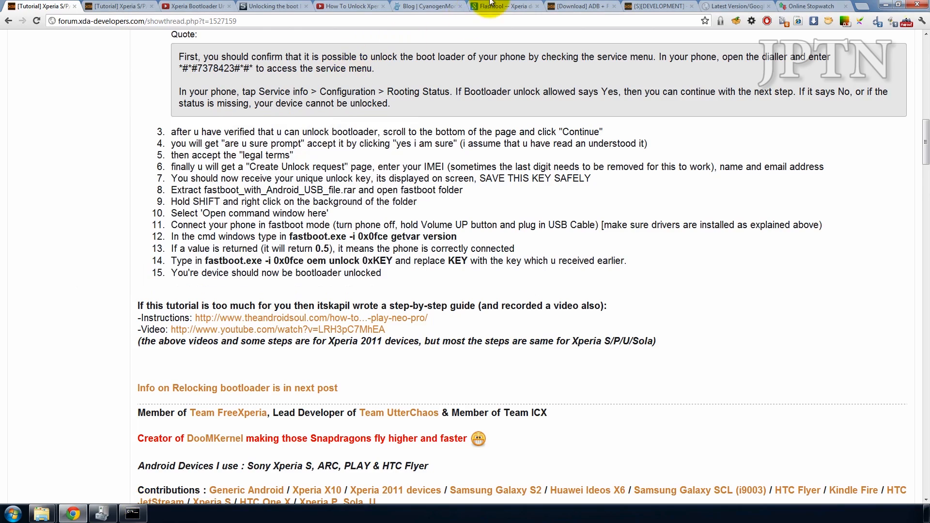
- Start Sony's boot loader unlocking process, continue past instructions and confirm 'Yes, I'm sure'
{"action": "left_click", "coordinate": [273, 6]}
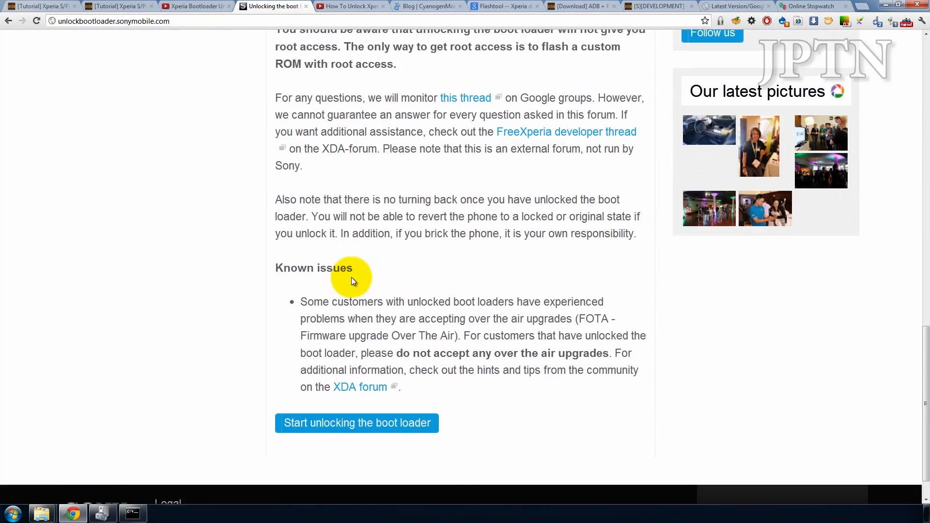
{"action": "left_click", "coordinate": [357, 424]}
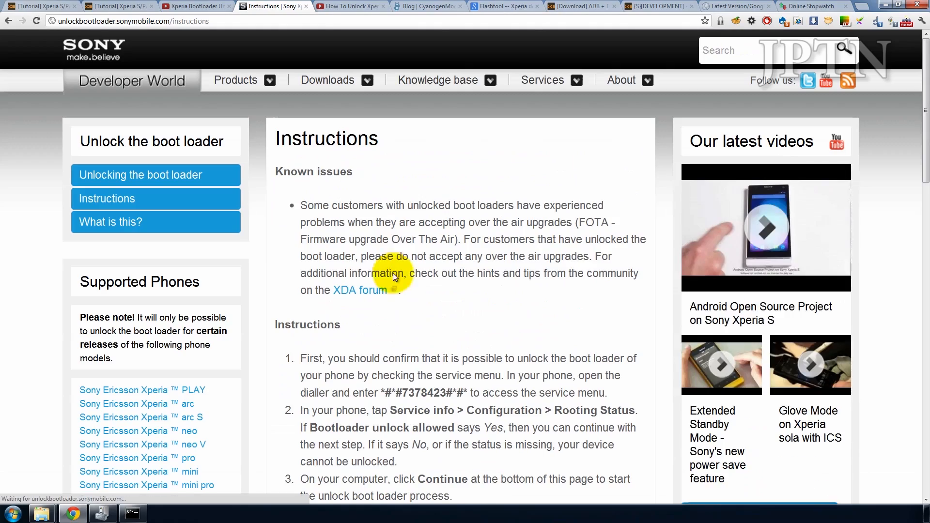
{"action": "scroll", "scroll_direction": "down", "scroll_amount": 3}
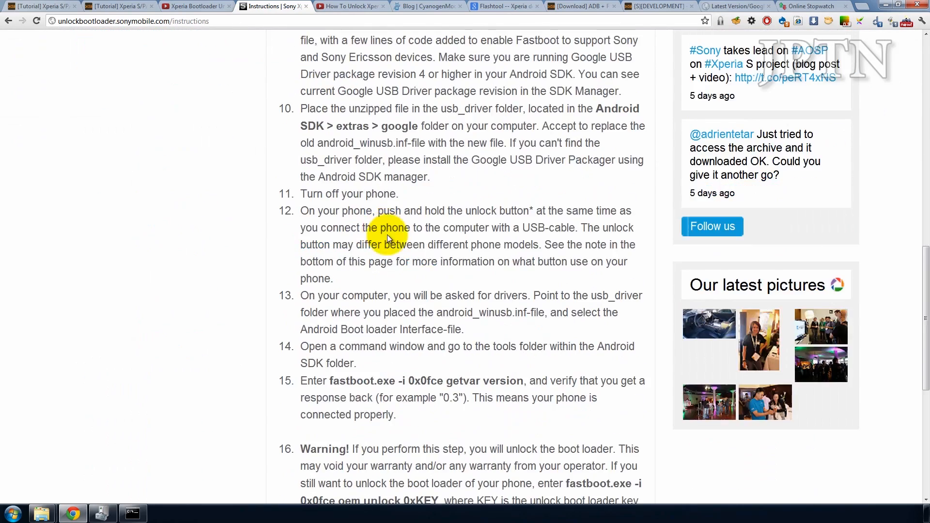
{"action": "scroll", "scroll_direction": "down", "scroll_amount": 3}
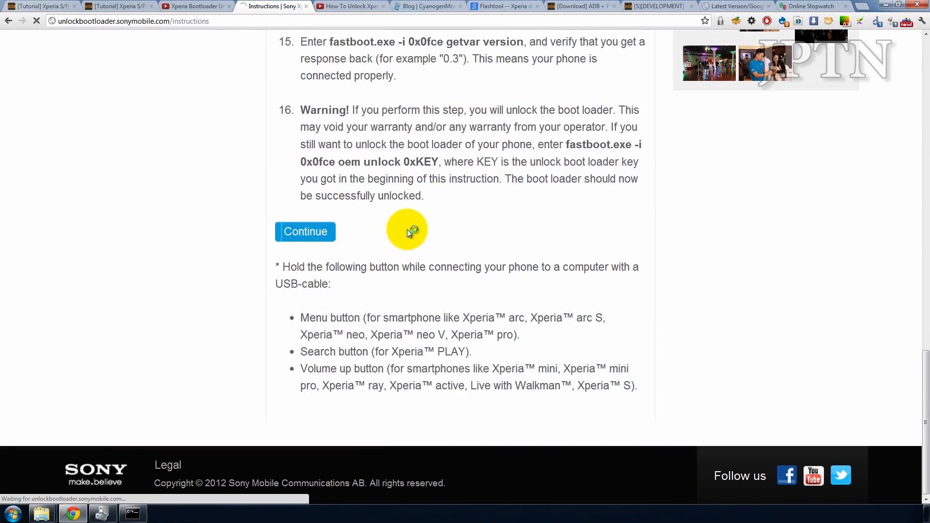
{"action": "left_click", "coordinate": [305, 232]}
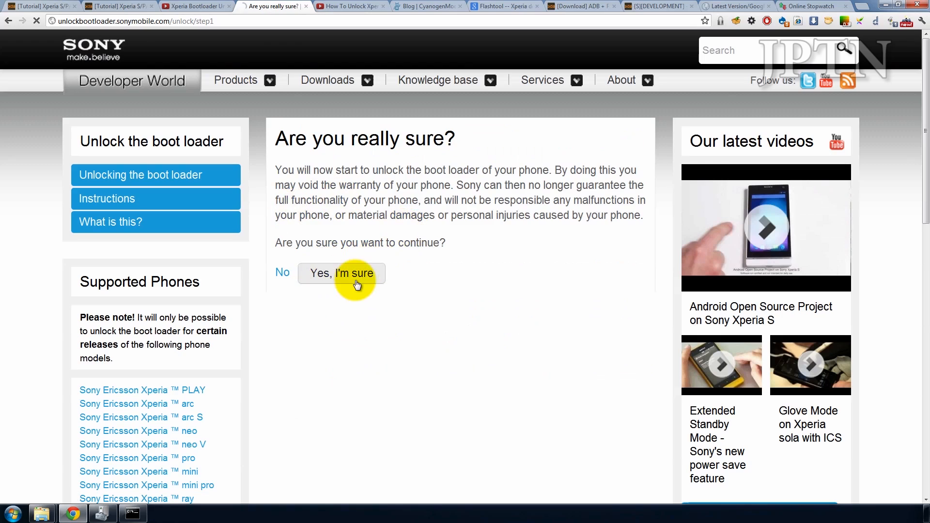
{"action": "left_click", "coordinate": [341, 273]}
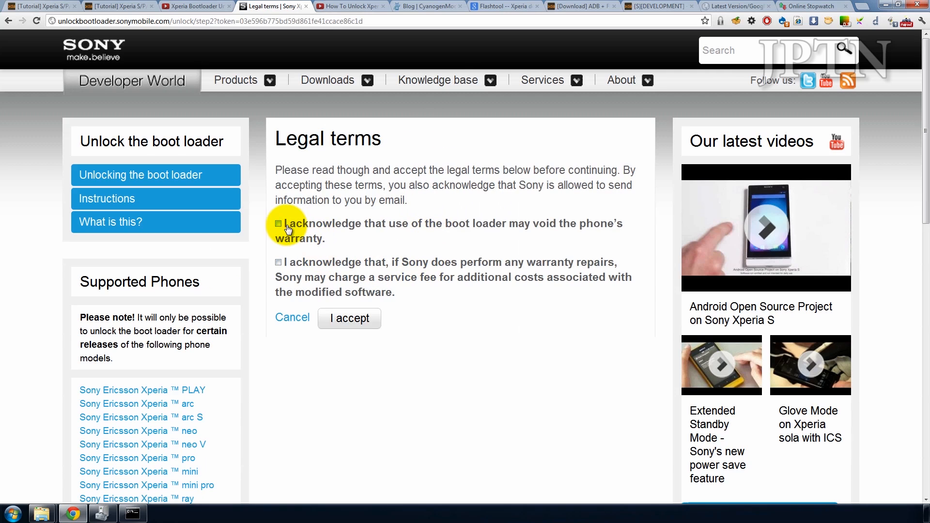
- Acknowledge the warranty and service-fee warnings and accept the legal terms to reach the key request form
{"action": "left_click", "coordinate": [278, 224]}
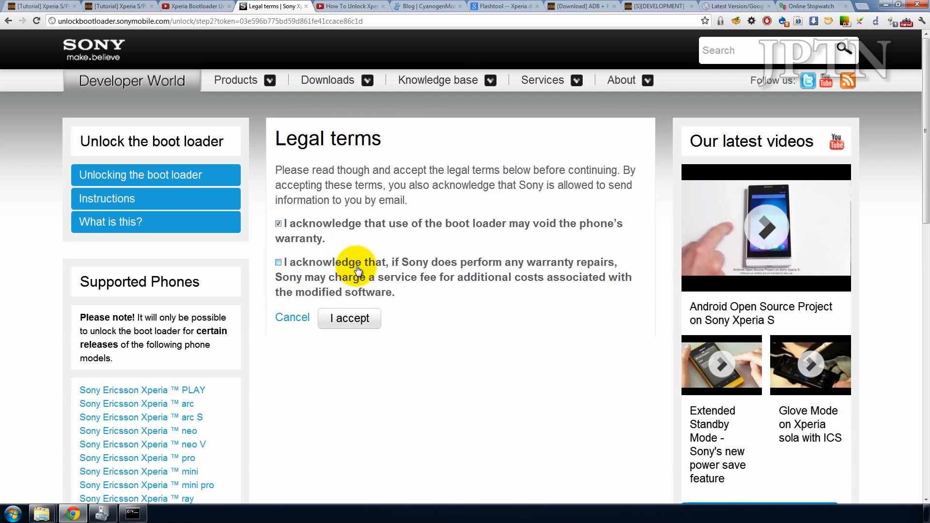
{"action": "left_click", "coordinate": [278, 263]}
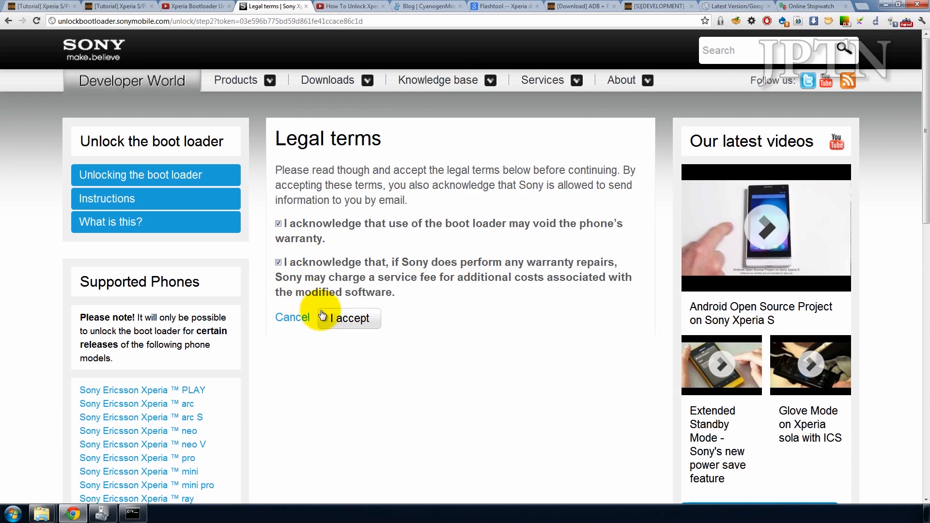
{"action": "left_click", "coordinate": [349, 318]}
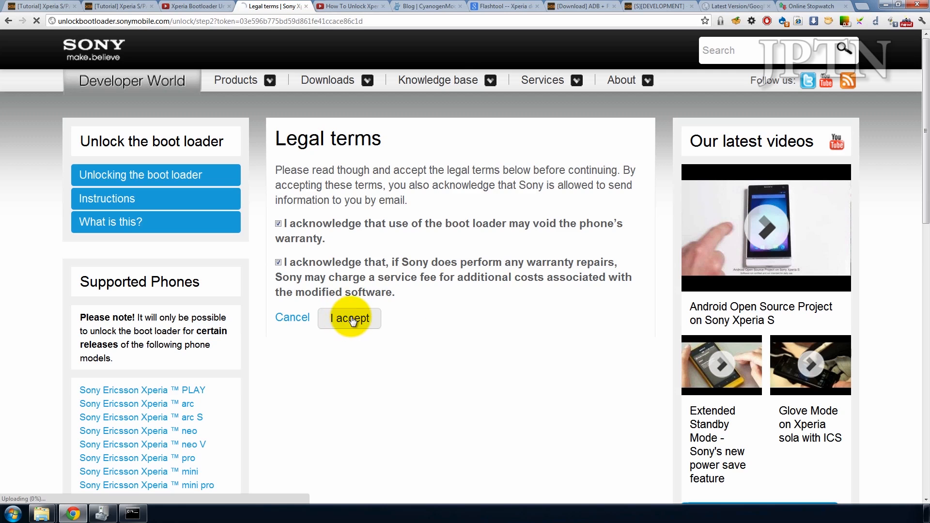
{"action": "left_click", "coordinate": [349, 318]}
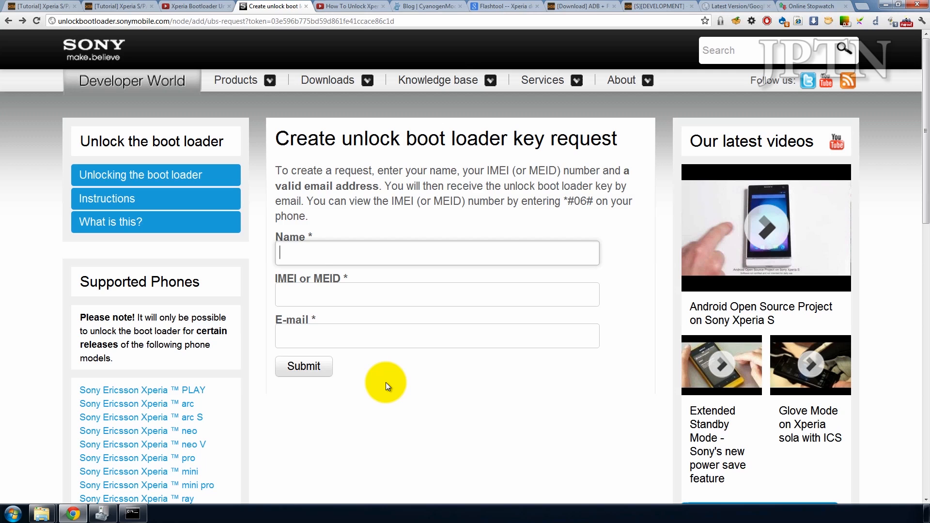
{"action": "type", "text": "Jeremy Phan"}
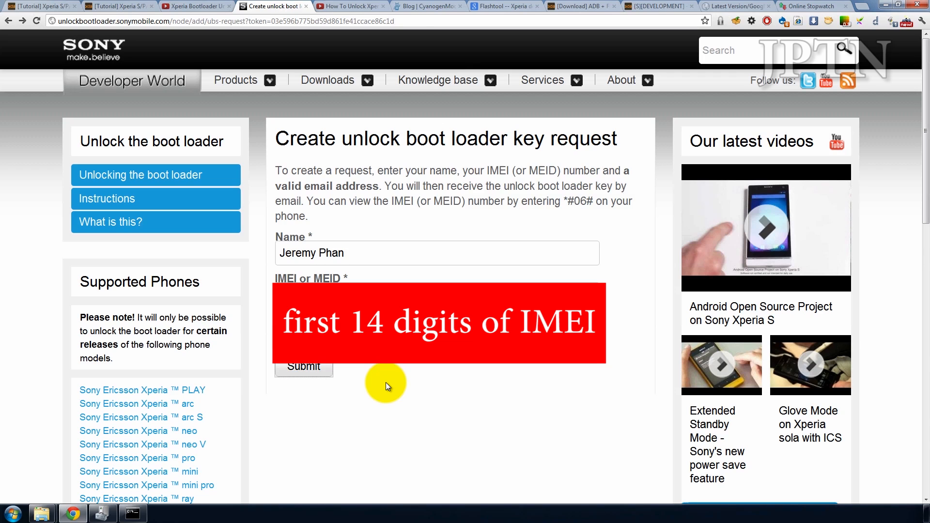
{"action": "mouse_move", "coordinate": [305, 371]}
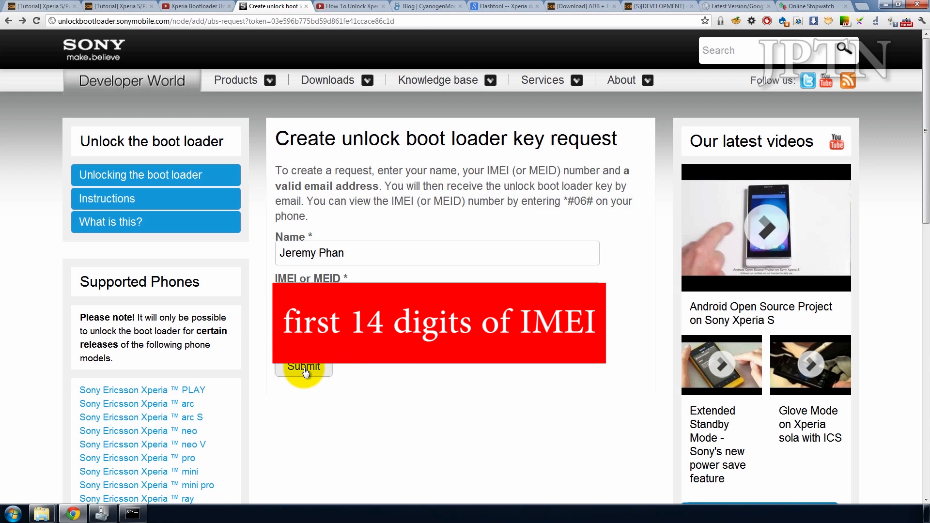
{"action": "left_click", "coordinate": [303, 366]}
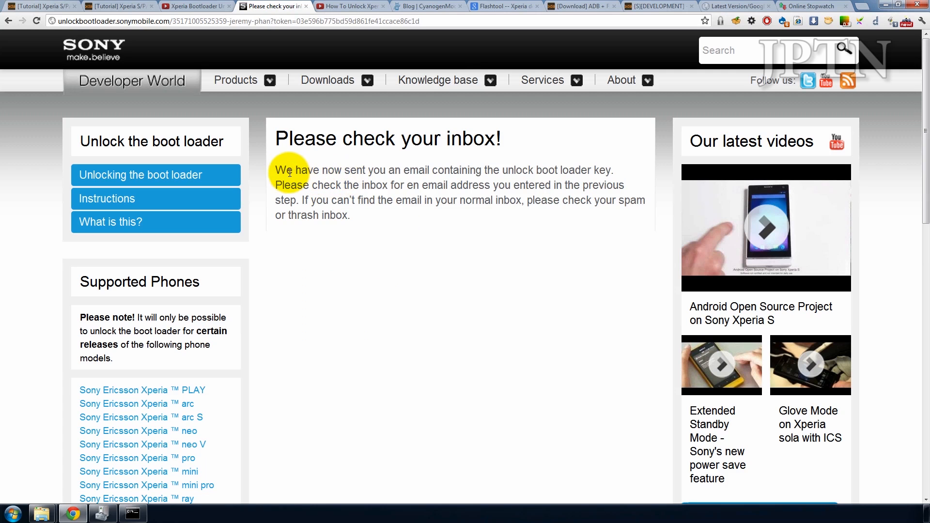
- Run fastboot oem unlock with the key, then fastboot reboot and start timing the reboot
{"action": "left_click_drag", "start_coordinate": [276, 169], "coordinate": [576, 170]}
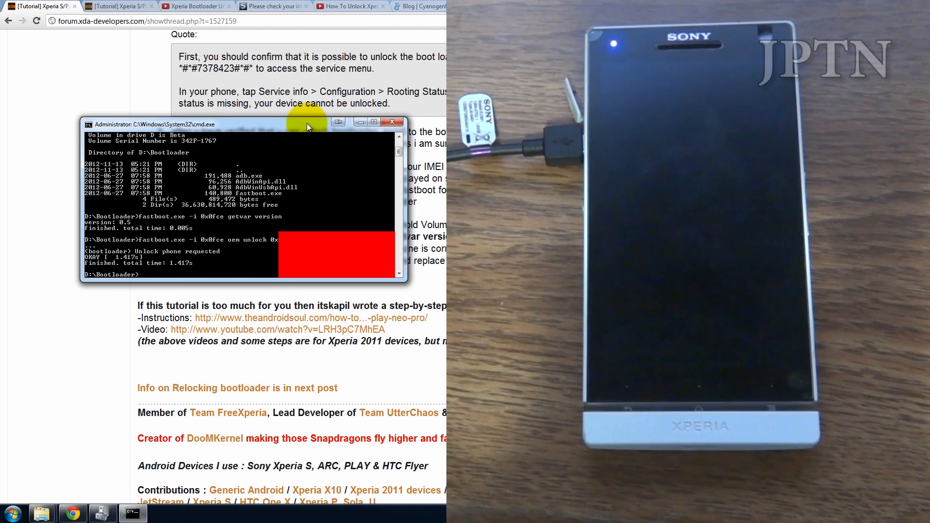
{"action": "type", "text": "fastboot reboot"}
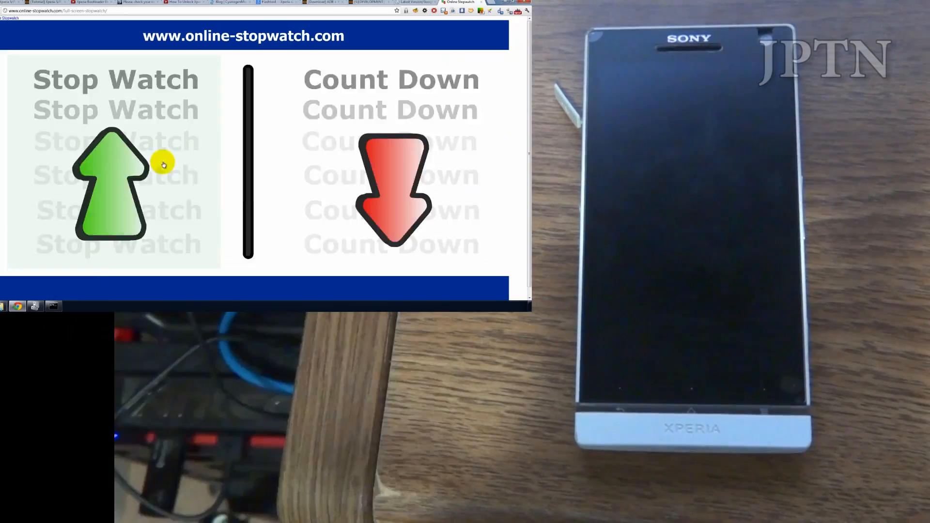
{"action": "left_click", "coordinate": [110, 178]}
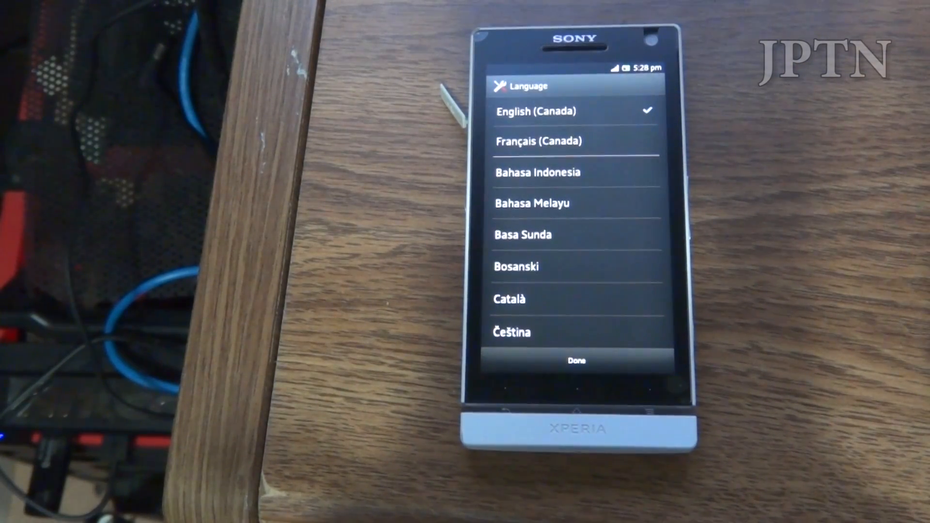
- Accept English (Canada) and skip the setup wizard's welcome and wireless steps
{"action": "left_click", "coordinate": [575, 360]}
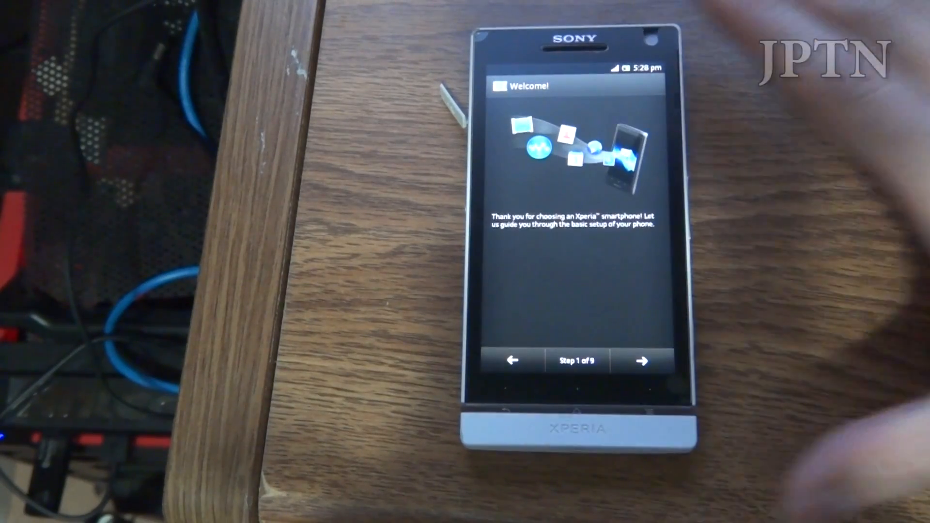
{"action": "left_click", "coordinate": [642, 360]}
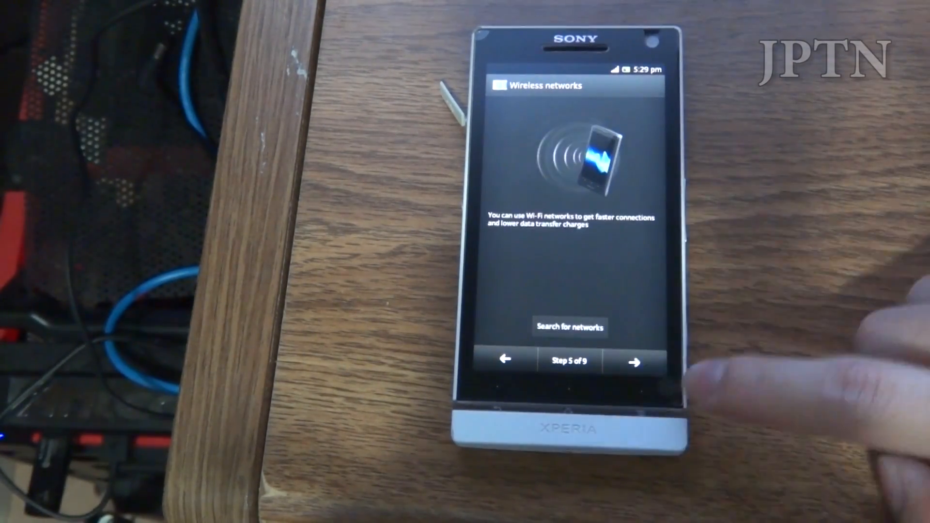
{"action": "left_click", "coordinate": [632, 361]}
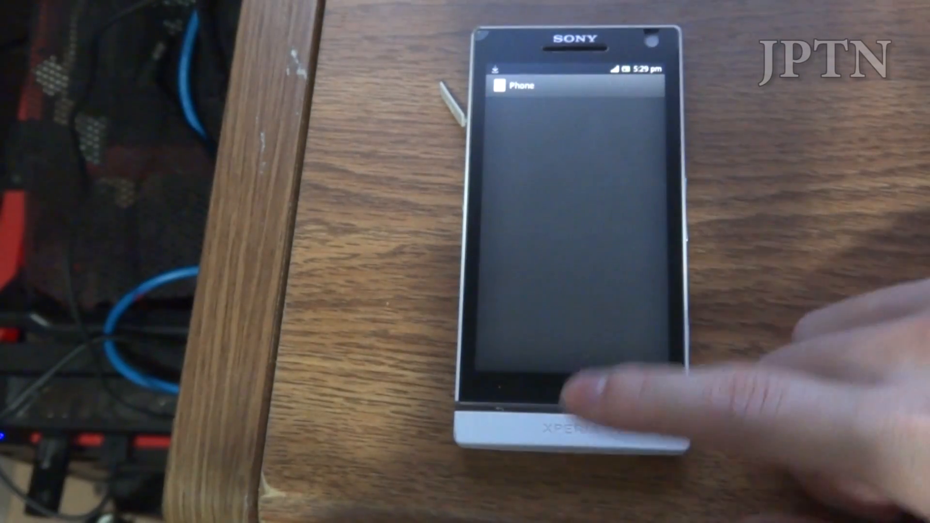
- Dial *#*#7378423#*#* to reach the Service menu and open Service info
{"action": "left_click", "coordinate": [581, 391]}
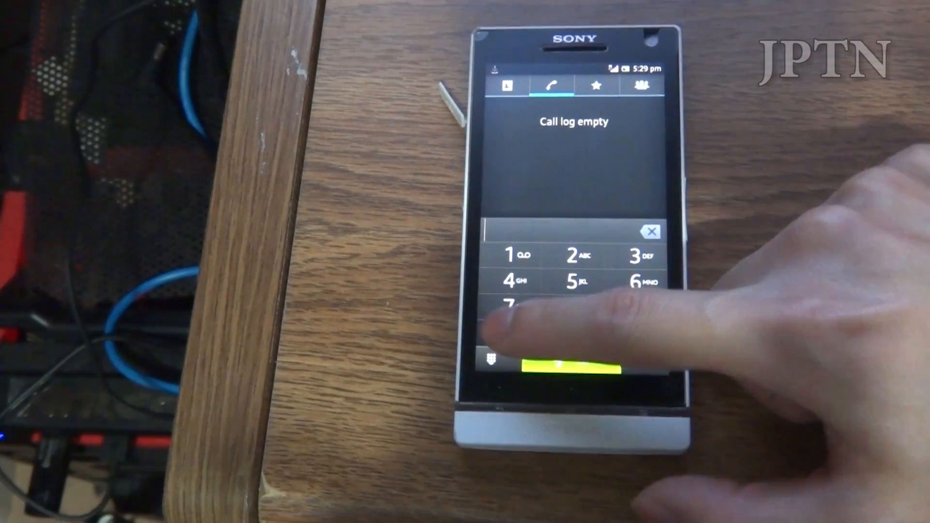
{"action": "type", "text": "*#*#"}
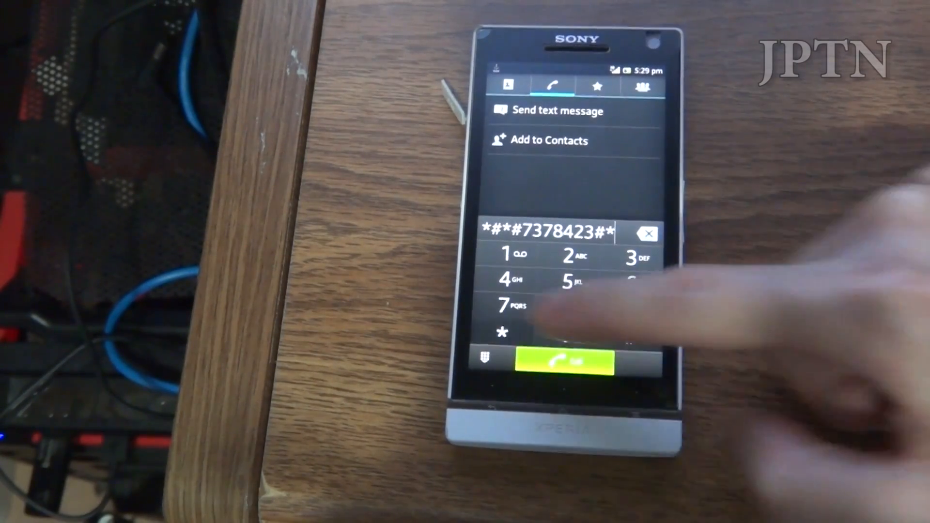
{"action": "left_click", "coordinate": [568, 361]}
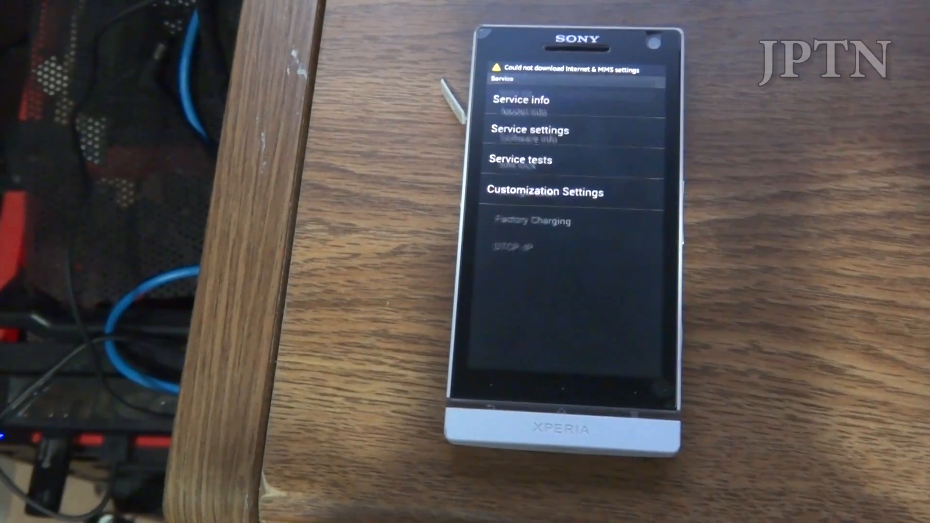
{"action": "left_click", "coordinate": [519, 99]}
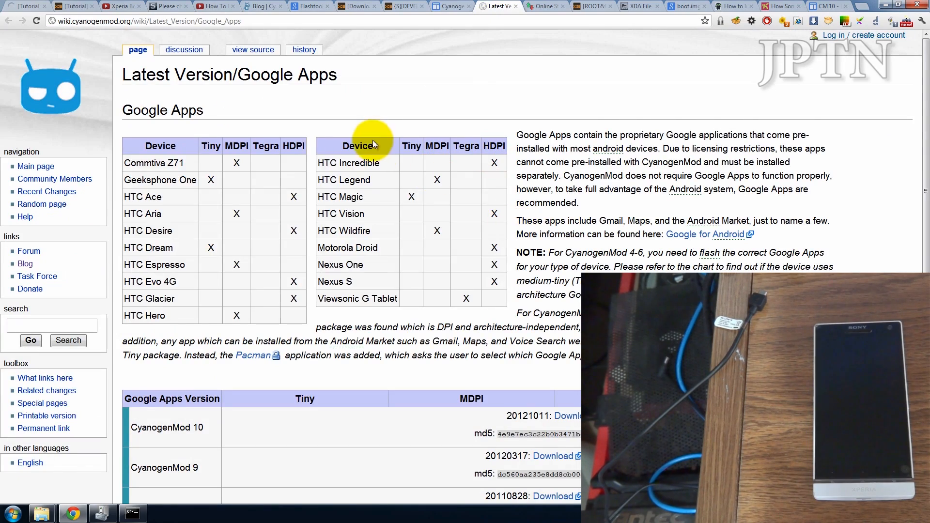
{"action": "scroll", "scroll_direction": "down", "scroll_amount": 3}
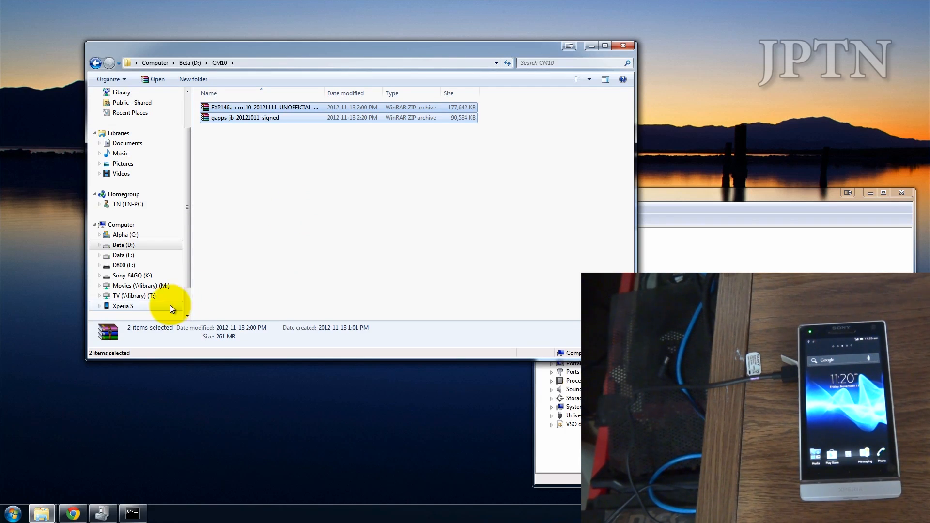
{"action": "mouse_move", "coordinate": [253, 192]}
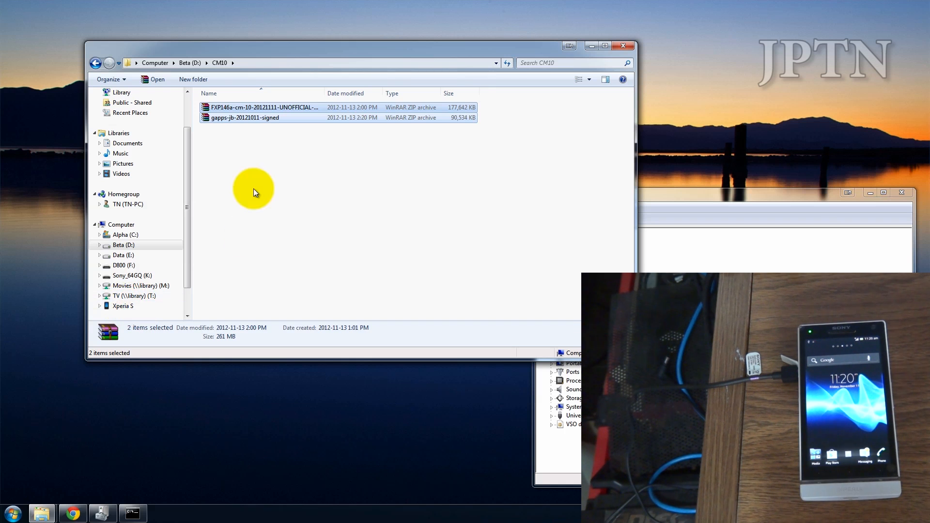
- Create a CM10 folder on the Xperia S internal storage and open it
{"action": "right_click", "coordinate": [253, 113]}
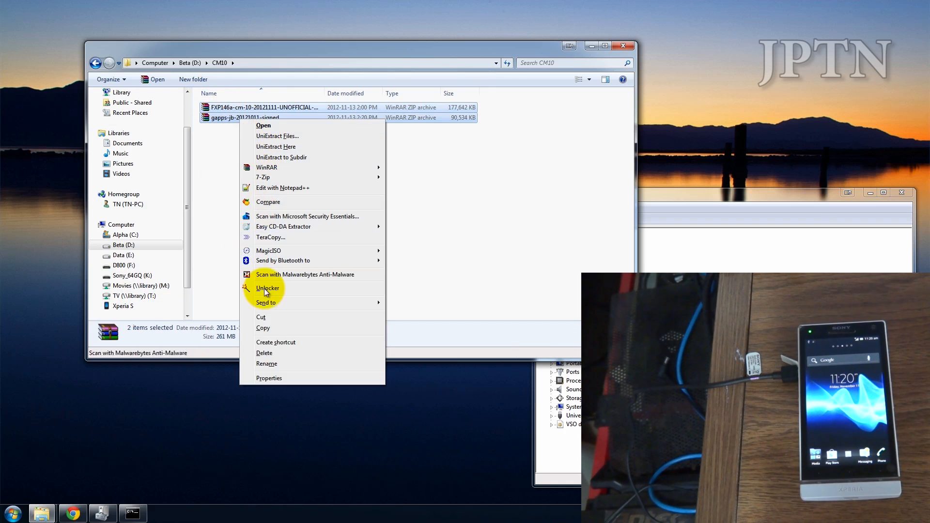
{"action": "left_click", "coordinate": [123, 305]}
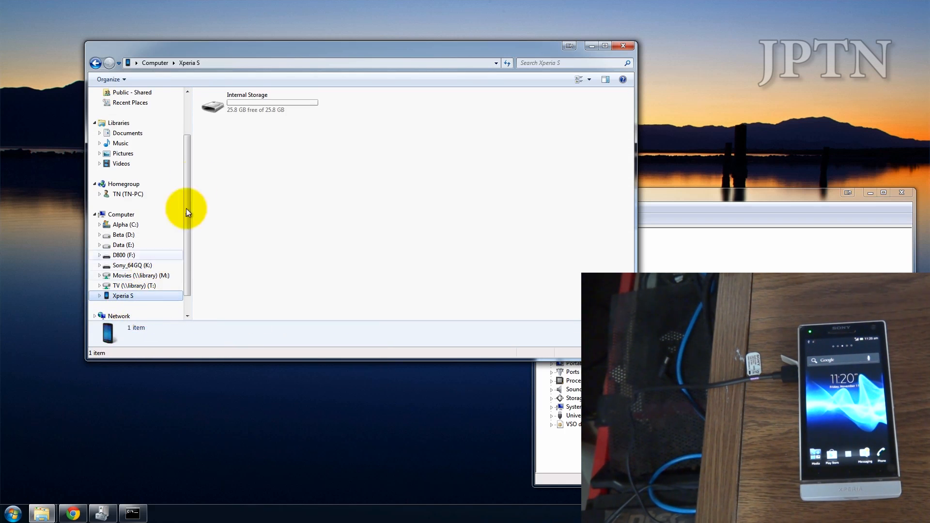
{"action": "double_click", "coordinate": [212, 103]}
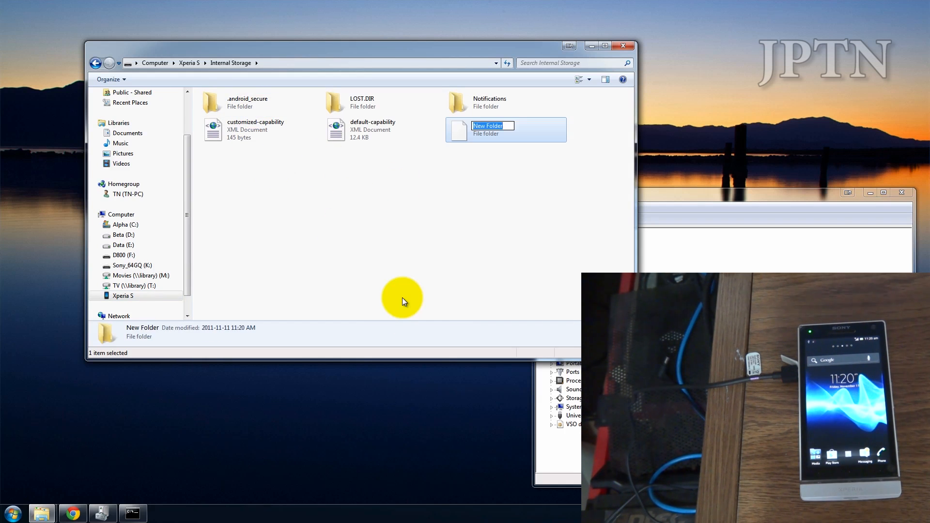
{"action": "type", "text": "CM10"}
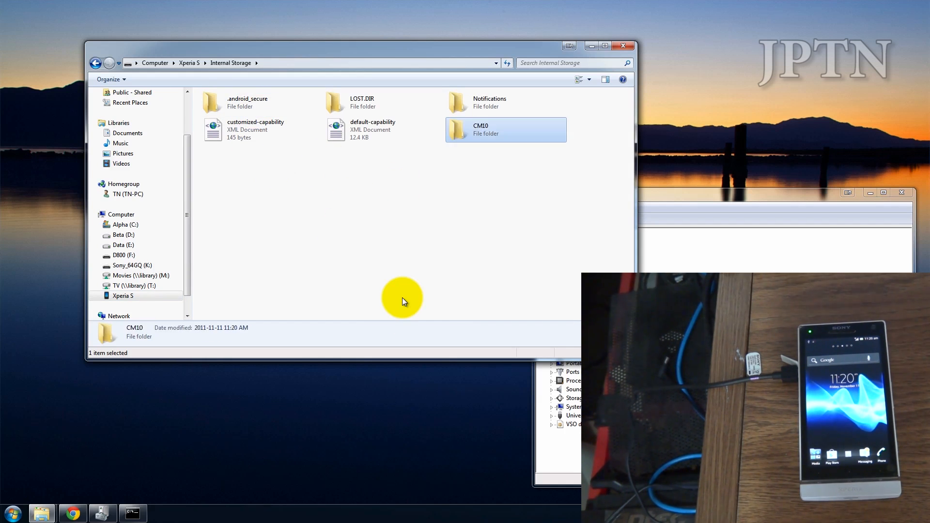
{"action": "double_click", "coordinate": [506, 128]}
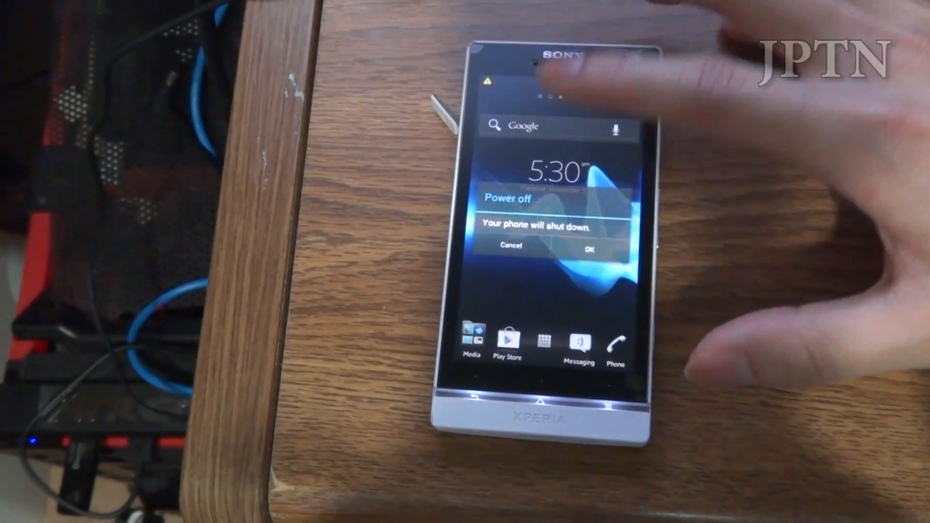
- Confirm Power off so the Xperia S shuts down completely
{"action": "left_click", "coordinate": [588, 248]}
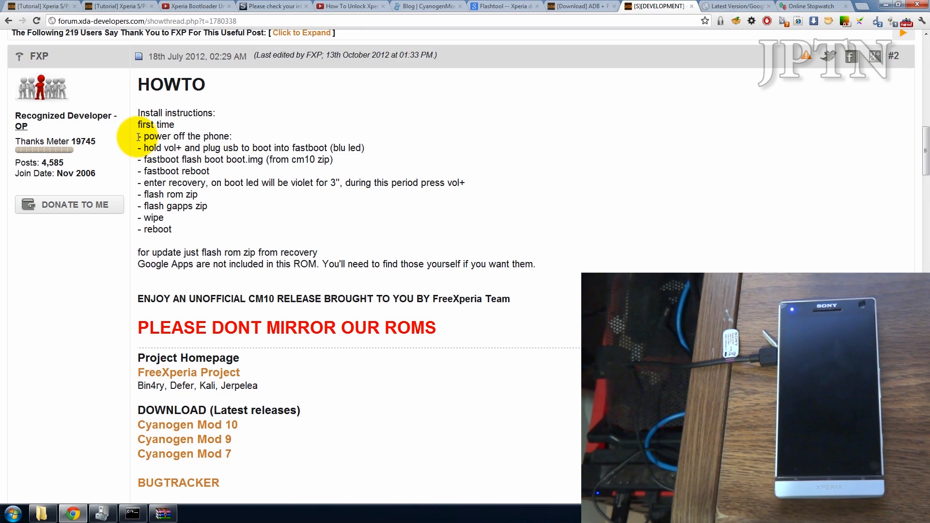
- Highlight the fastboot boot and fastboot flash boot boot.img lines and bring up Command Prompt
{"action": "left_click_drag", "start_coordinate": [138, 147], "coordinate": [366, 147]}
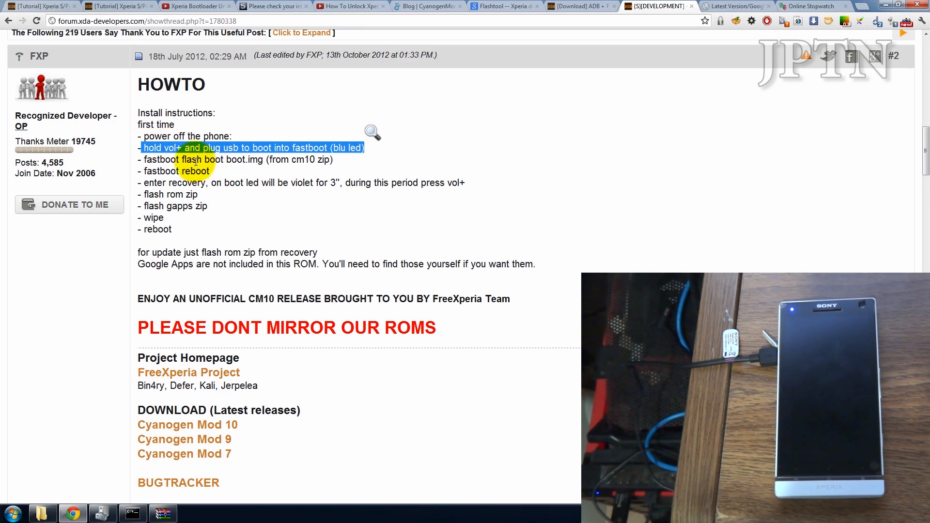
{"action": "left_click_drag", "start_coordinate": [137, 158], "coordinate": [263, 159]}
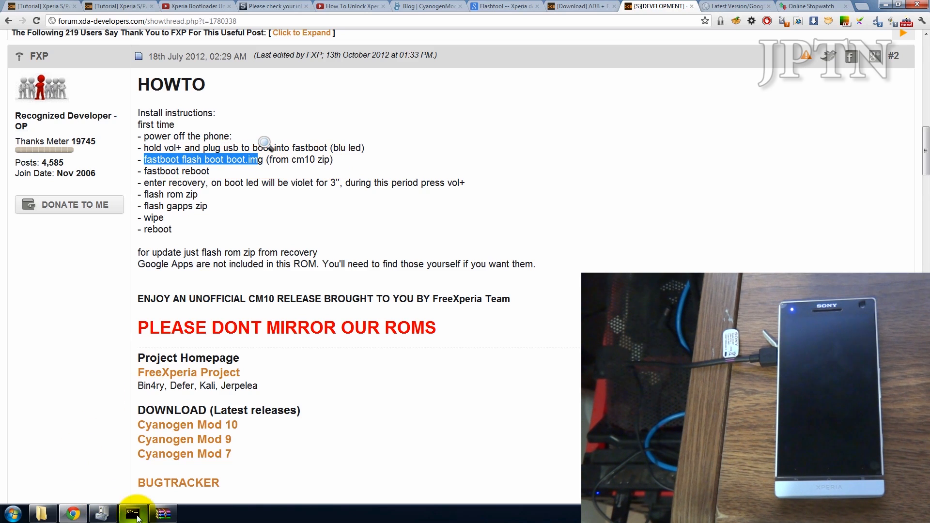
{"action": "left_click", "coordinate": [131, 513]}
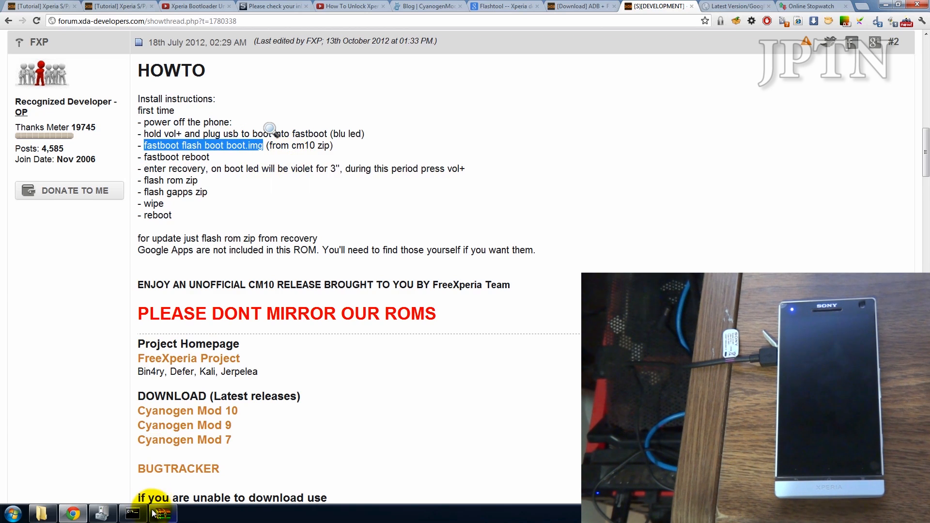
{"action": "left_click", "coordinate": [134, 513]}
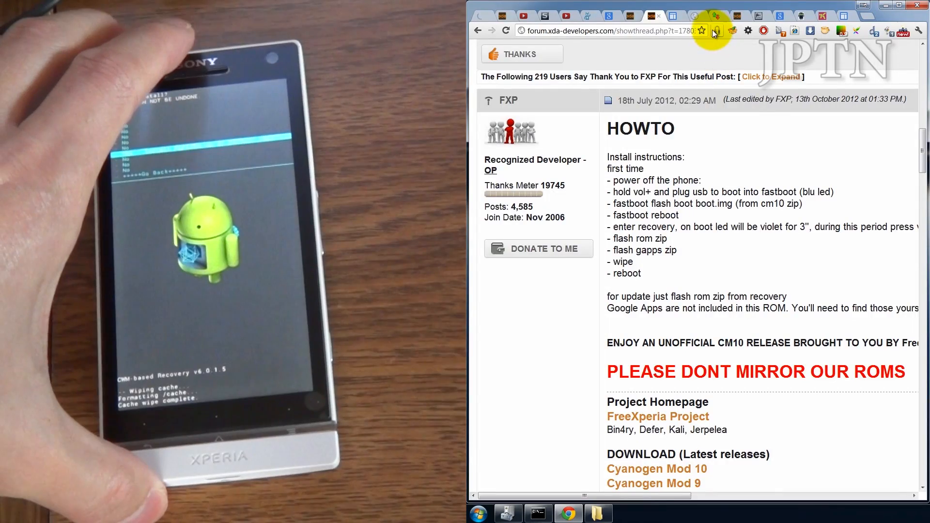
- Switch to the online stopwatch page while the CM10 zip installs in CWM recovery
{"action": "left_click", "coordinate": [716, 15]}
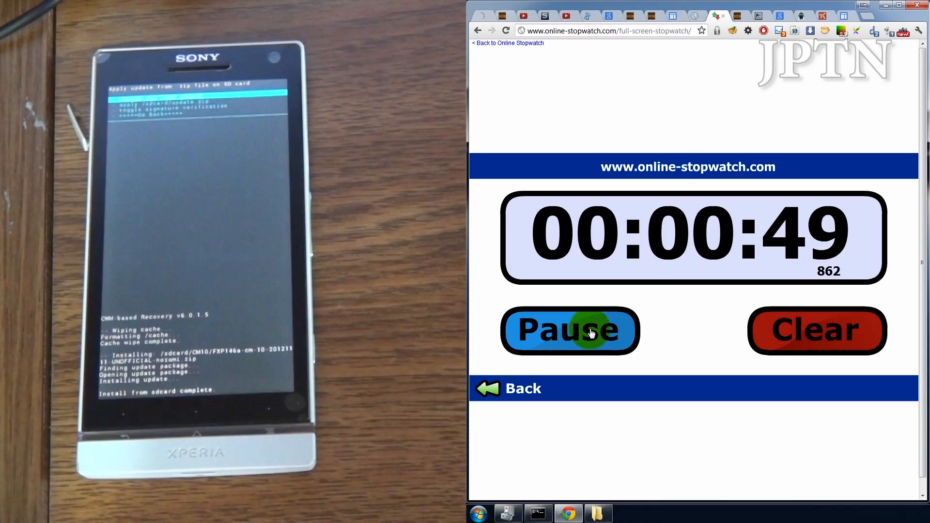
- Pause the stopwatch at about 49 seconds as CWM reports the ROM install complete
{"action": "left_click", "coordinate": [816, 330]}
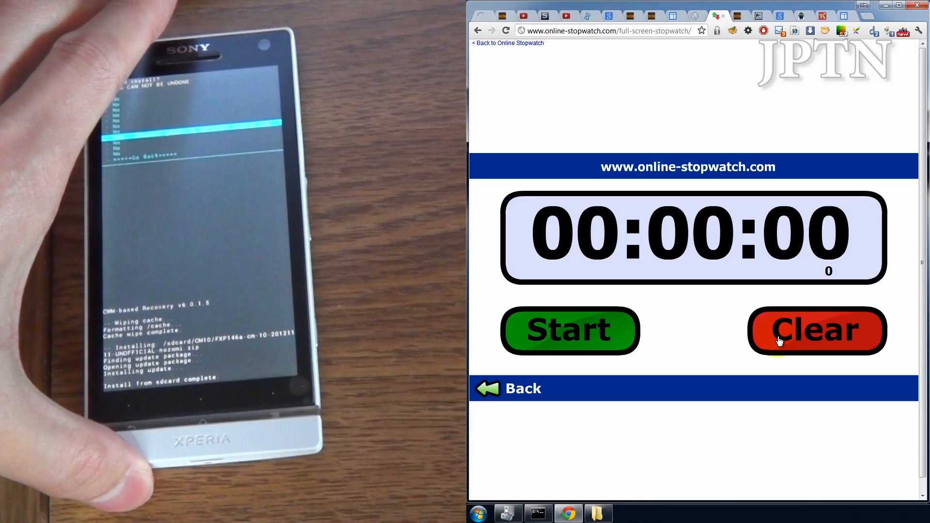
- Clear the stopwatch and time the Google Apps zip install, pausing at about 24 seconds
{"action": "left_click", "coordinate": [570, 331]}
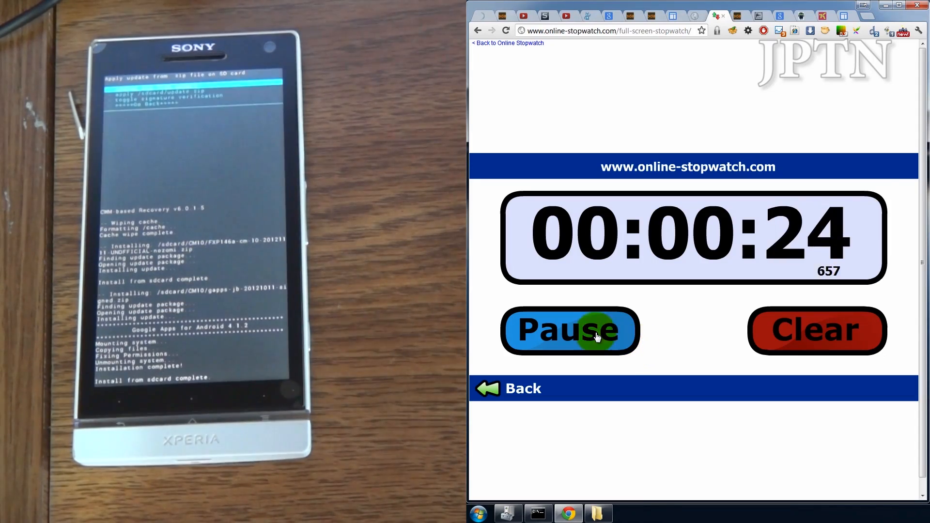
{"action": "left_click", "coordinate": [815, 330]}
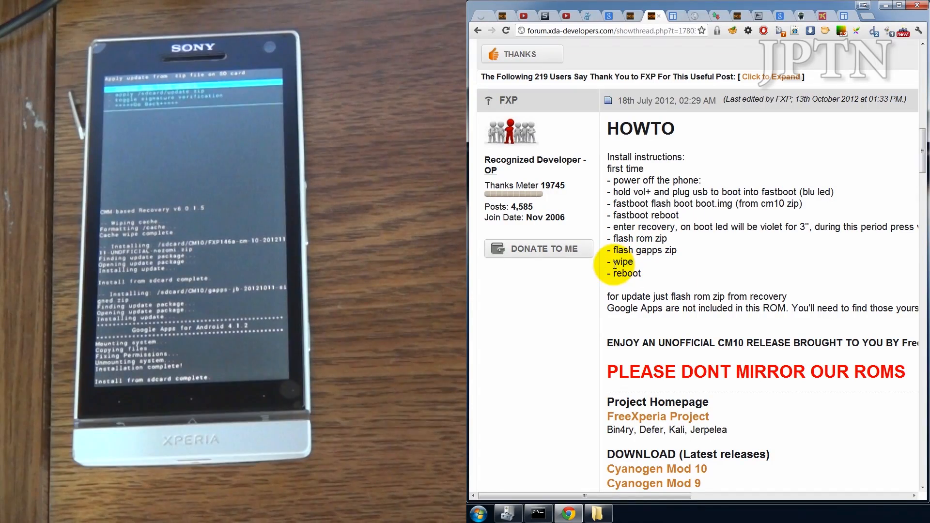
- Highlight the wipe step, then time the first CM10 boot until the Welcome screen shows
{"action": "double_click", "coordinate": [620, 261]}
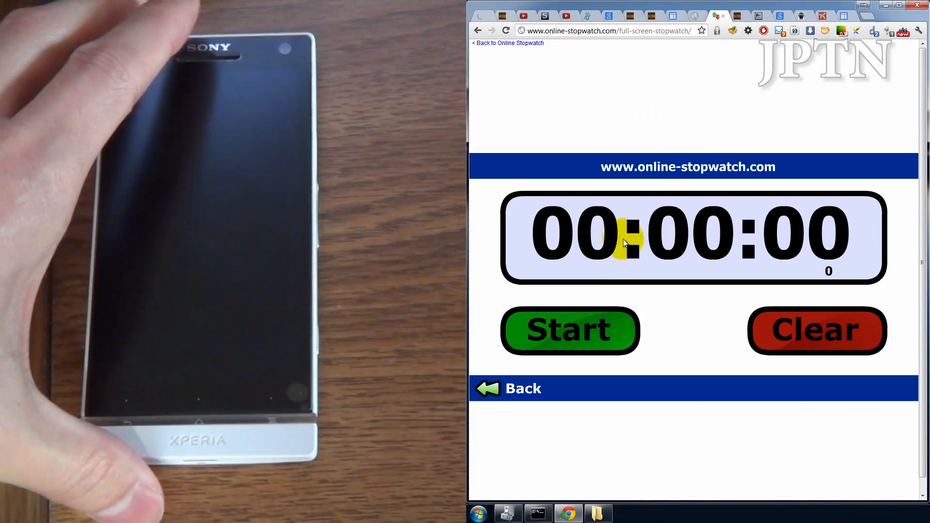
{"action": "left_click", "coordinate": [569, 330]}
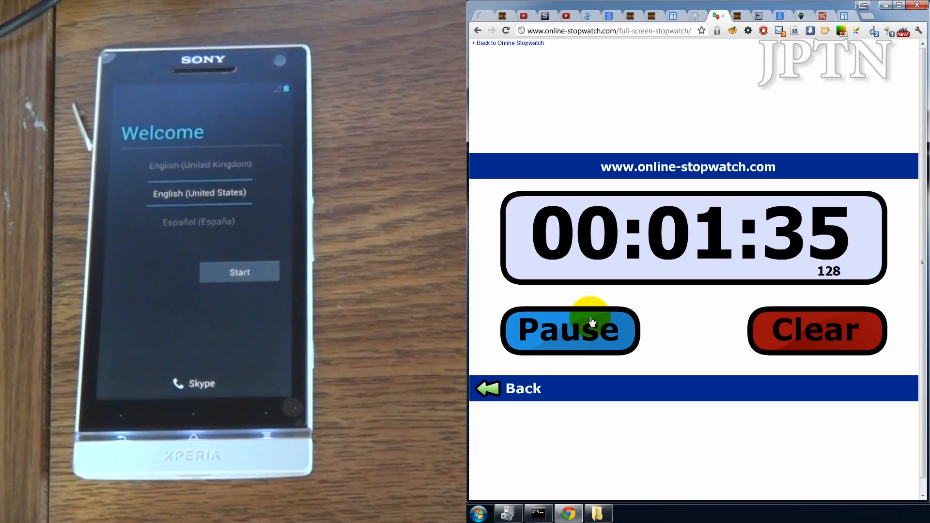
{"action": "left_click", "coordinate": [569, 331]}
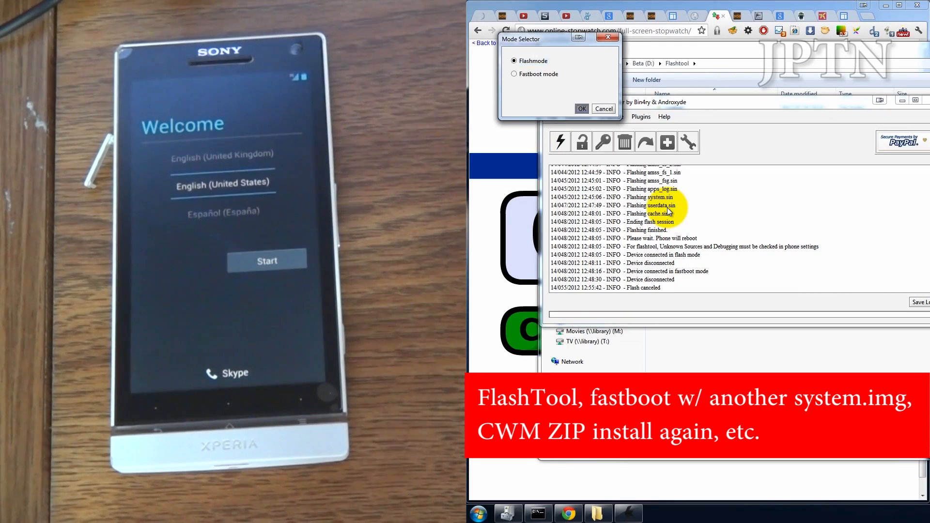
- Choose Flashmode and reach the Firmware Selection dialog listing LT26i 6.1.A.2.34
{"action": "left_click", "coordinate": [602, 109]}
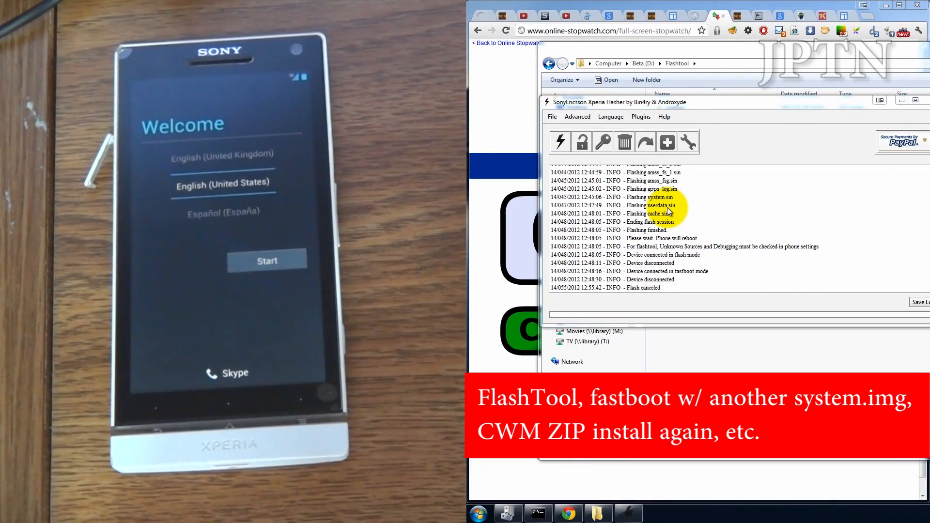
{"action": "left_click", "coordinate": [559, 141]}
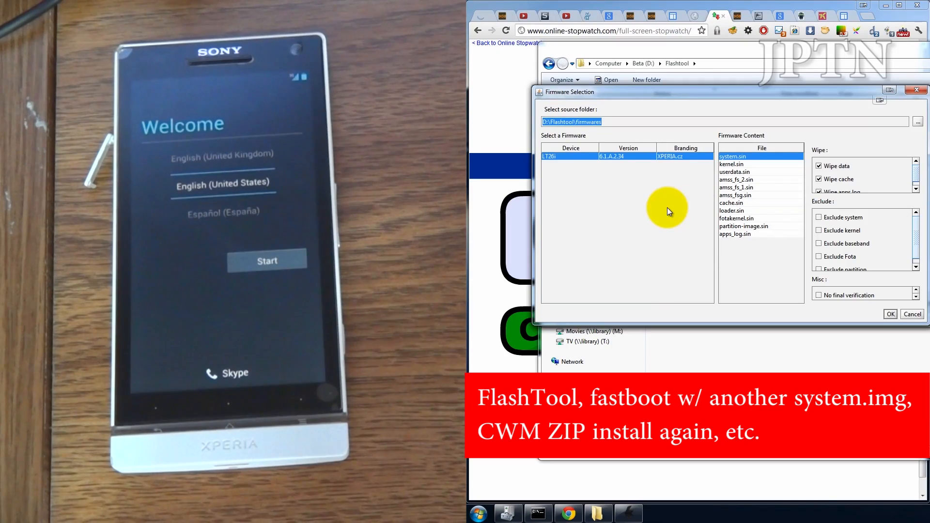
{"action": "left_click", "coordinate": [889, 314]}
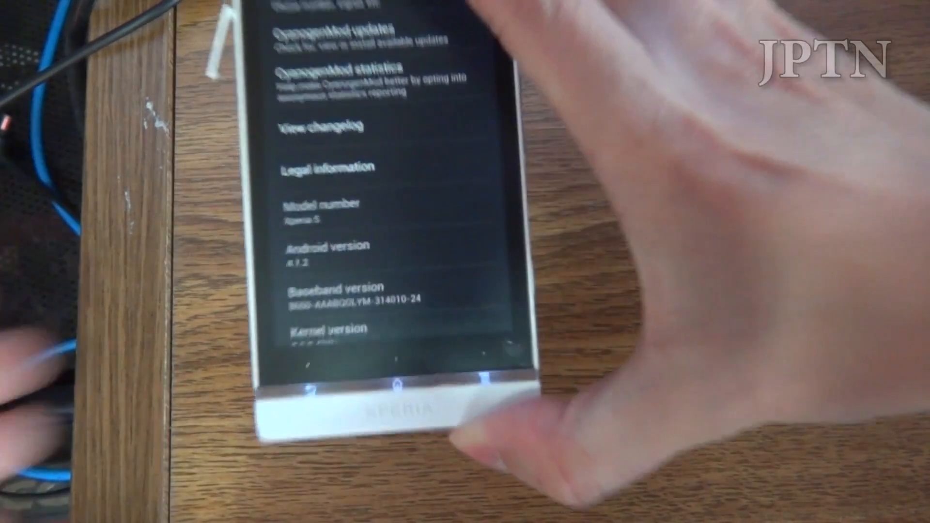
- Check About phone shows Android 4.1.2, then go through More... into Mobile networks with data enabled
{"action": "scroll", "scroll_direction": "down", "scroll_amount": 3}
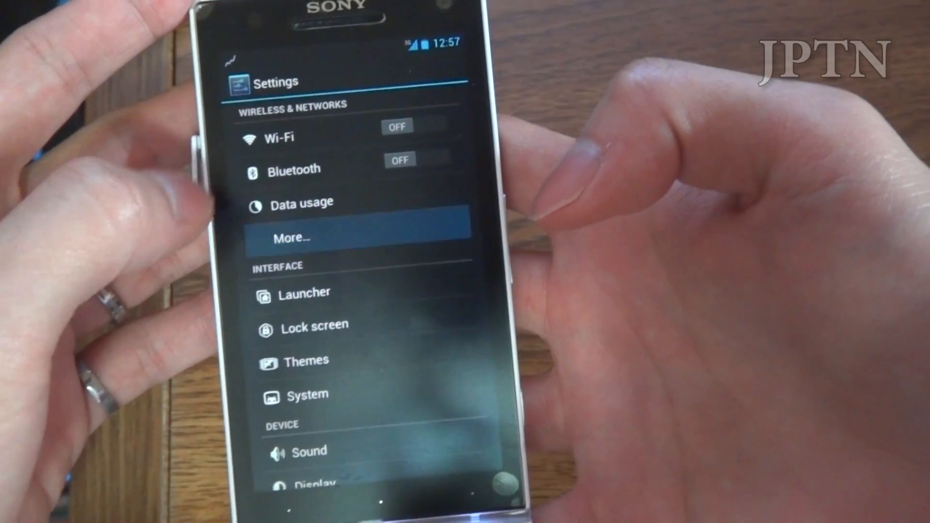
{"action": "left_click", "coordinate": [291, 237]}
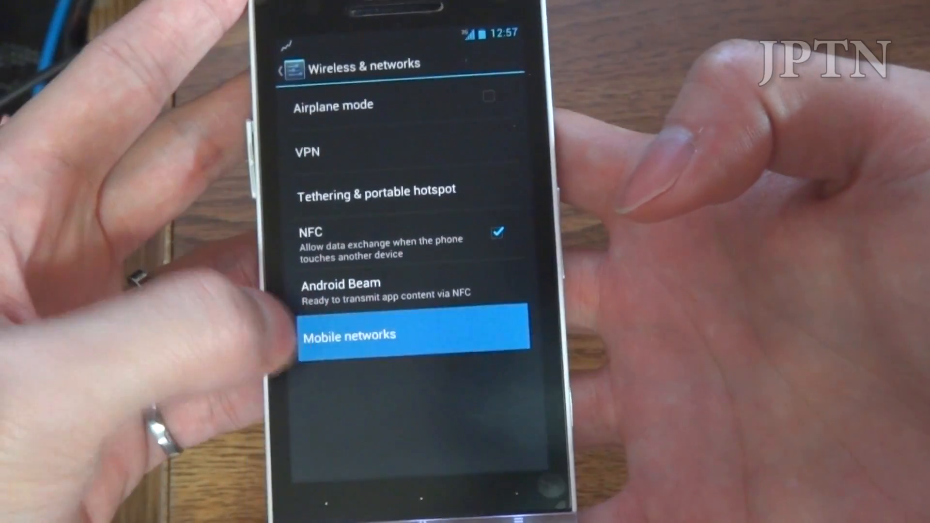
{"action": "left_click", "coordinate": [408, 335]}
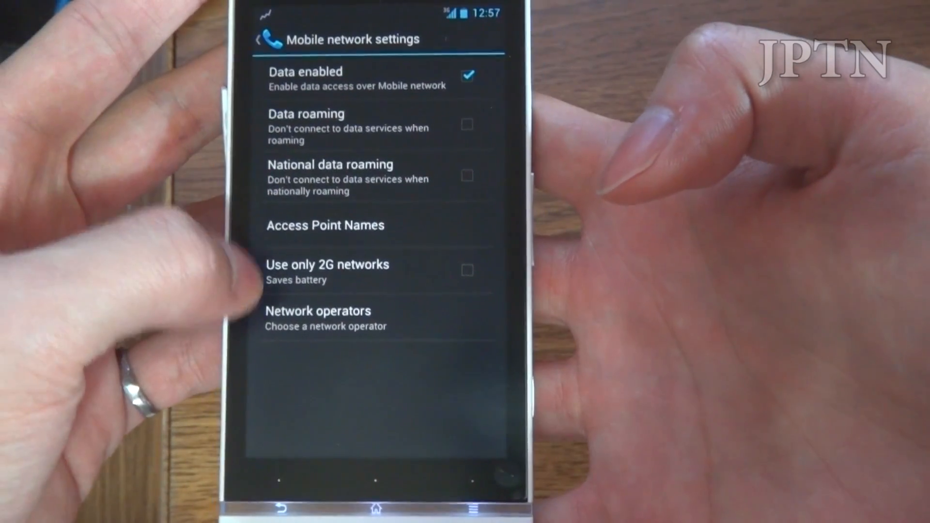
{"action": "left_click", "coordinate": [325, 225]}
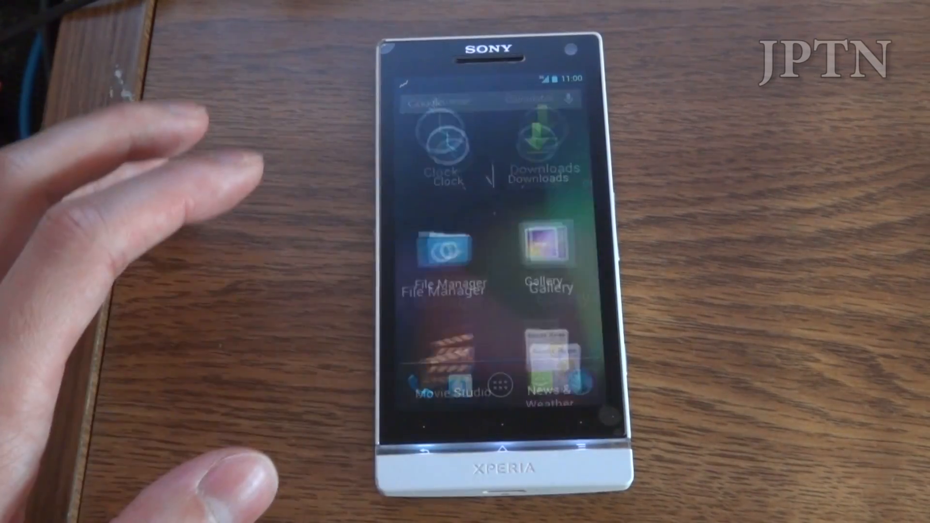
- Go into Settings > Launcher and look through the Trebuchet Homescreen preferences
{"action": "left_click", "coordinate": [500, 385]}
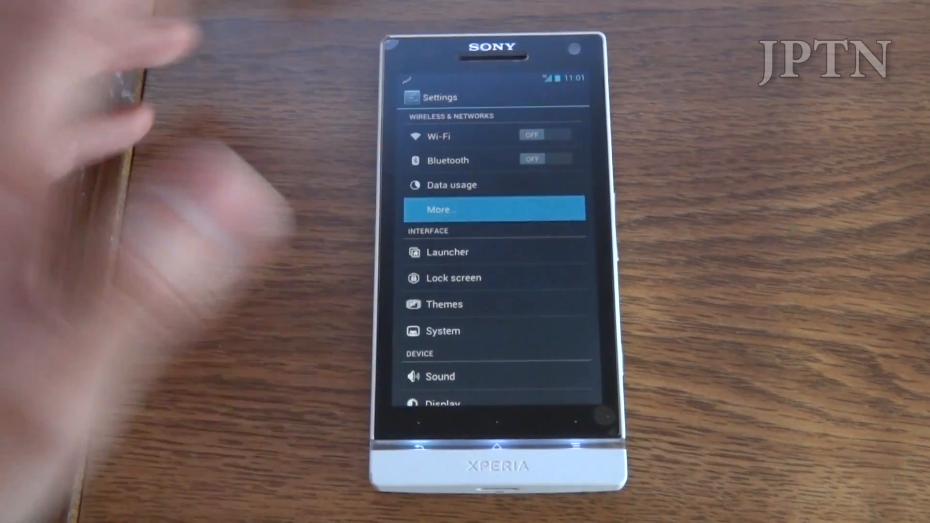
{"action": "left_click", "coordinate": [493, 209]}
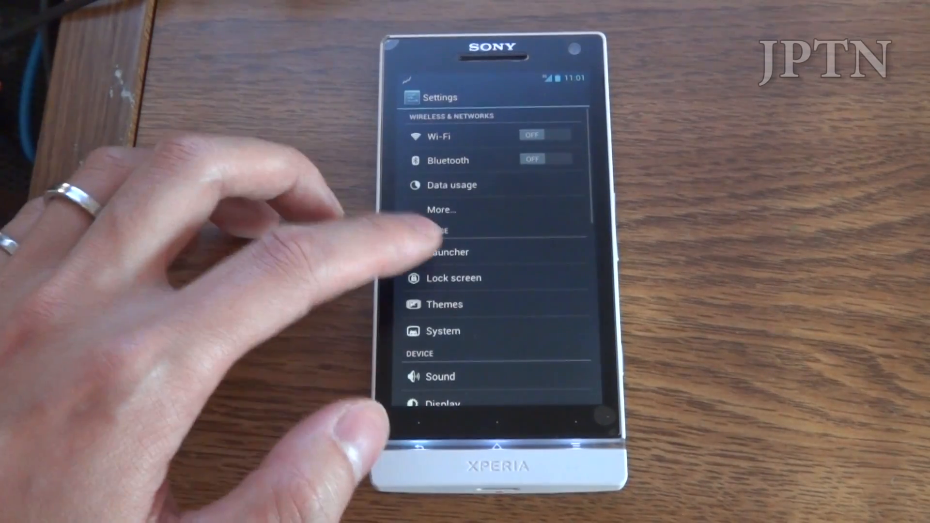
{"action": "left_click", "coordinate": [451, 252]}
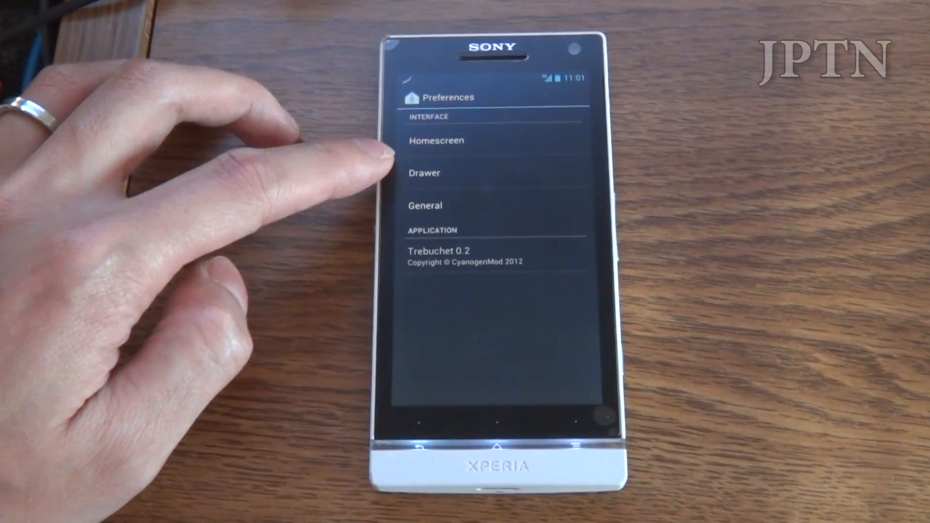
{"action": "left_click", "coordinate": [436, 140]}
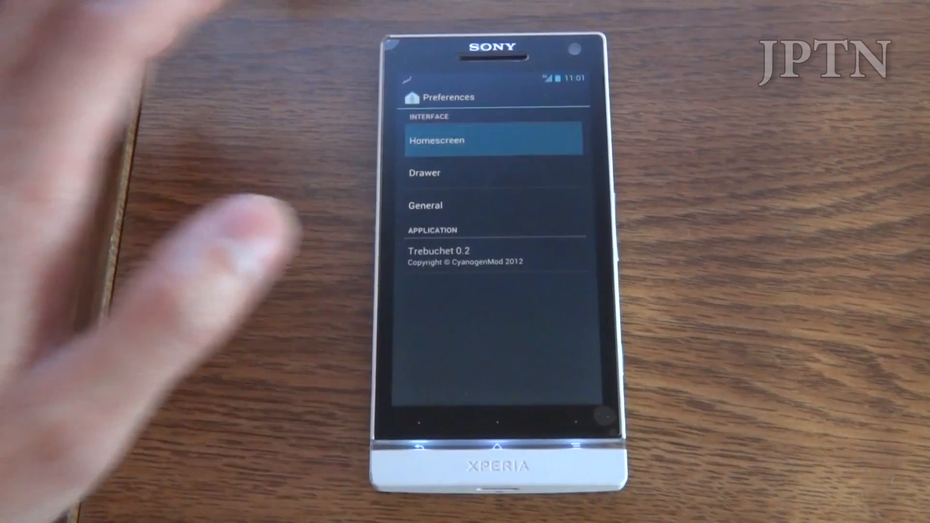
{"action": "left_click", "coordinate": [493, 139]}
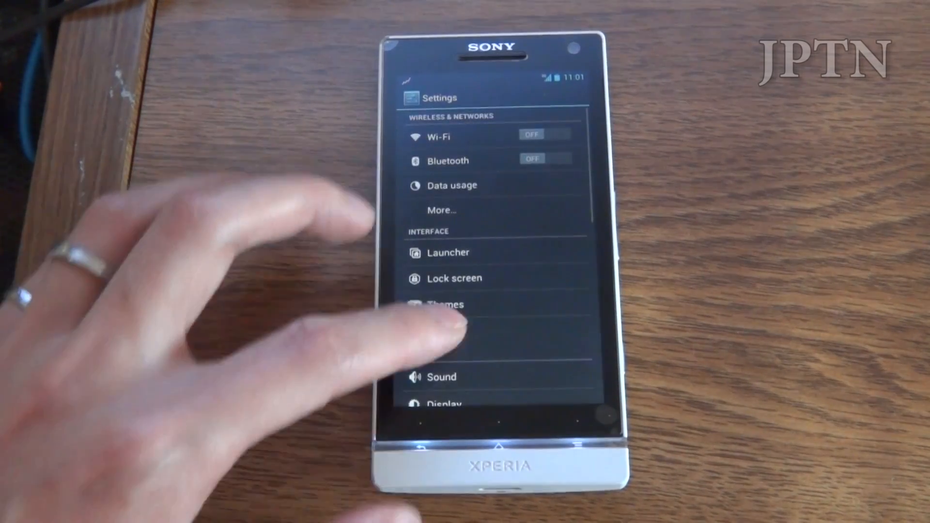
- Return to the Settings list and bring up the System settings submenu
{"action": "left_click", "coordinate": [455, 278]}
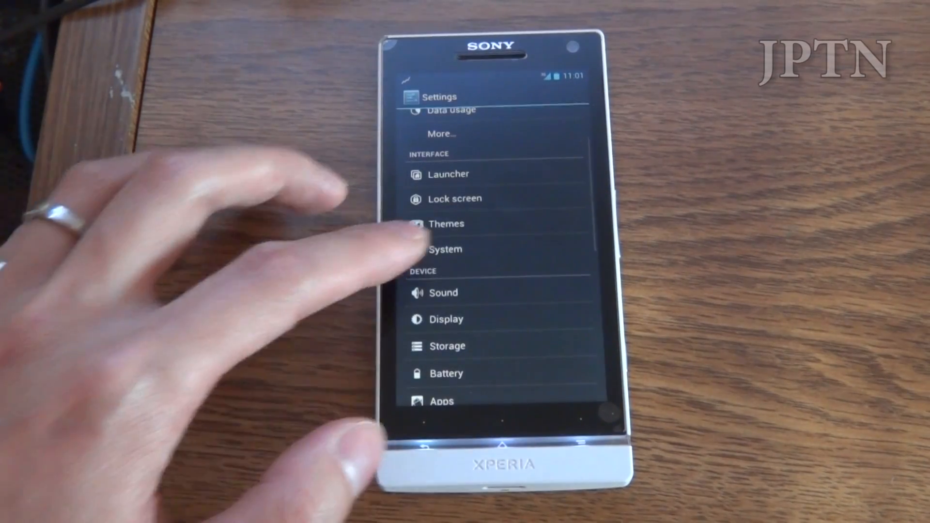
{"action": "left_click", "coordinate": [445, 249]}
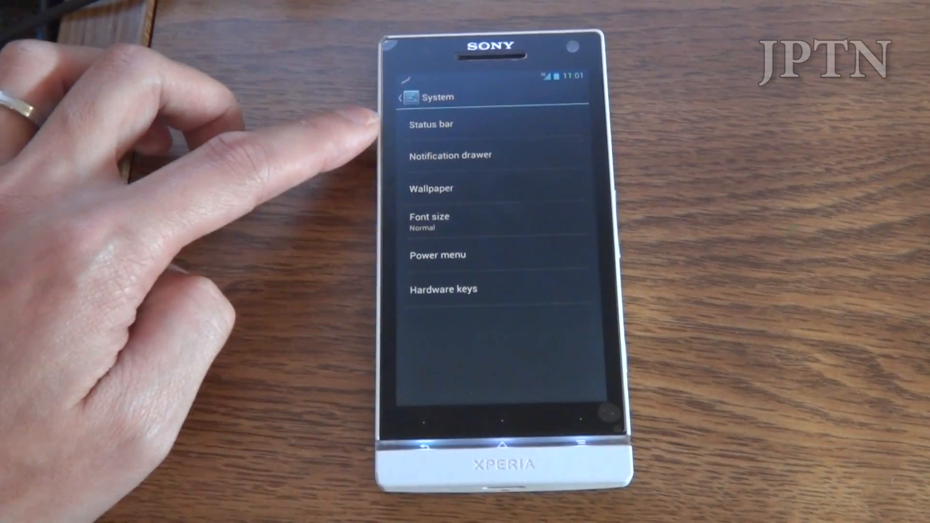
{"action": "left_click", "coordinate": [432, 124]}
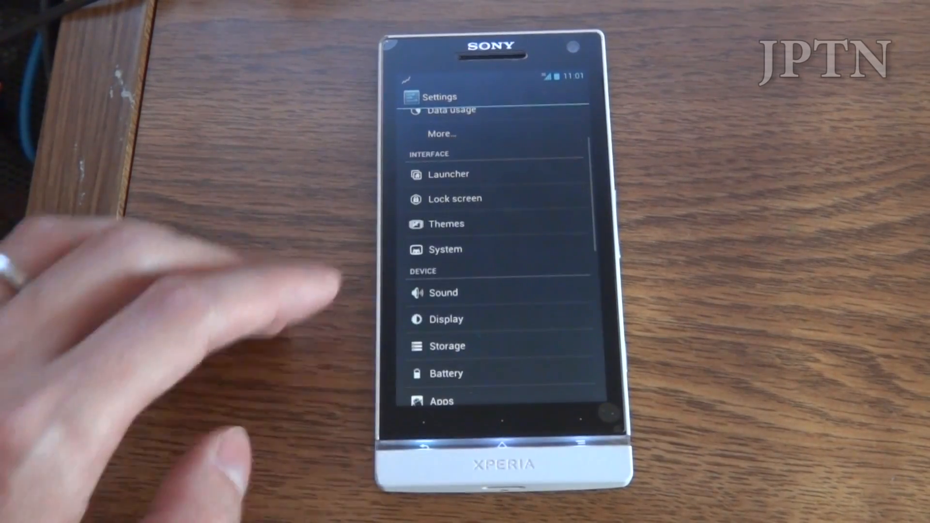
{"action": "left_click", "coordinate": [443, 293]}
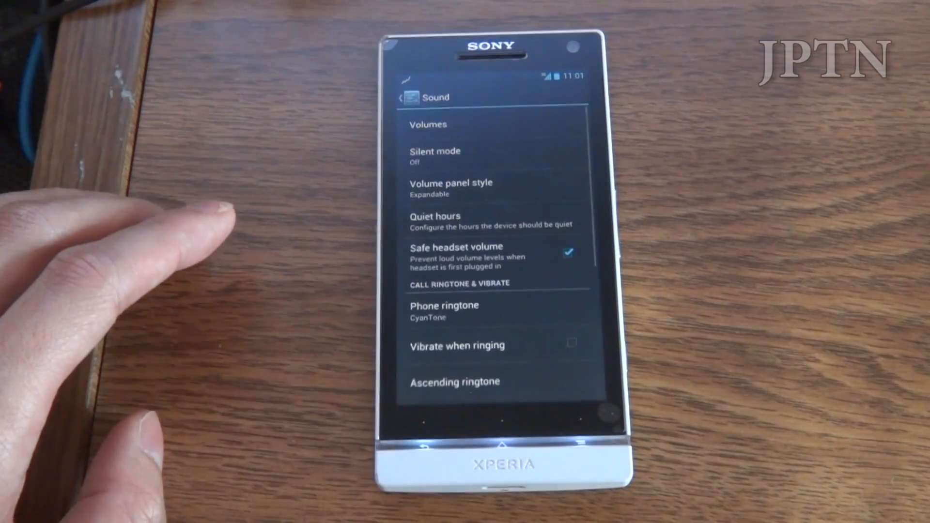
{"action": "scroll", "scroll_direction": "down", "scroll_amount": 3}
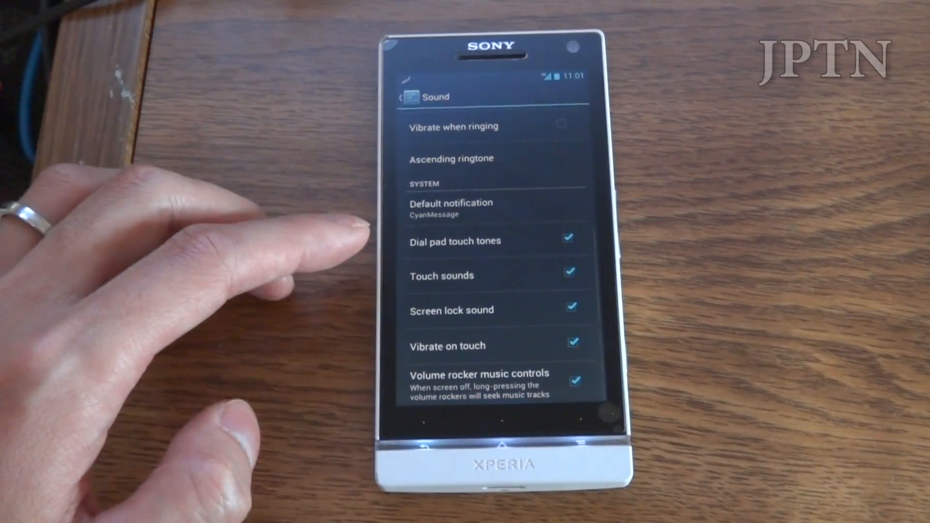
{"action": "scroll", "scroll_direction": "down", "scroll_amount": 3}
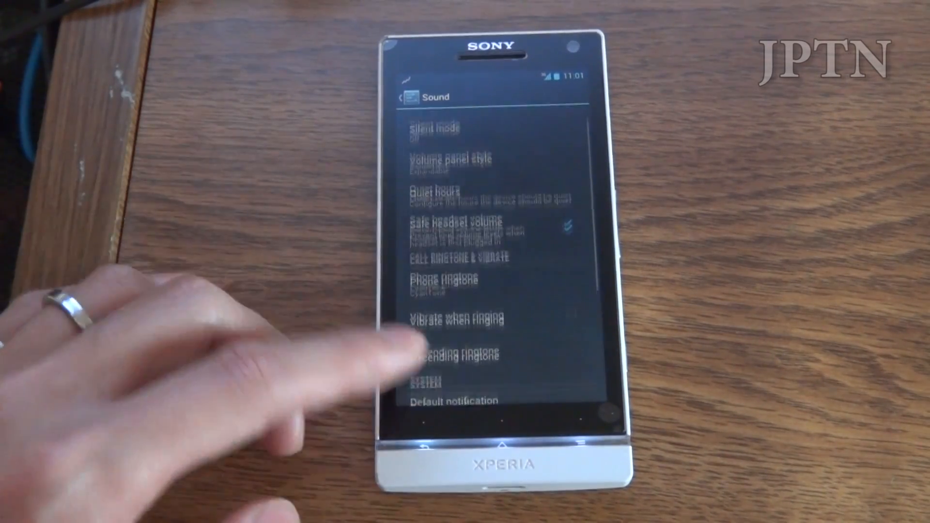
{"action": "left_click", "coordinate": [436, 192]}
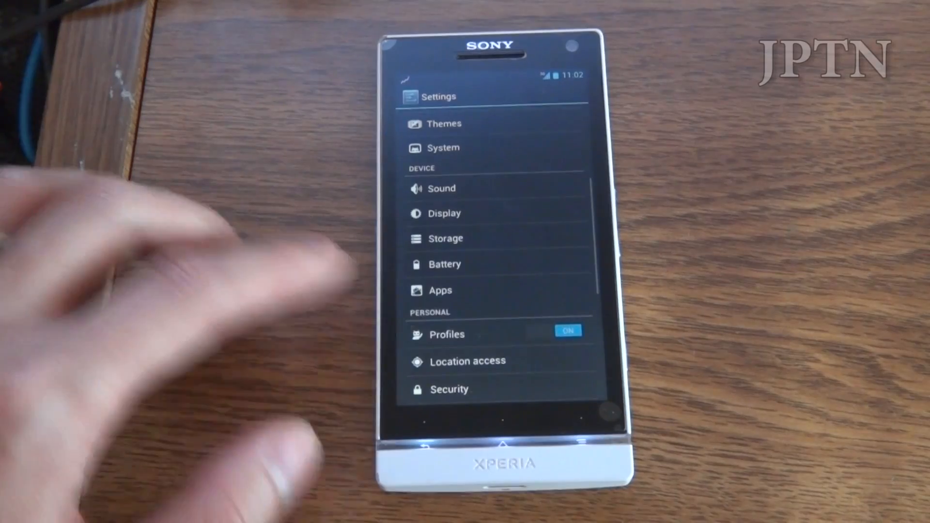
{"action": "left_click", "coordinate": [443, 213]}
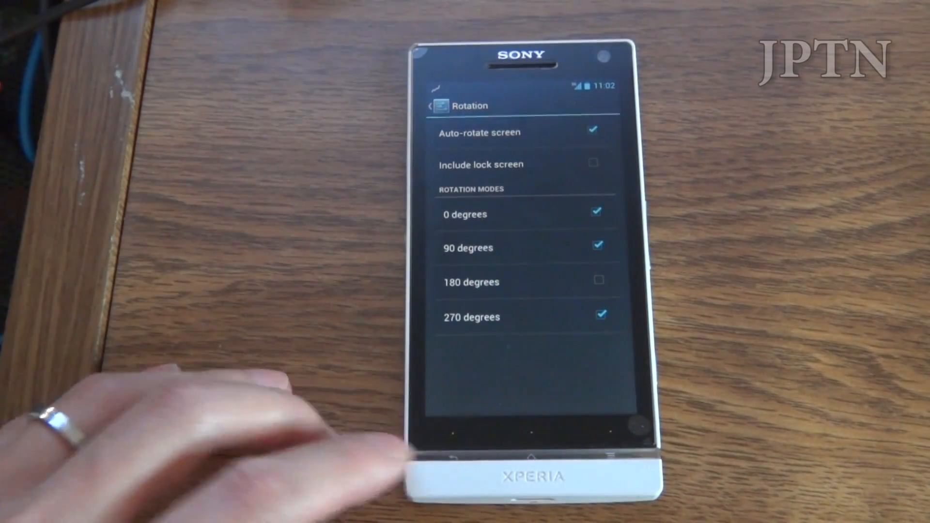
{"action": "left_click", "coordinate": [452, 455]}
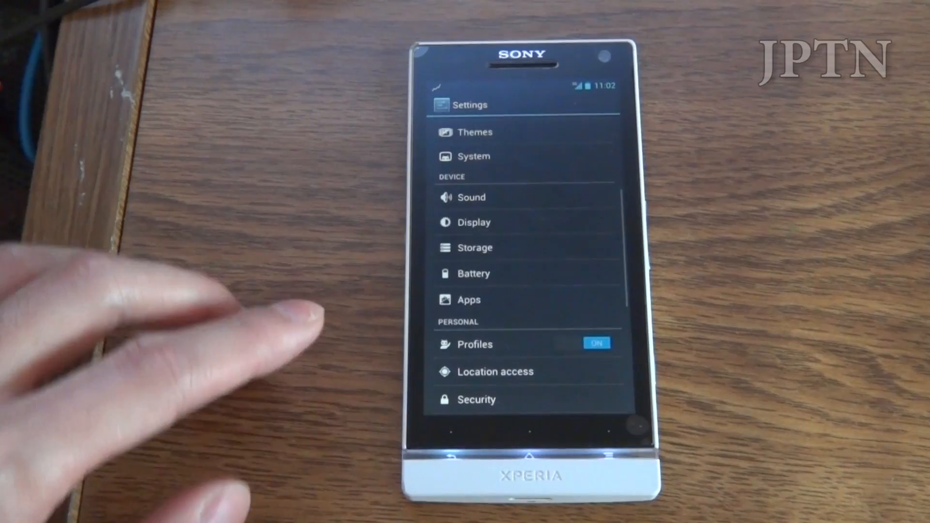
{"action": "left_click", "coordinate": [475, 247]}
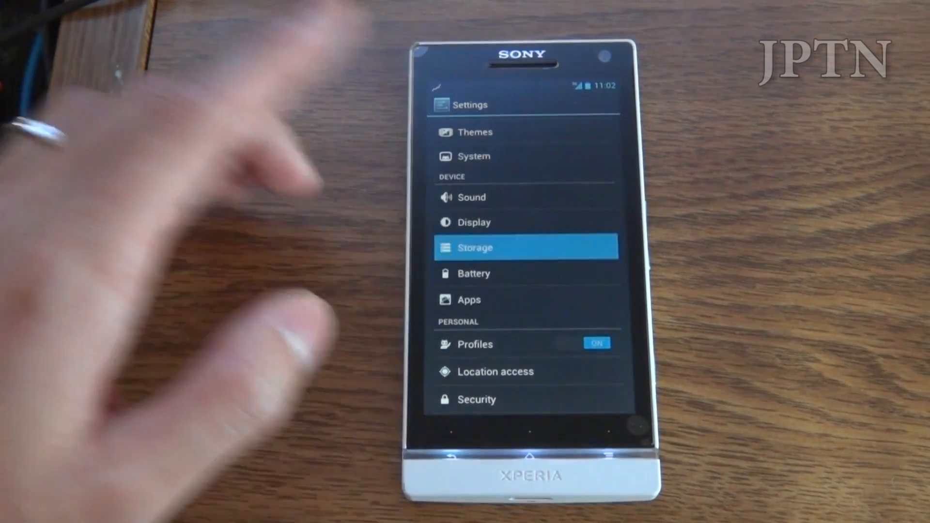
{"action": "left_click", "coordinate": [524, 247]}
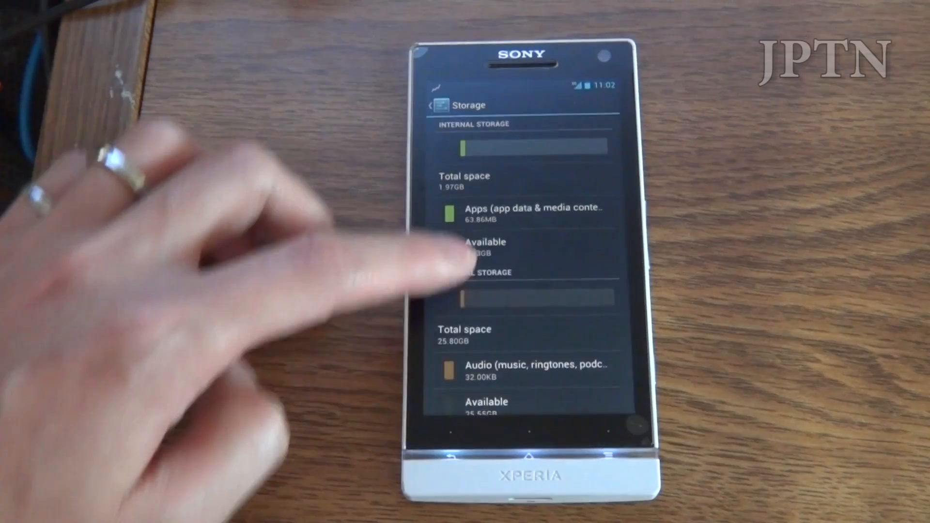
{"action": "scroll", "scroll_direction": "down", "scroll_amount": 3}
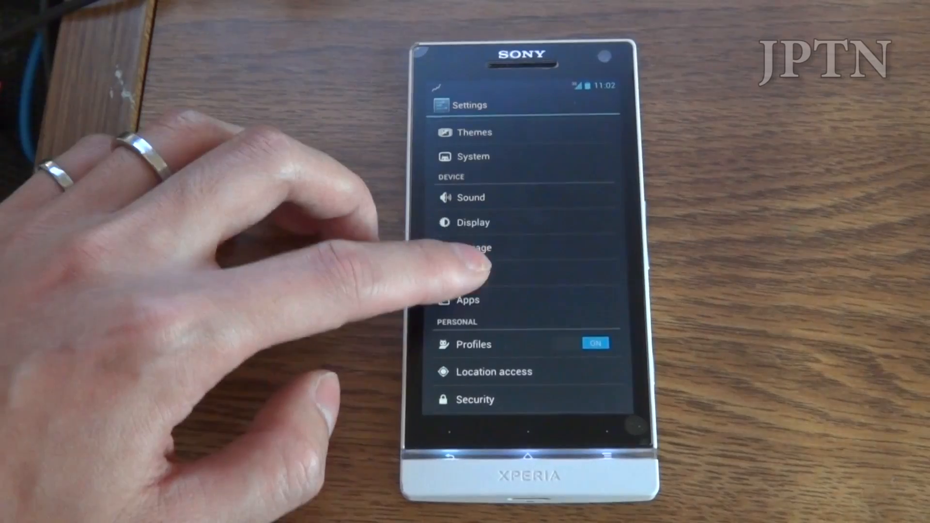
{"action": "left_click", "coordinate": [472, 247]}
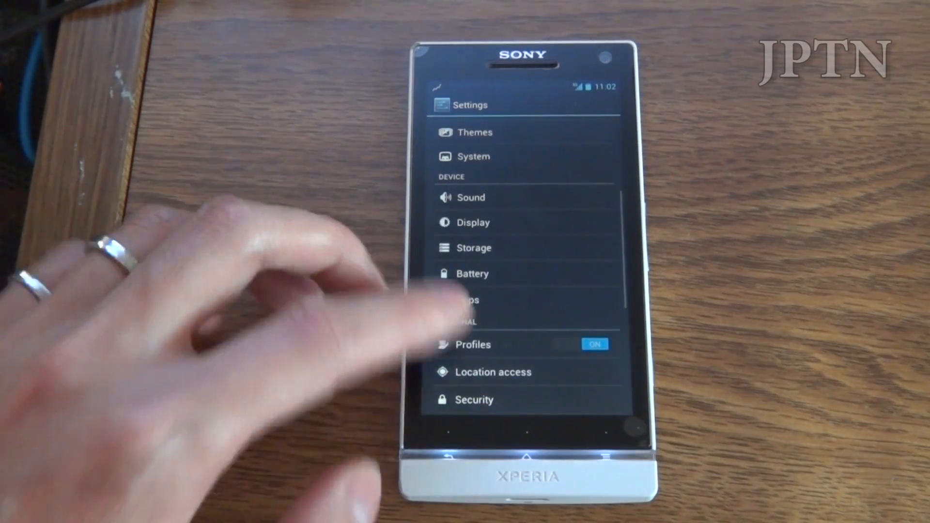
{"action": "left_click", "coordinate": [469, 300]}
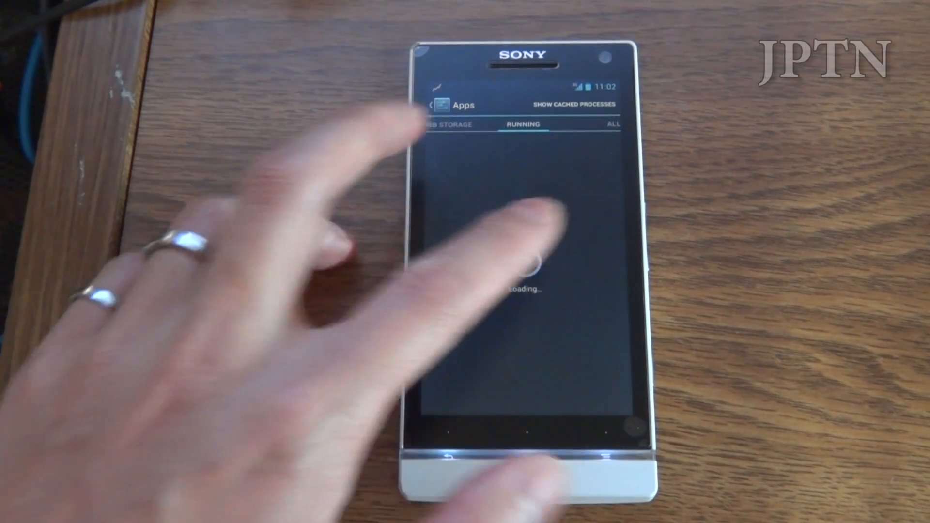
{"action": "left_click", "coordinate": [614, 125]}
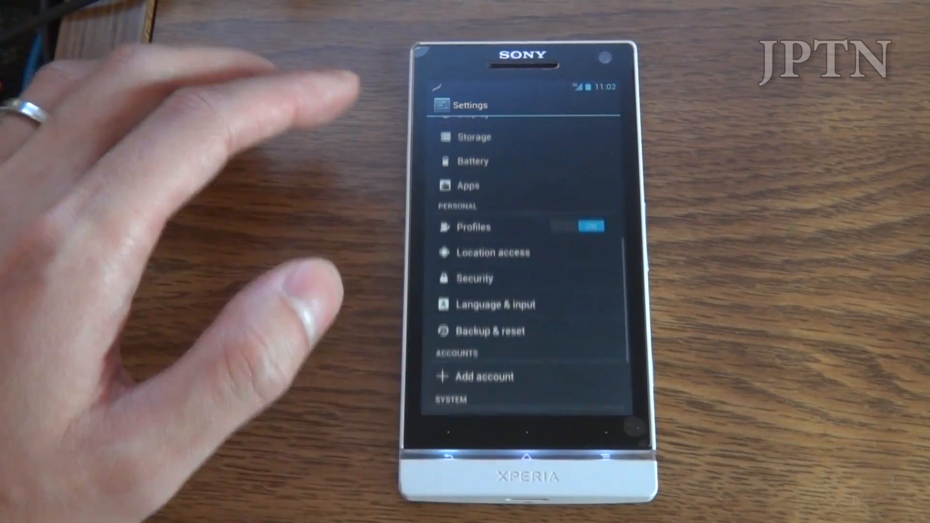
{"action": "left_click", "coordinate": [472, 227]}
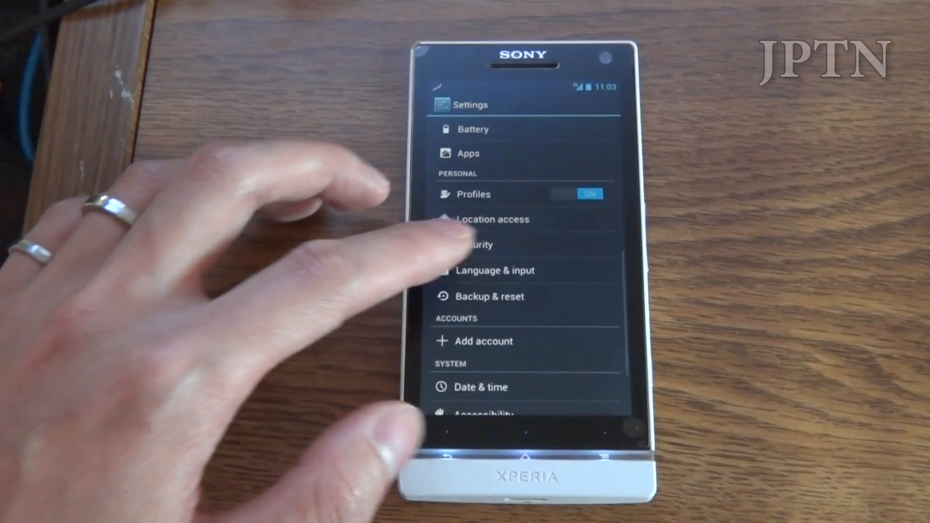
{"action": "left_click", "coordinate": [475, 244]}
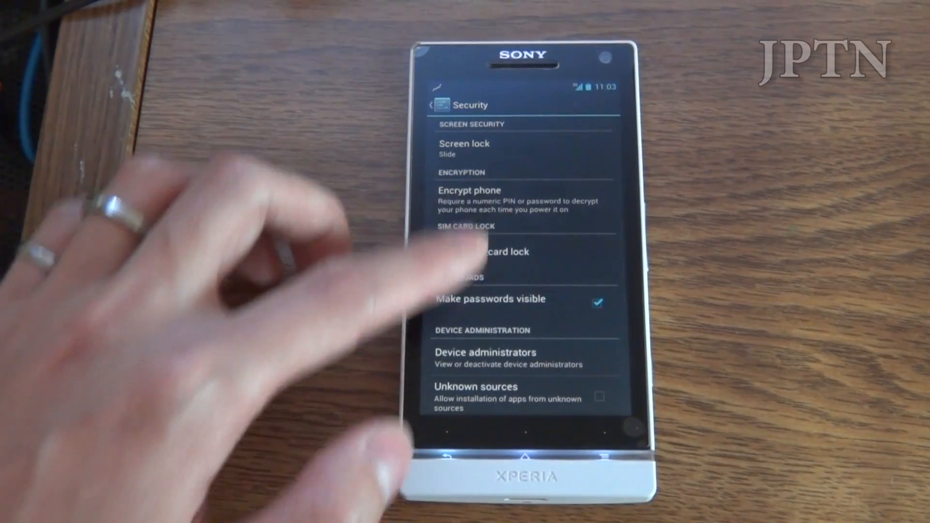
{"action": "scroll", "scroll_direction": "down", "scroll_amount": 3}
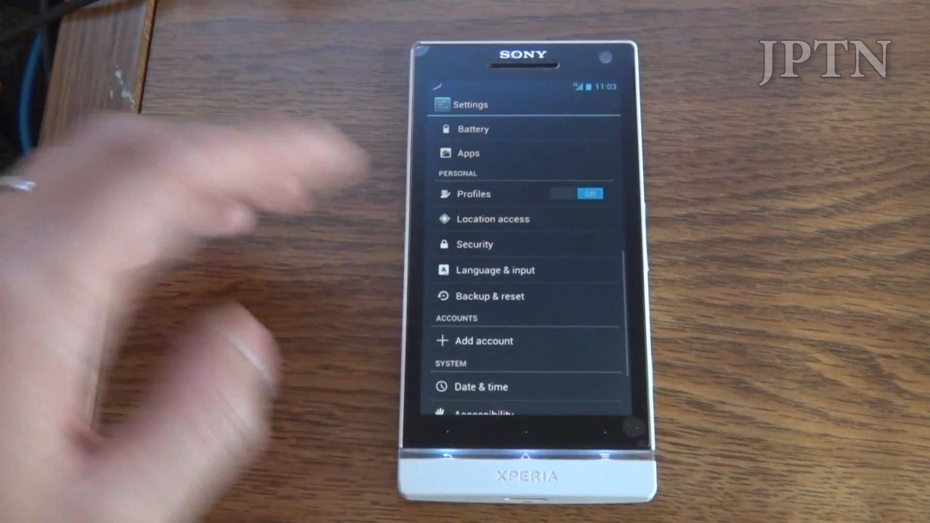
{"action": "left_click", "coordinate": [494, 270]}
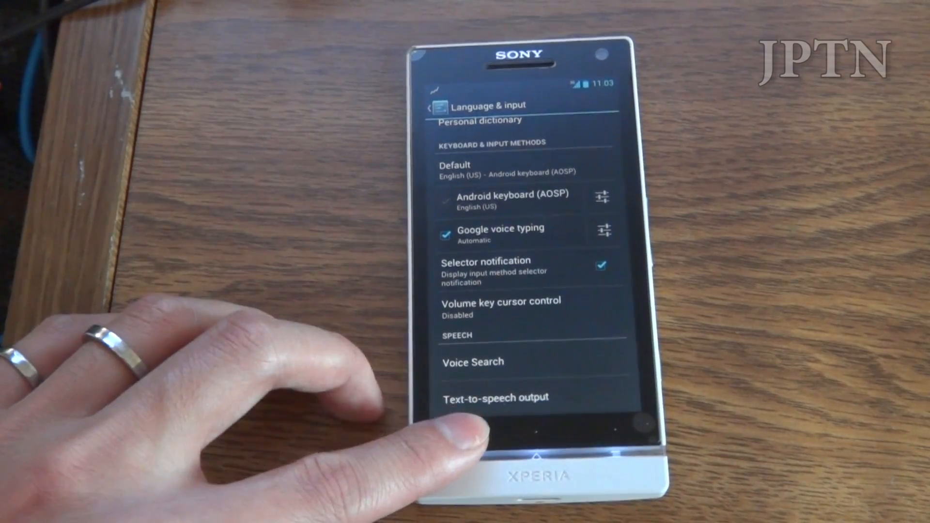
{"action": "left_click", "coordinate": [432, 105]}
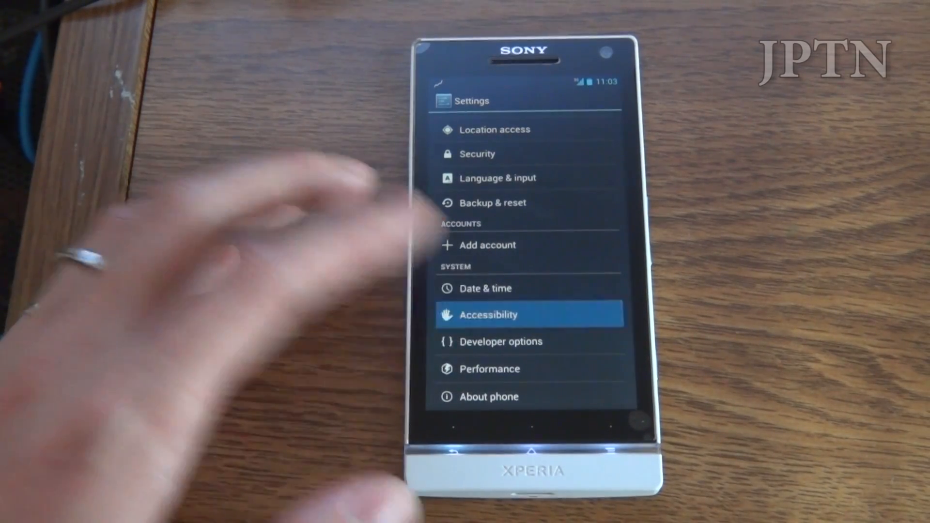
{"action": "left_click", "coordinate": [488, 314]}
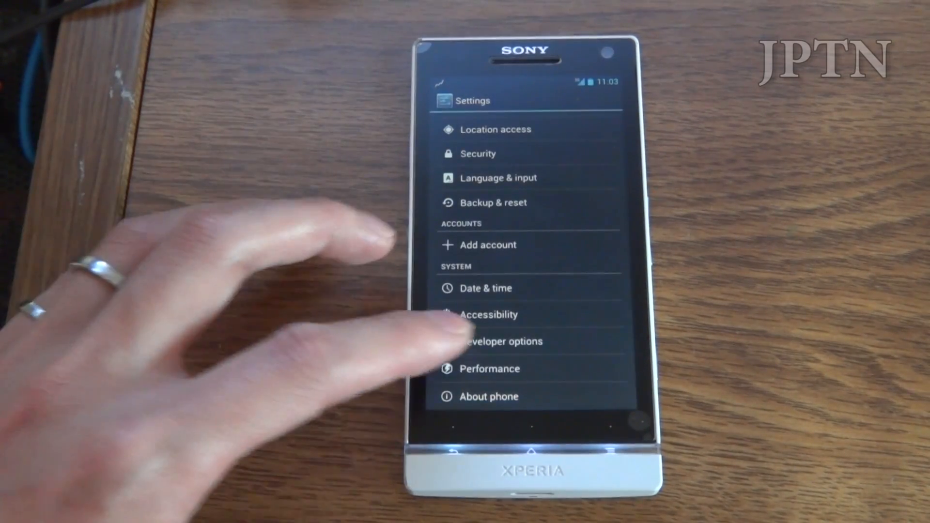
- Switch Developer options ON and confirm allowing development settings
{"action": "left_click", "coordinate": [500, 341]}
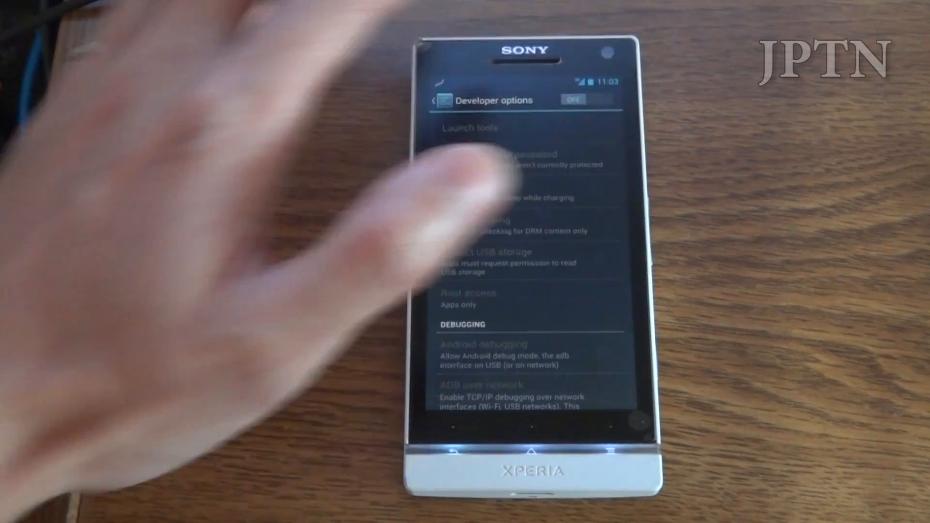
{"action": "left_click", "coordinate": [573, 98]}
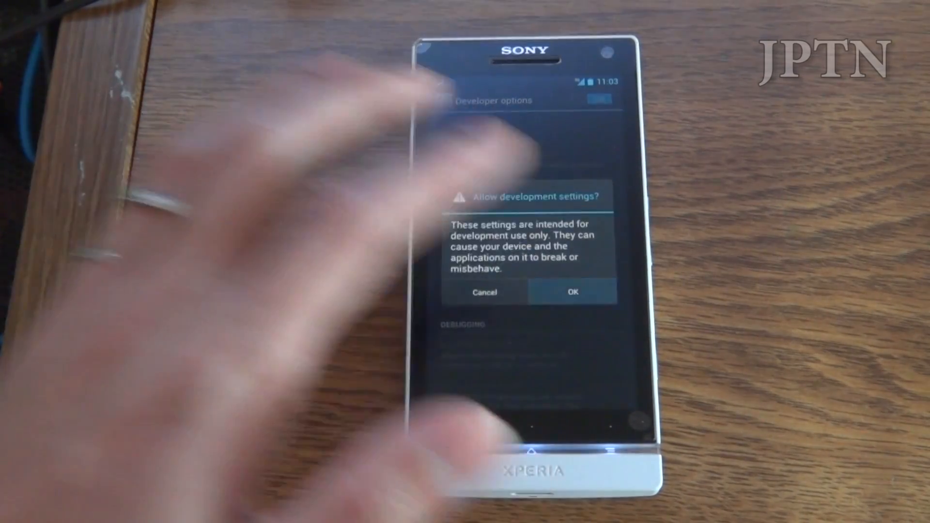
{"action": "left_click", "coordinate": [572, 292]}
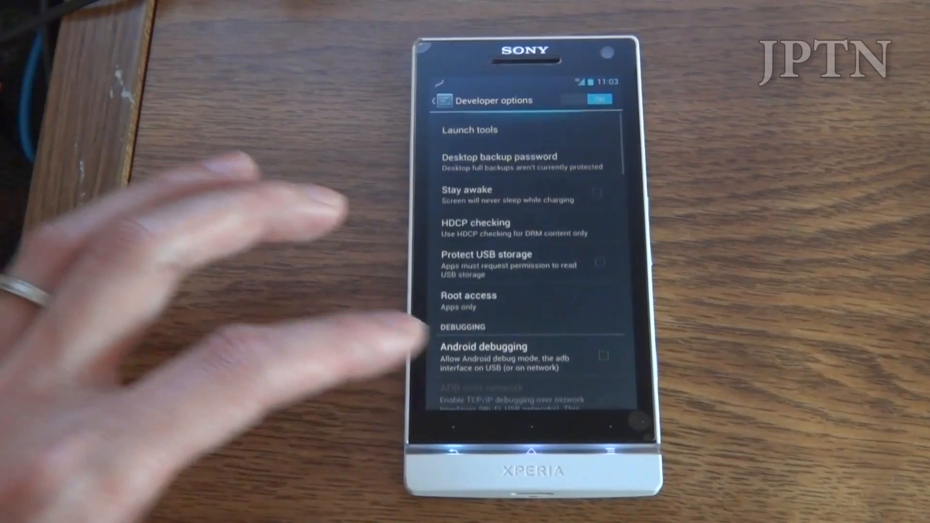
{"action": "scroll", "scroll_direction": "down", "scroll_amount": 3}
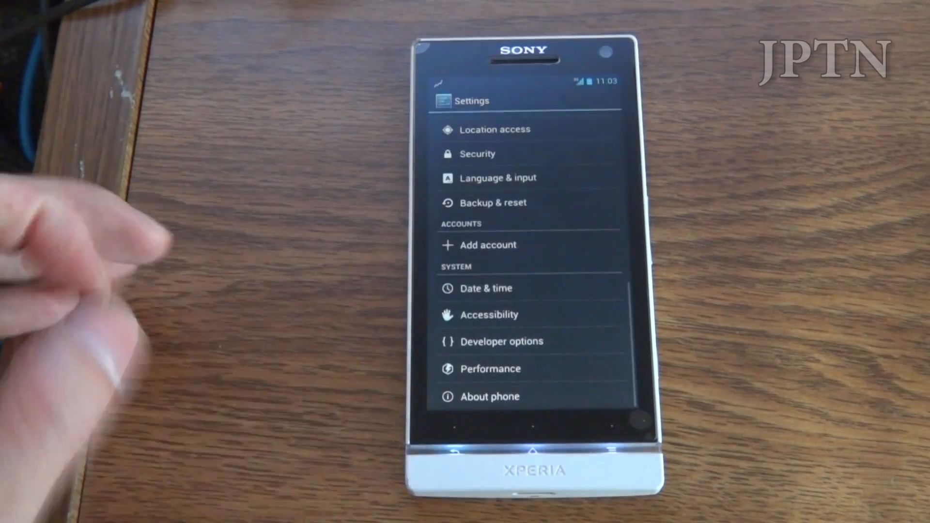
- Acknowledge the Performance caution warning, then bring up About phone showing Android 4.1.2
{"action": "left_click", "coordinate": [490, 368]}
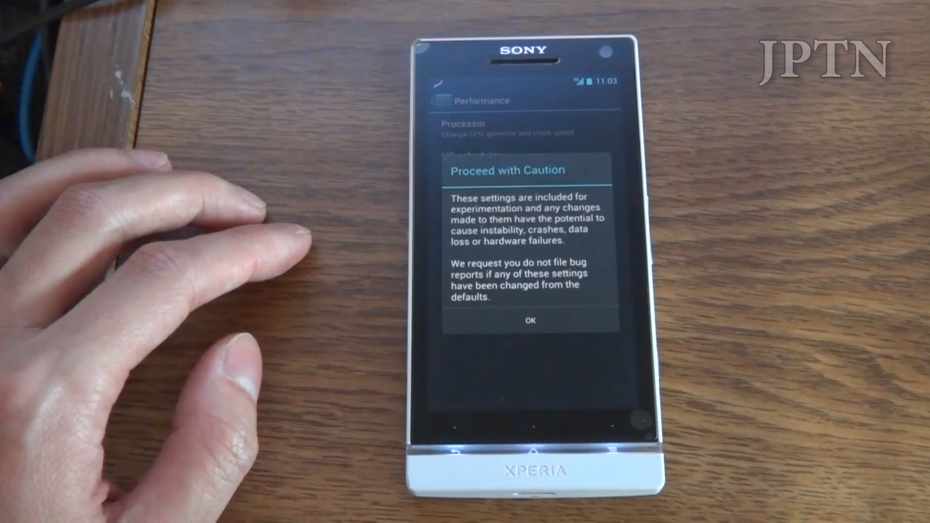
{"action": "left_click", "coordinate": [530, 321]}
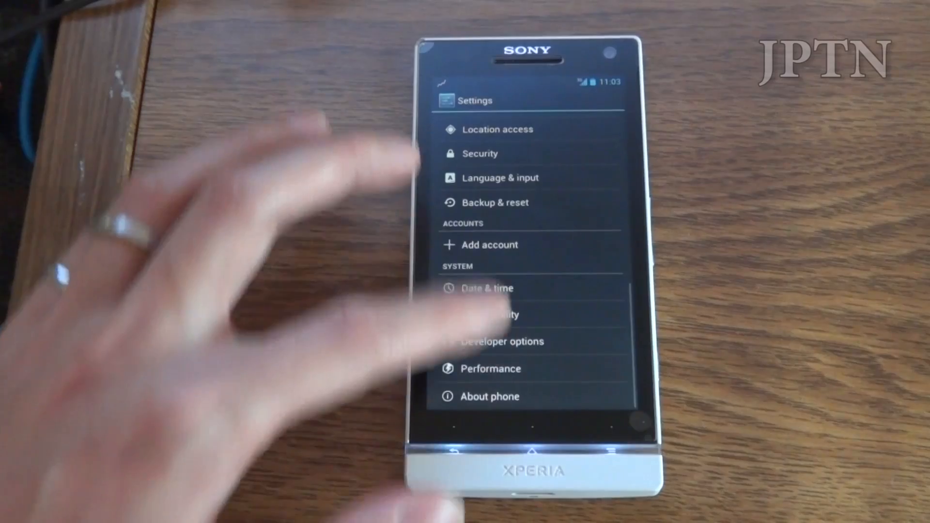
{"action": "left_click", "coordinate": [490, 396]}
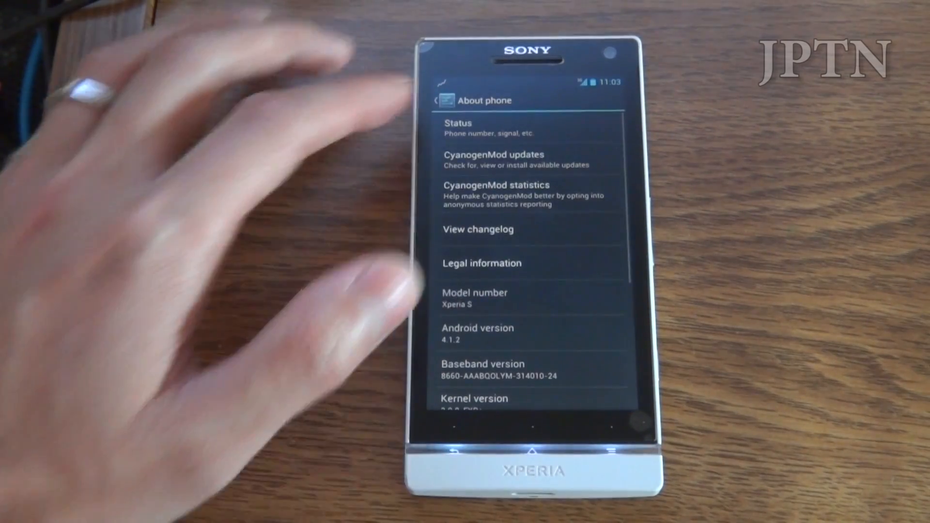